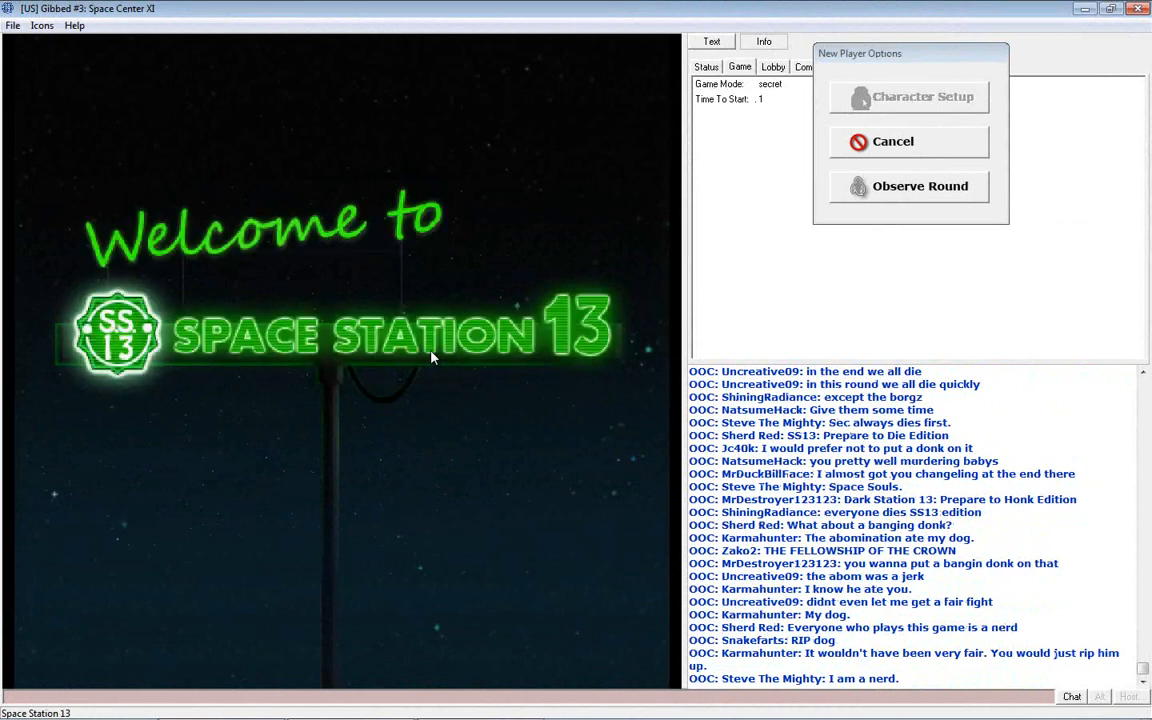
Join the round from New Player Options and spawn aboard as the Chef.
{"action": "left_click", "coordinate": [908, 186]}
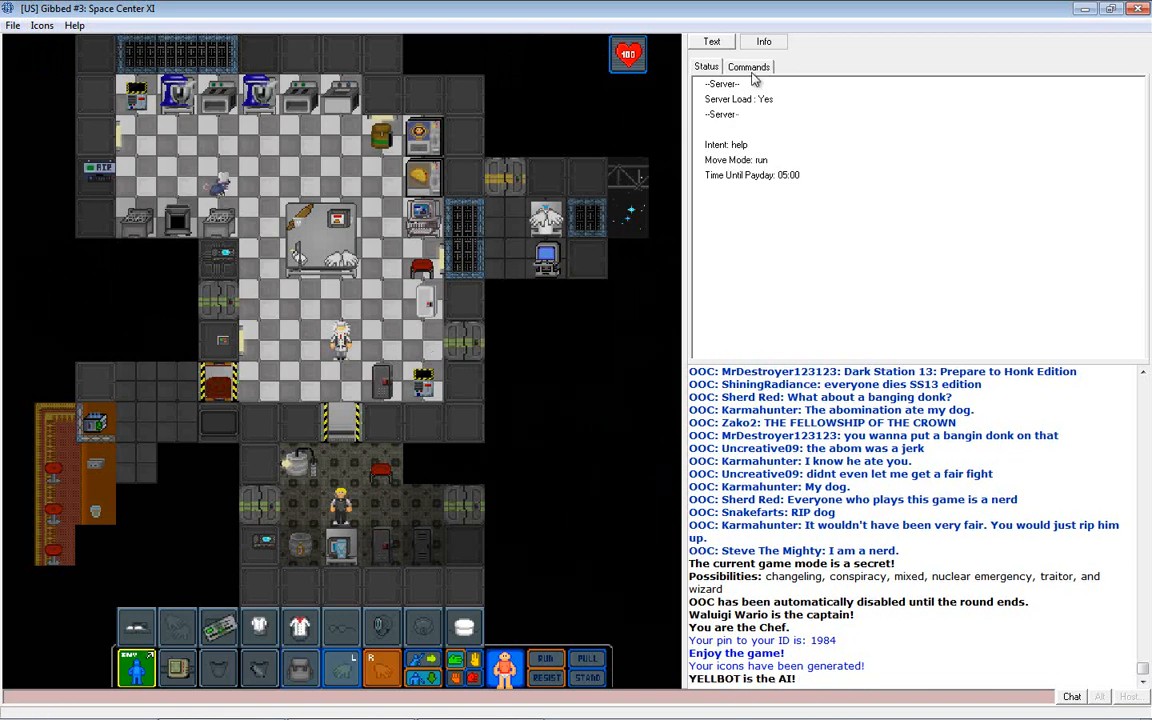
{"action": "left_click", "coordinate": [748, 66]}
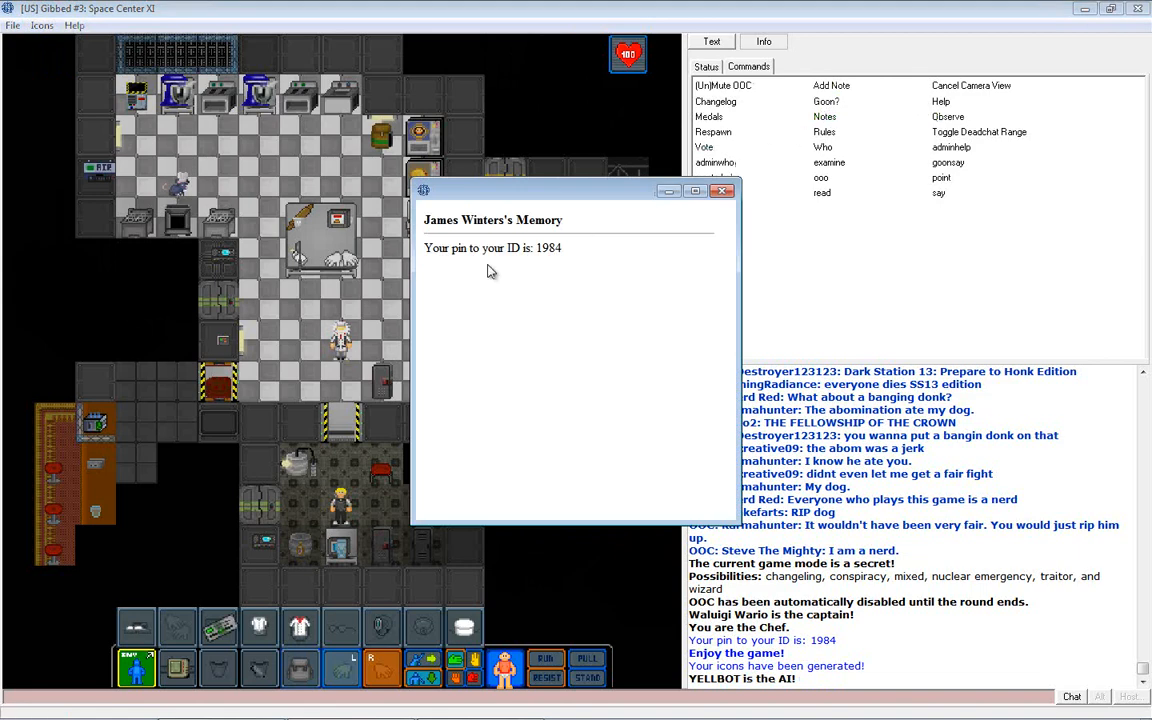
{"action": "left_click", "coordinate": [722, 192]}
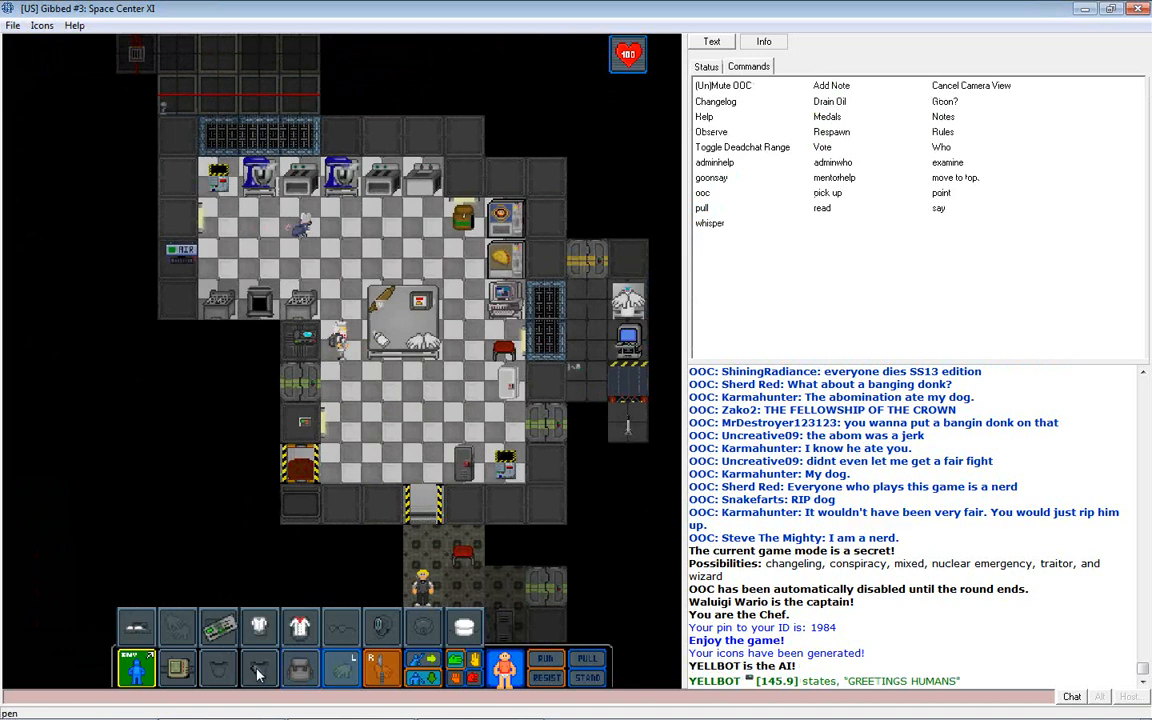
{"action": "mouse_move", "coordinate": [220, 668]}
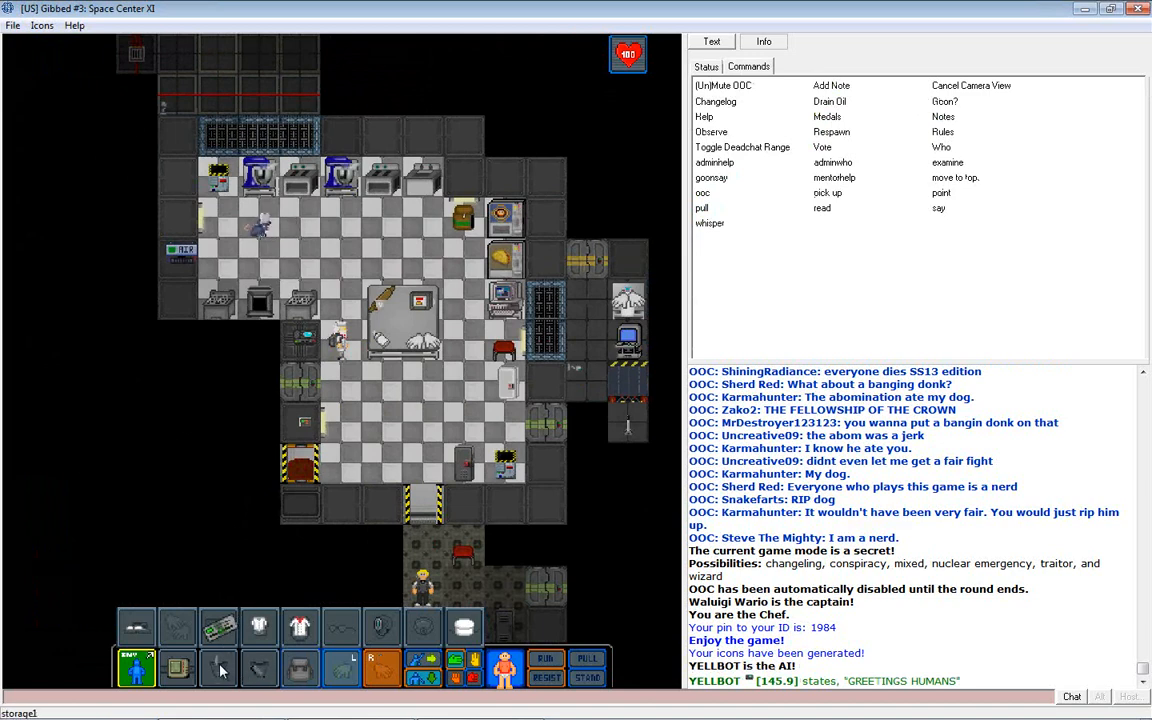
{"action": "mouse_move", "coordinate": [390, 330]}
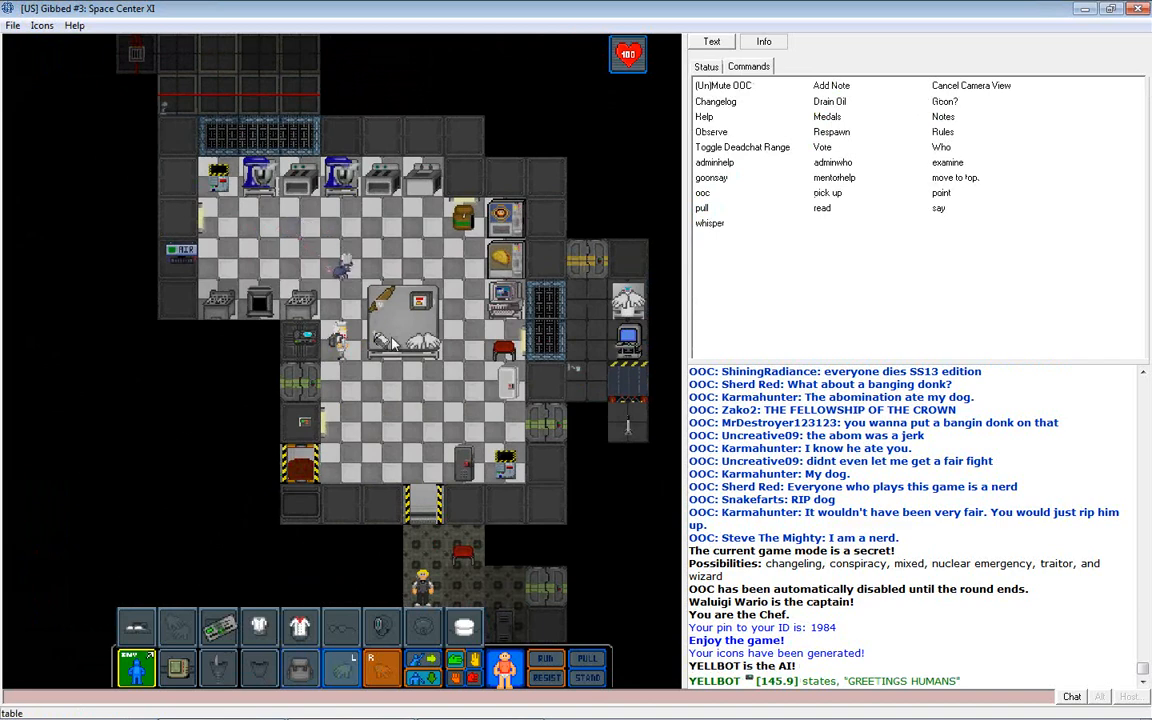
Say aloud asking Botany whether they can grow stuff for the kitchen.
{"action": "left_click", "coordinate": [938, 208]}
{"action": "type", "text": "; Botany can you grow some stuff for t"}
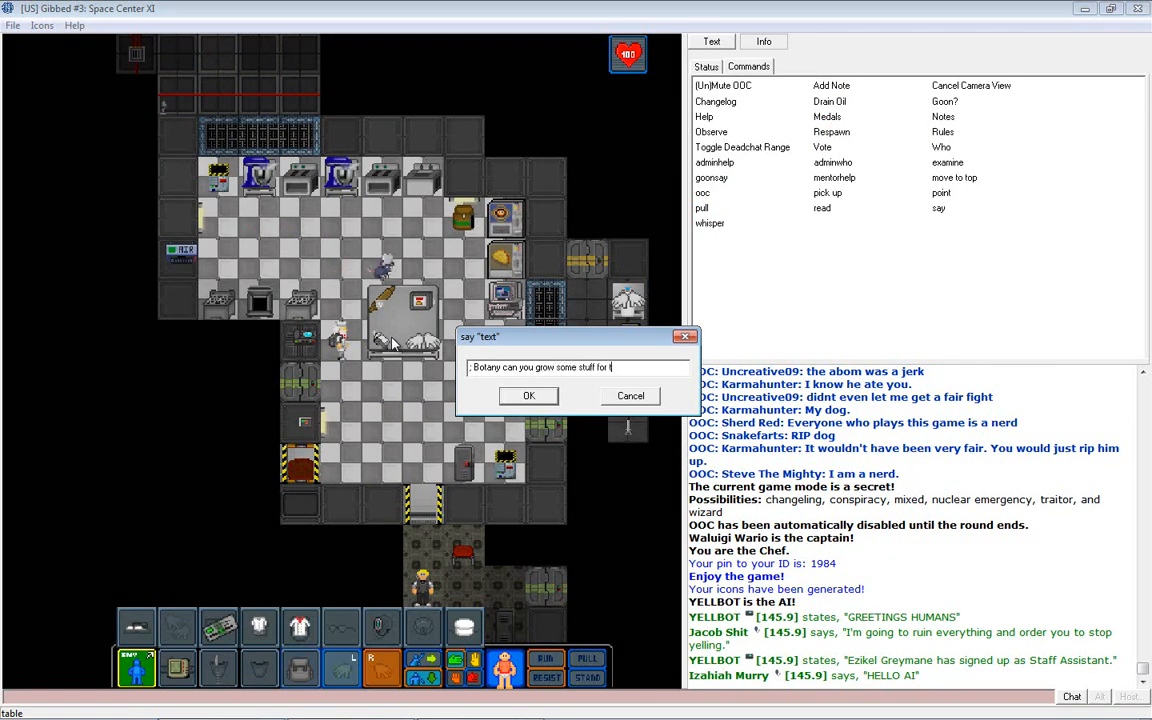
{"action": "left_click", "coordinate": [528, 396]}
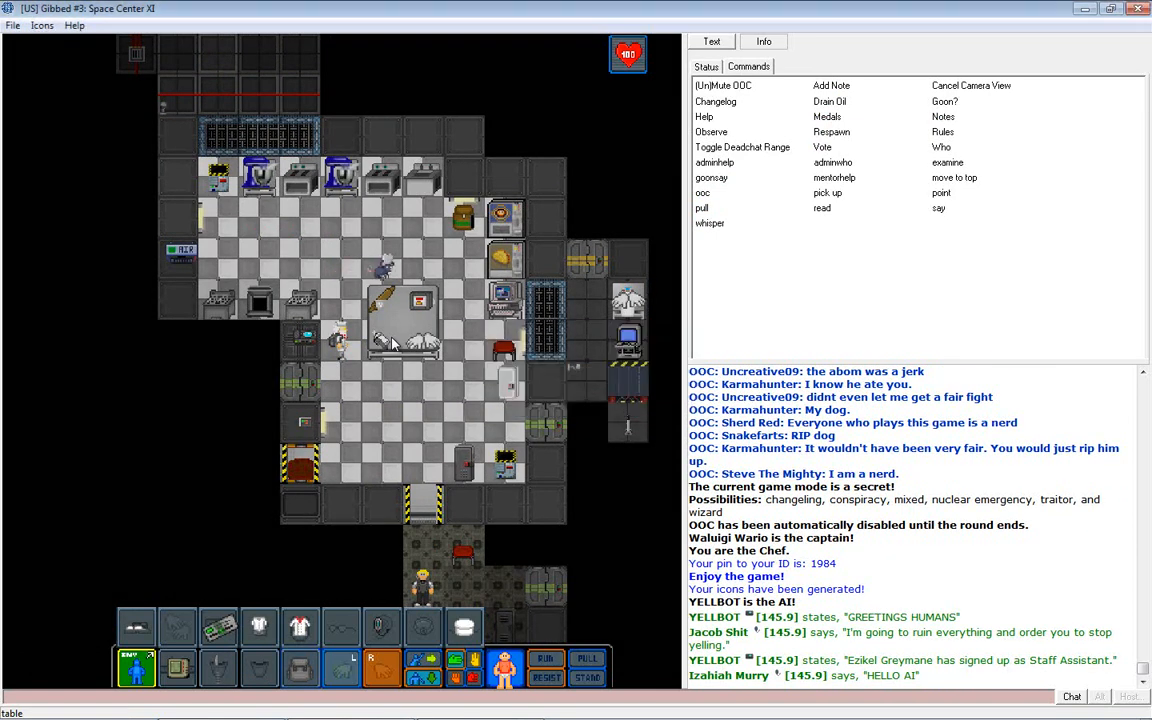
{"action": "scroll", "scroll_direction": "down", "scroll_amount": 3}
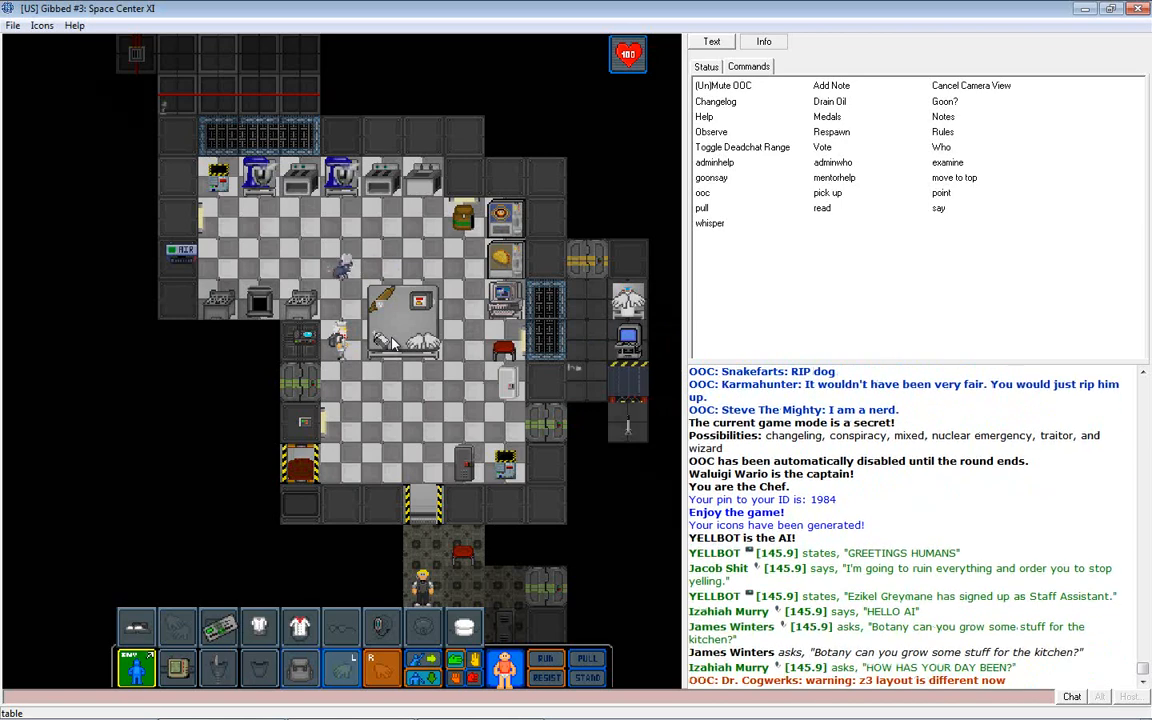
{"action": "scroll", "scroll_direction": "down", "scroll_amount": 3}
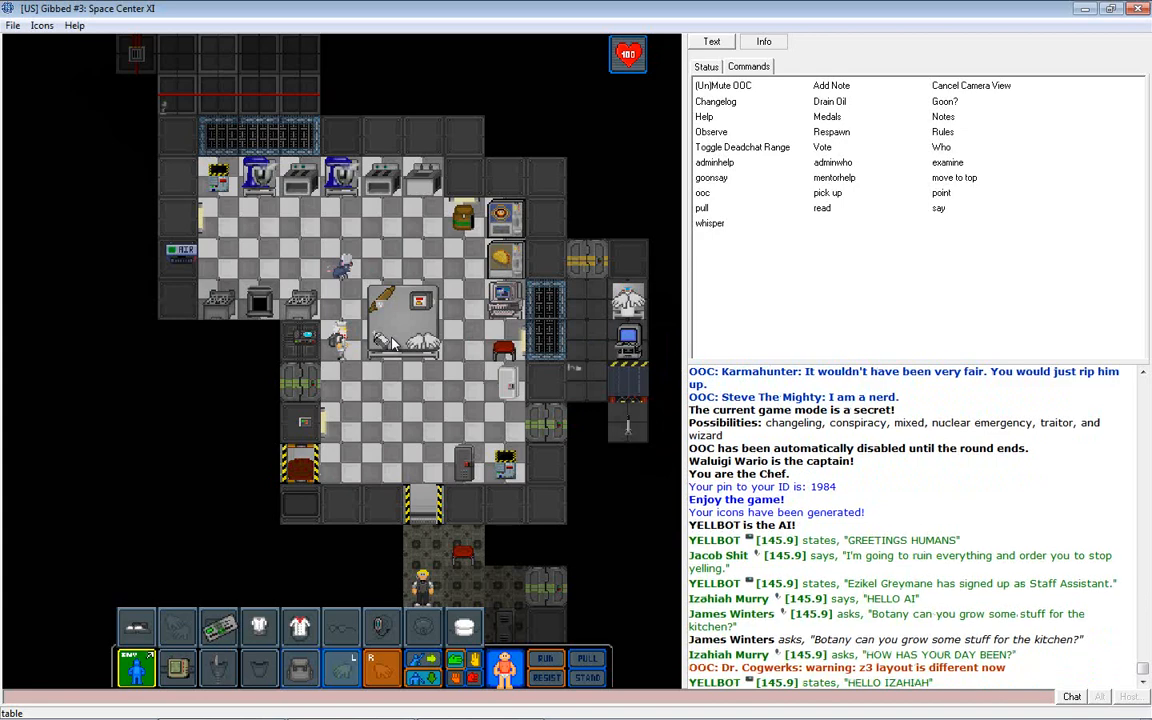
{"action": "scroll", "scroll_direction": "down", "scroll_amount": 3}
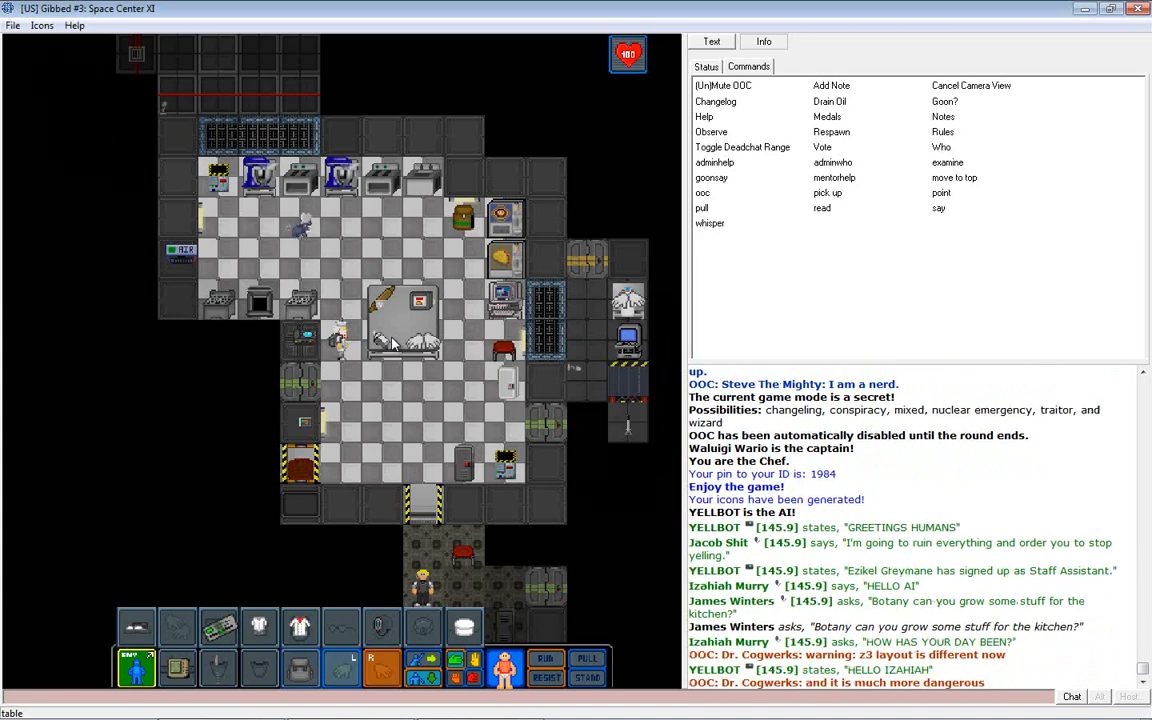
{"action": "mouse_move", "coordinate": [546, 536]}
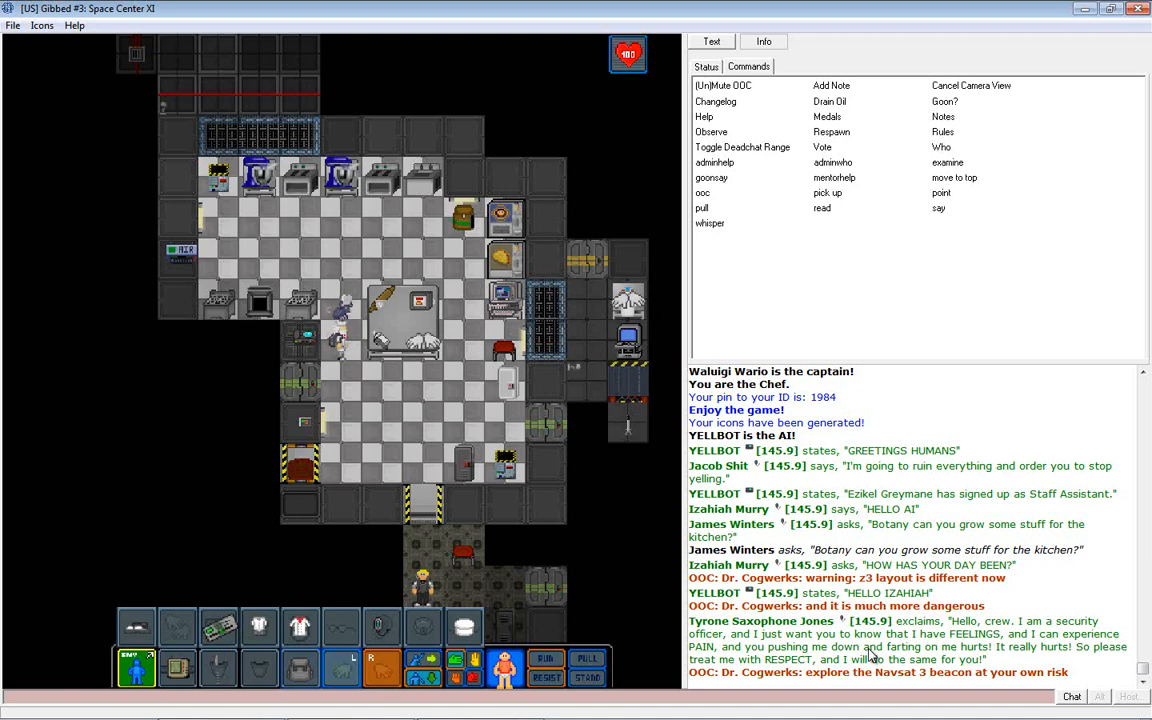
{"action": "scroll", "scroll_direction": "down", "scroll_amount": 3}
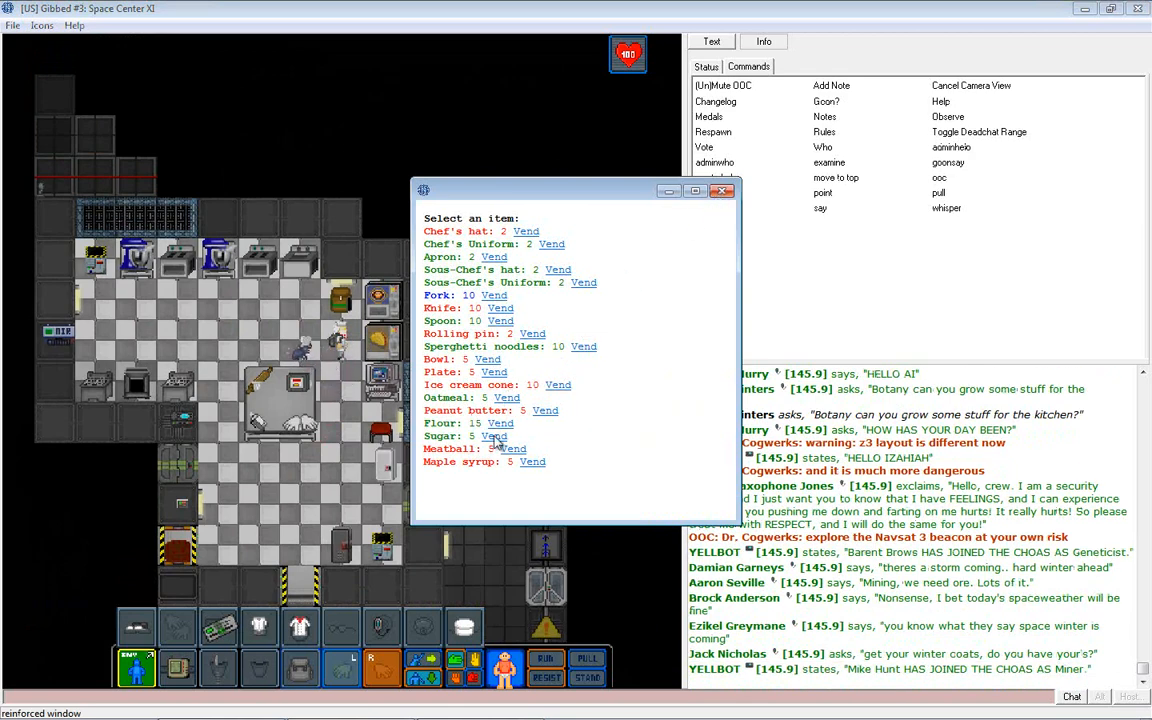
Dispense an ingredient from the kitchen vendor for the Cookomatic Multi-Oven.
{"action": "left_click", "coordinate": [492, 424]}
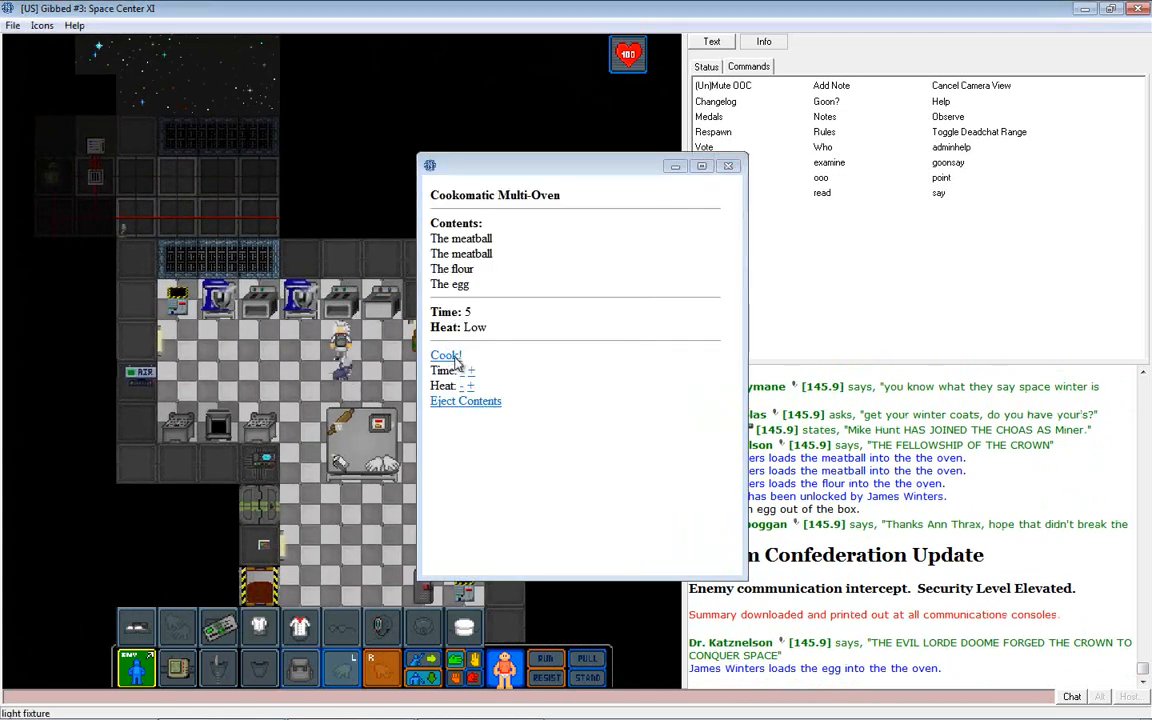
Raise the multi-oven to time 6 and High heat and start cooking.
{"action": "left_click", "coordinate": [472, 370]}
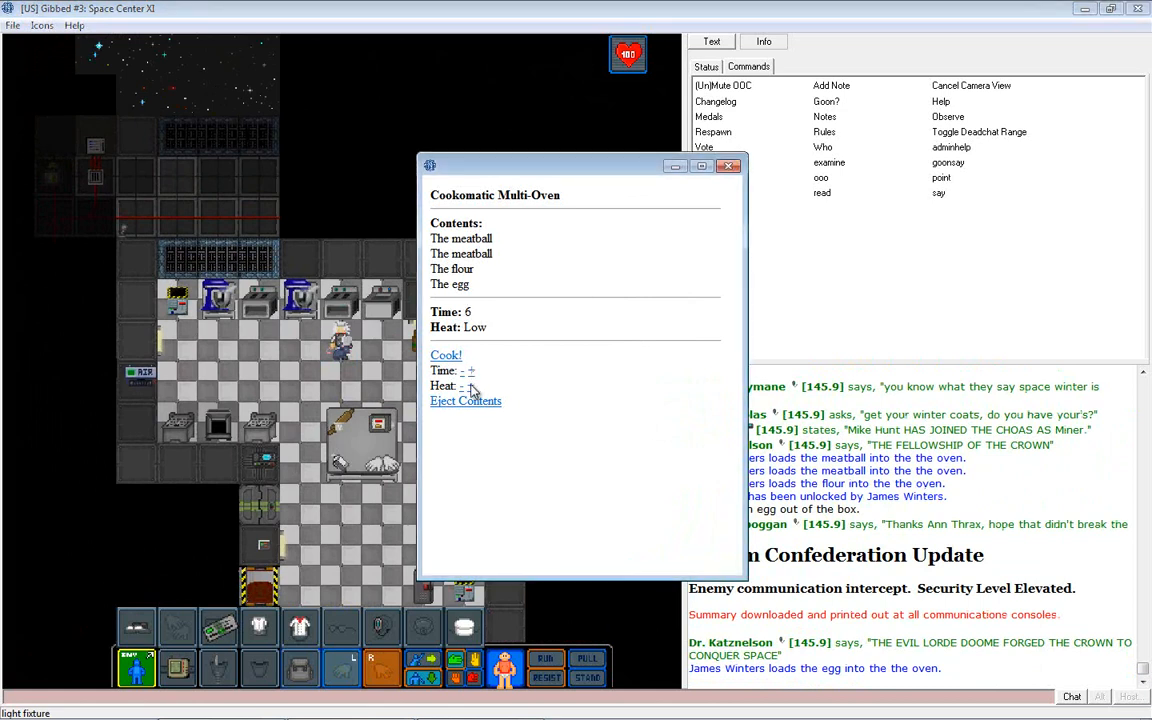
{"action": "left_click", "coordinate": [472, 386]}
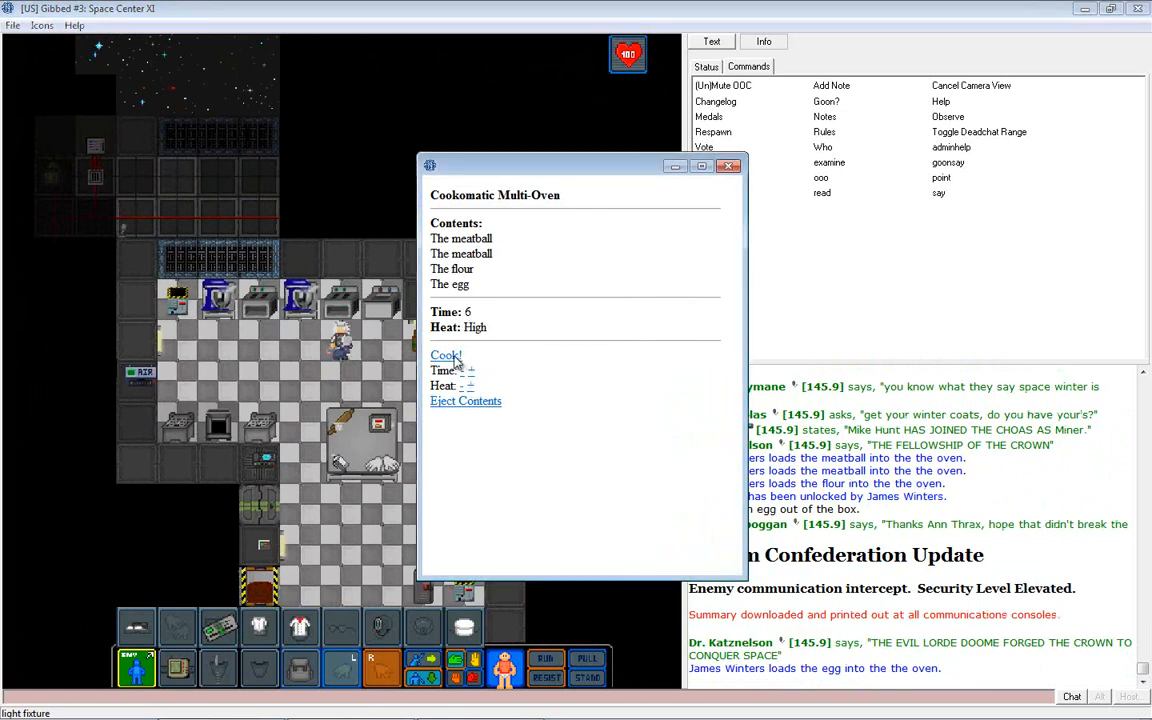
{"action": "left_click", "coordinate": [444, 356]}
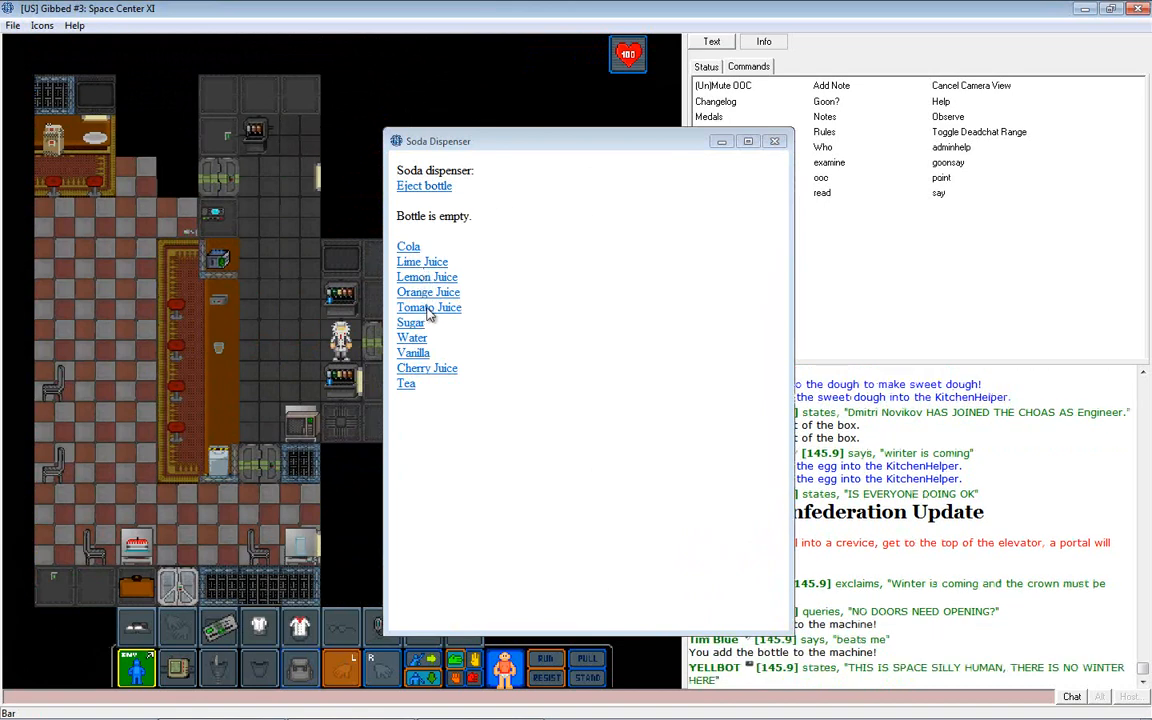
Dispense tomato juice twice from the Soda Dispenser into the empty bottle.
{"action": "left_click", "coordinate": [428, 308]}
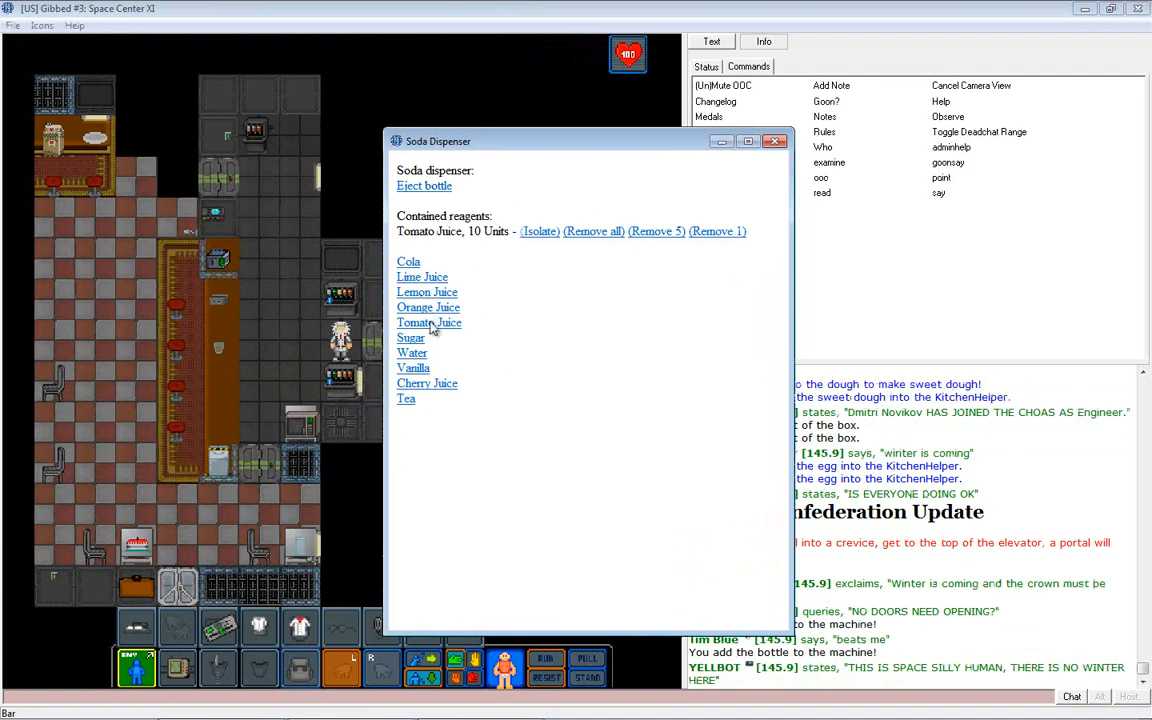
{"action": "left_click", "coordinate": [428, 322]}
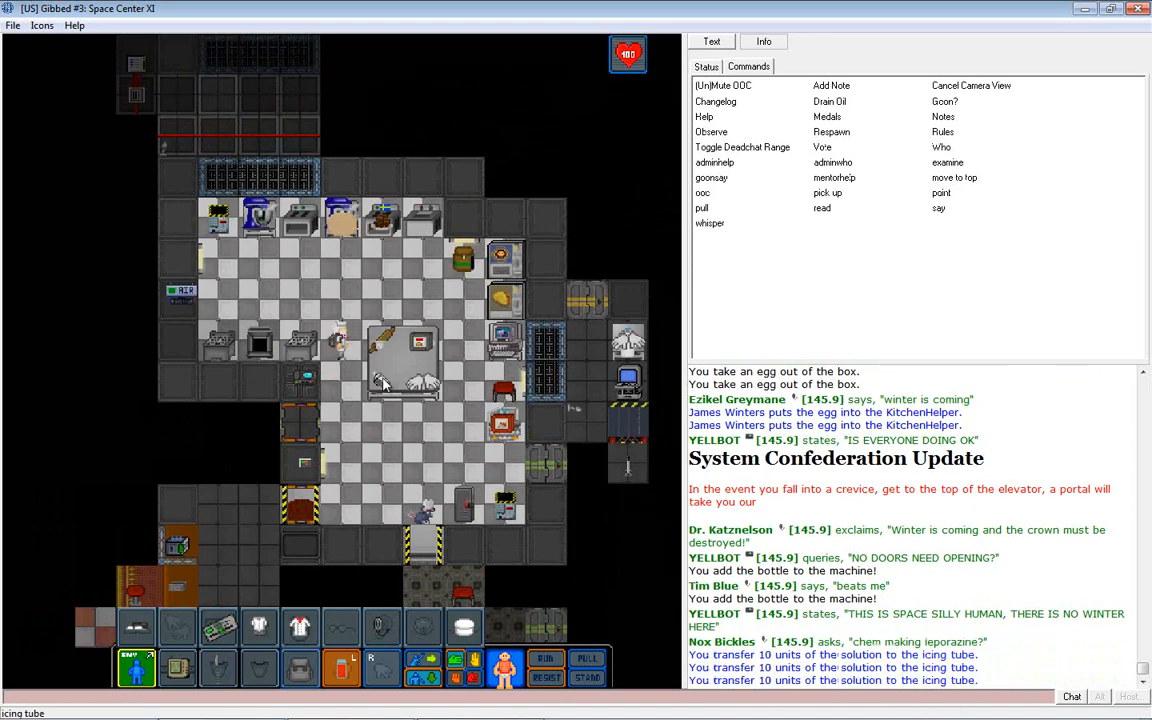
{"action": "scroll", "scroll_direction": "down", "scroll_amount": 3}
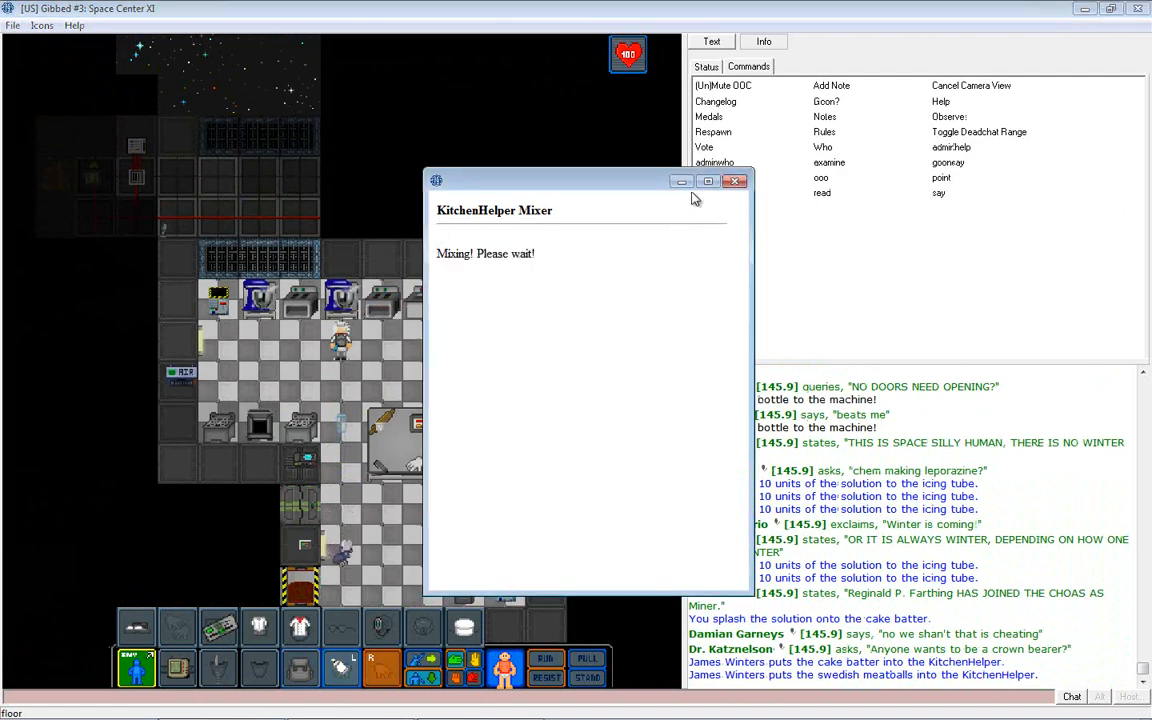
Top the bottle up to 40 units of tomato juice and take it back out.
{"action": "left_click", "coordinate": [736, 180]}
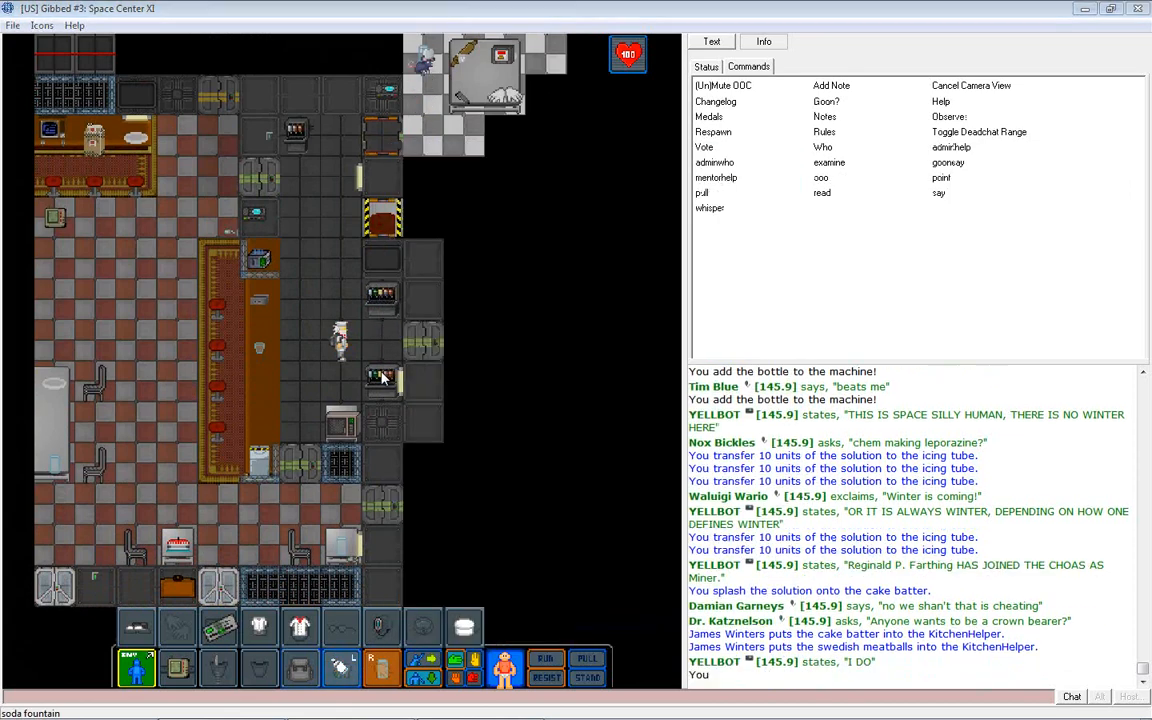
{"action": "left_click", "coordinate": [380, 378]}
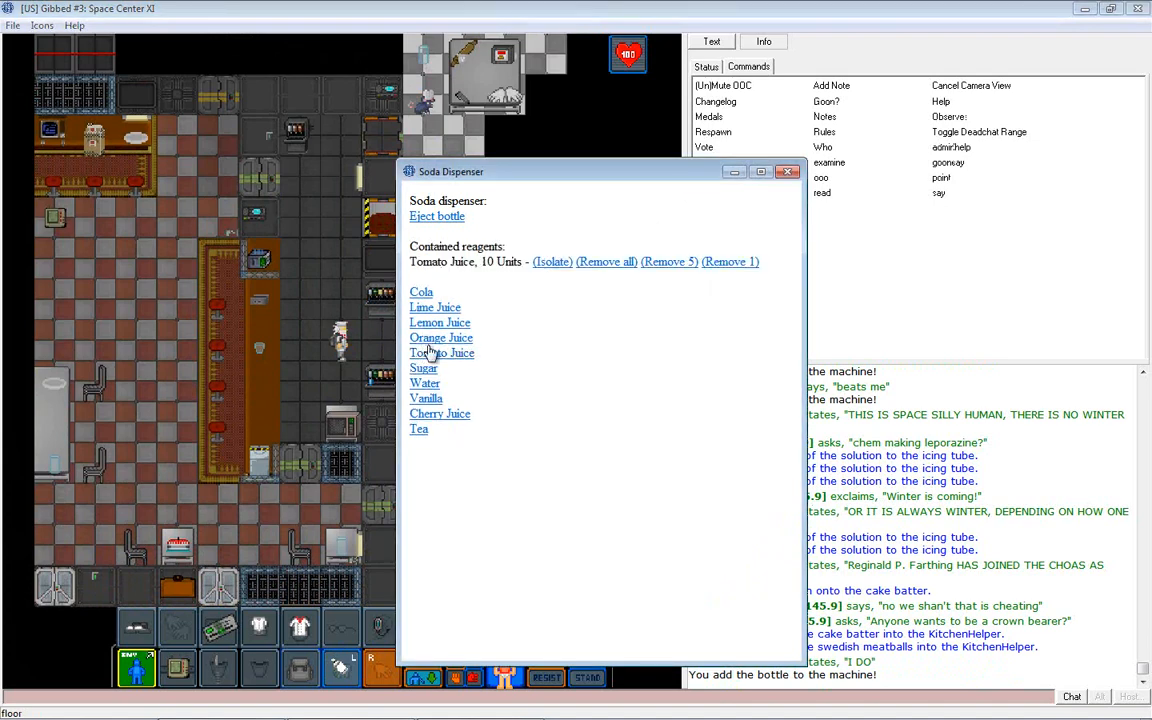
{"action": "left_click", "coordinate": [440, 352]}
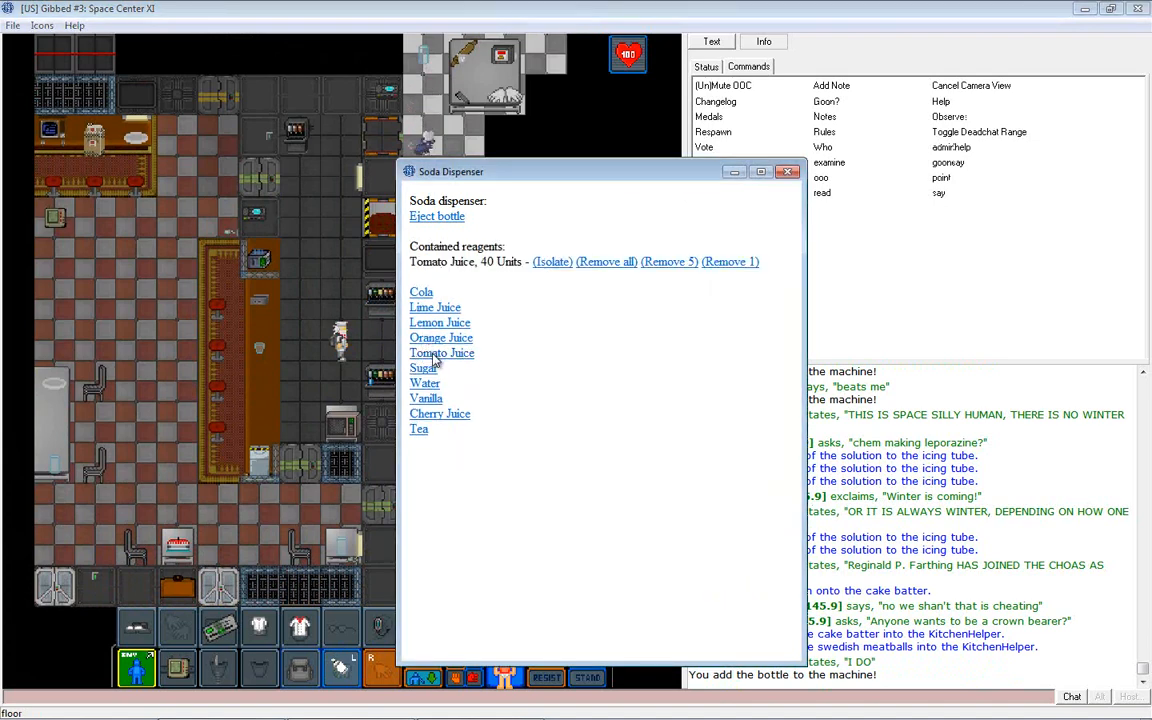
{"action": "left_click", "coordinate": [788, 172]}
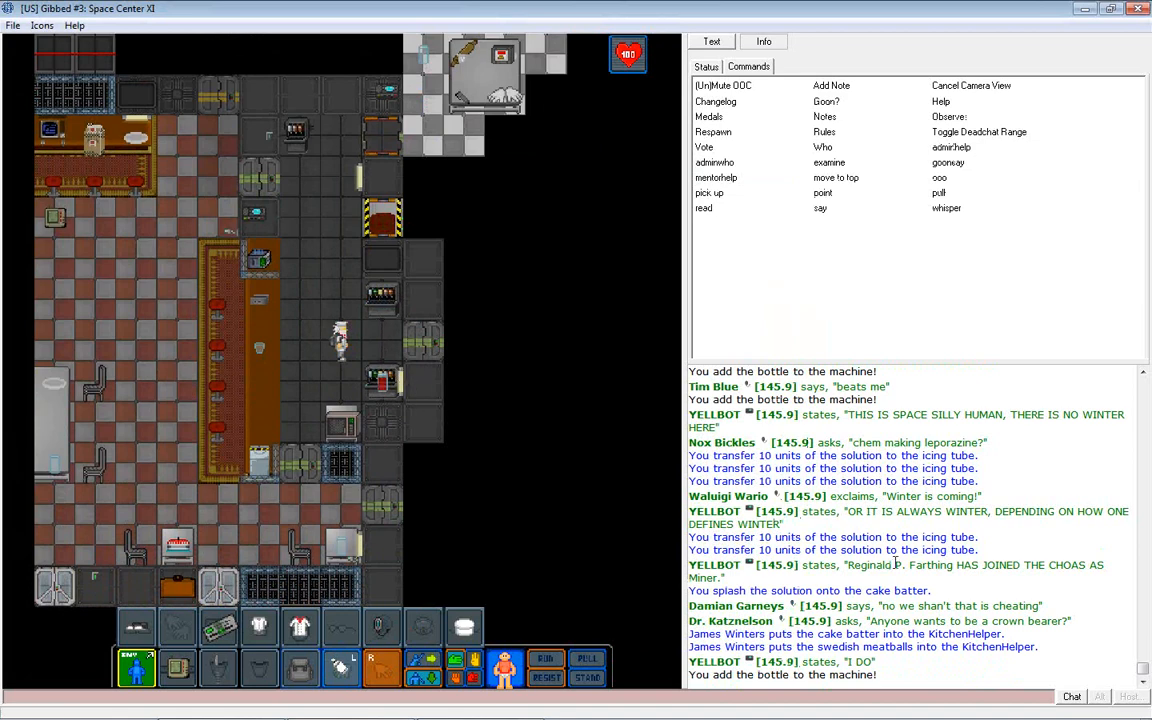
{"action": "mouse_move", "coordinate": [384, 380]}
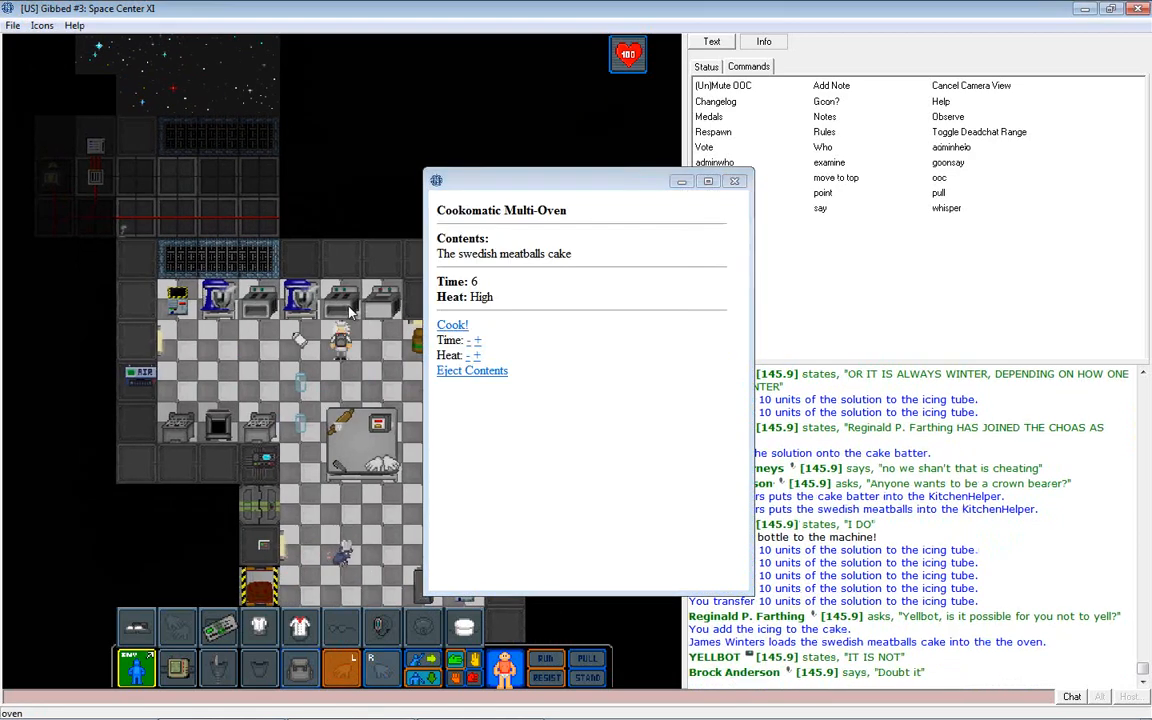
Bake the swedish meatballs cake in the Cookomatic Multi-Oven and eject it.
{"action": "left_click", "coordinate": [468, 340]}
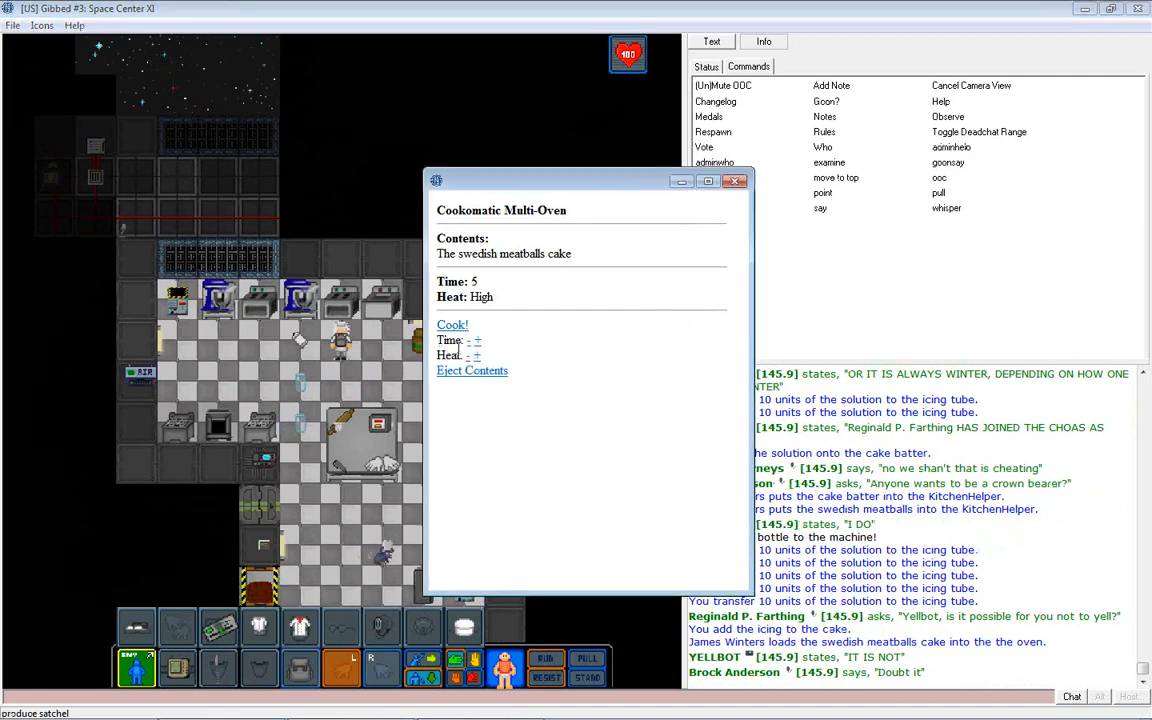
{"action": "left_click", "coordinate": [452, 324]}
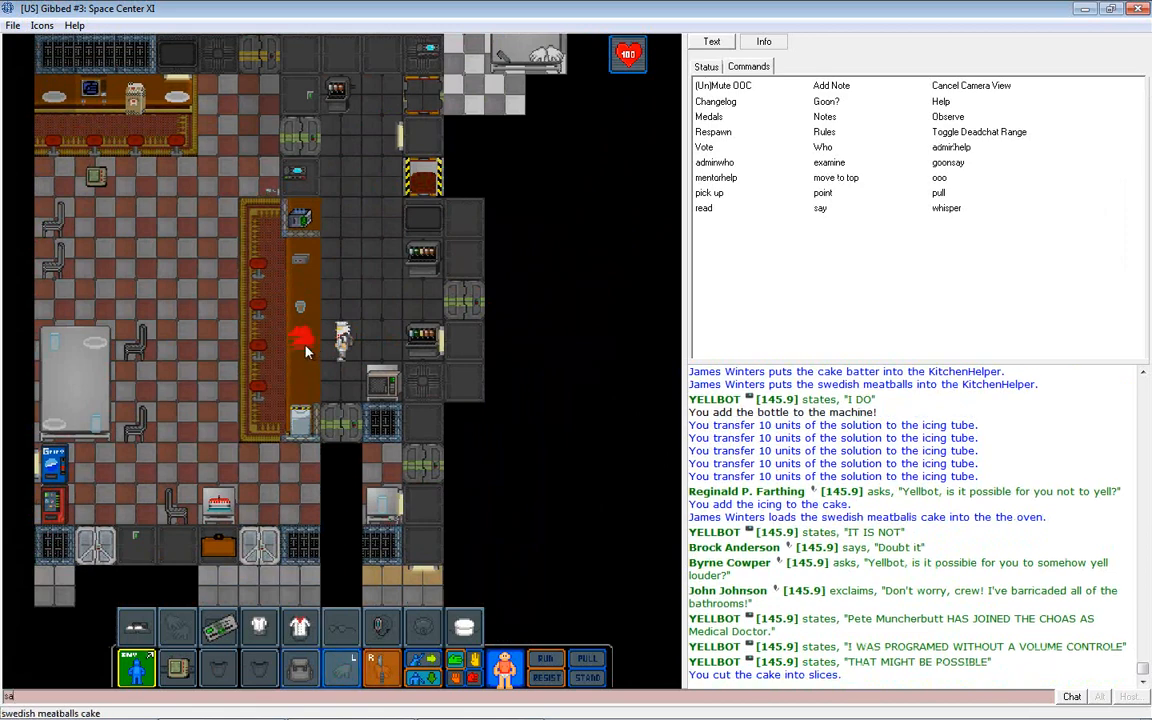
Say "Swedish meatball cake in the bar! Come and get it!" to the crew.
{"action": "left_click", "coordinate": [820, 208]}
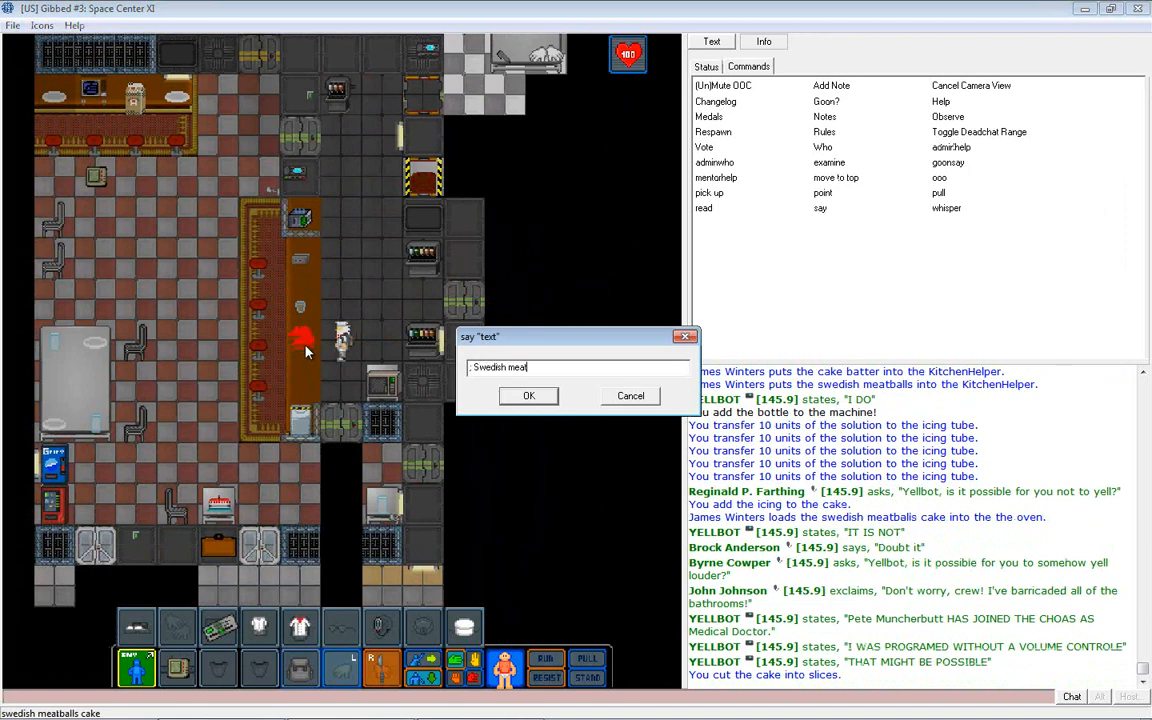
{"action": "type", "text": "ball cake in the bar! Come a"}
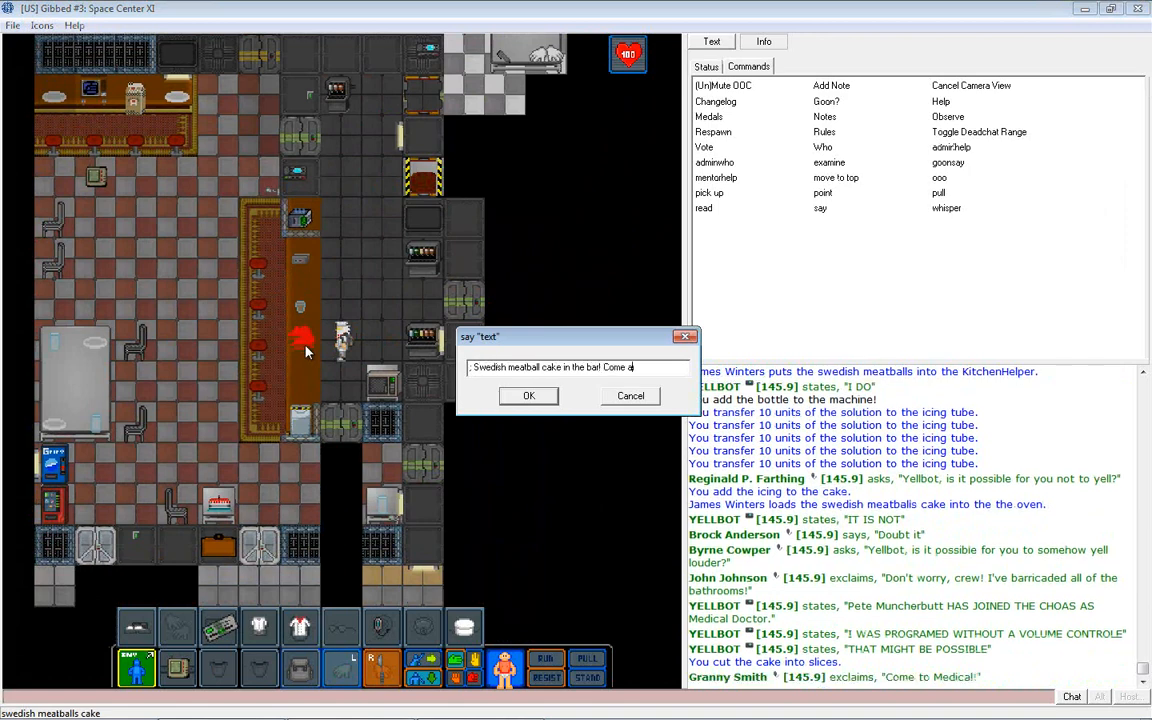
{"action": "left_click", "coordinate": [528, 396]}
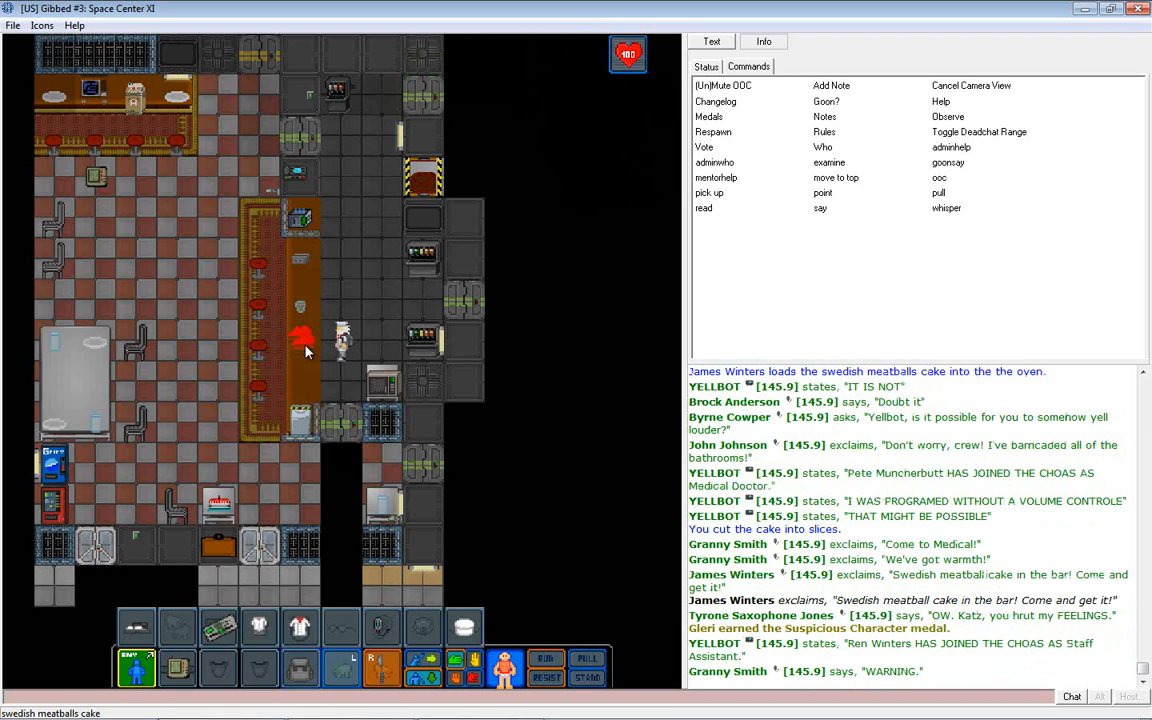
{"action": "scroll", "scroll_direction": "down", "scroll_amount": 3}
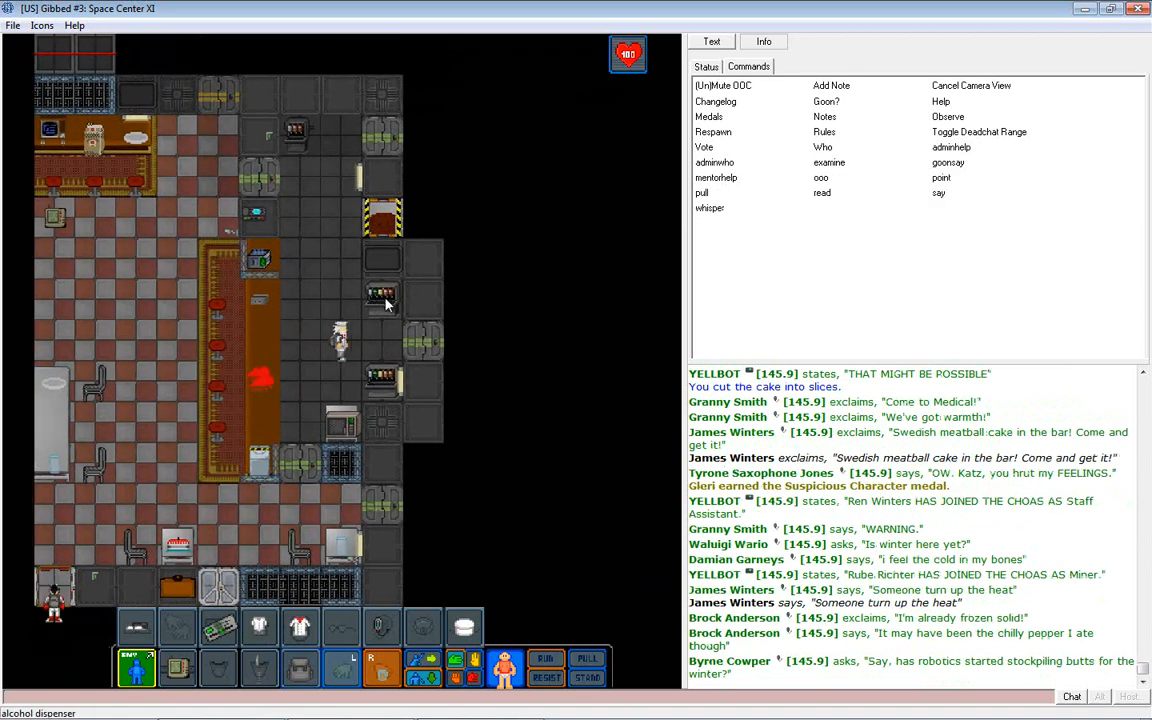
Greet a crewmate aloud with "Hello sir!".
{"action": "left_click", "coordinate": [384, 300]}
{"action": "type", "text": "H"}
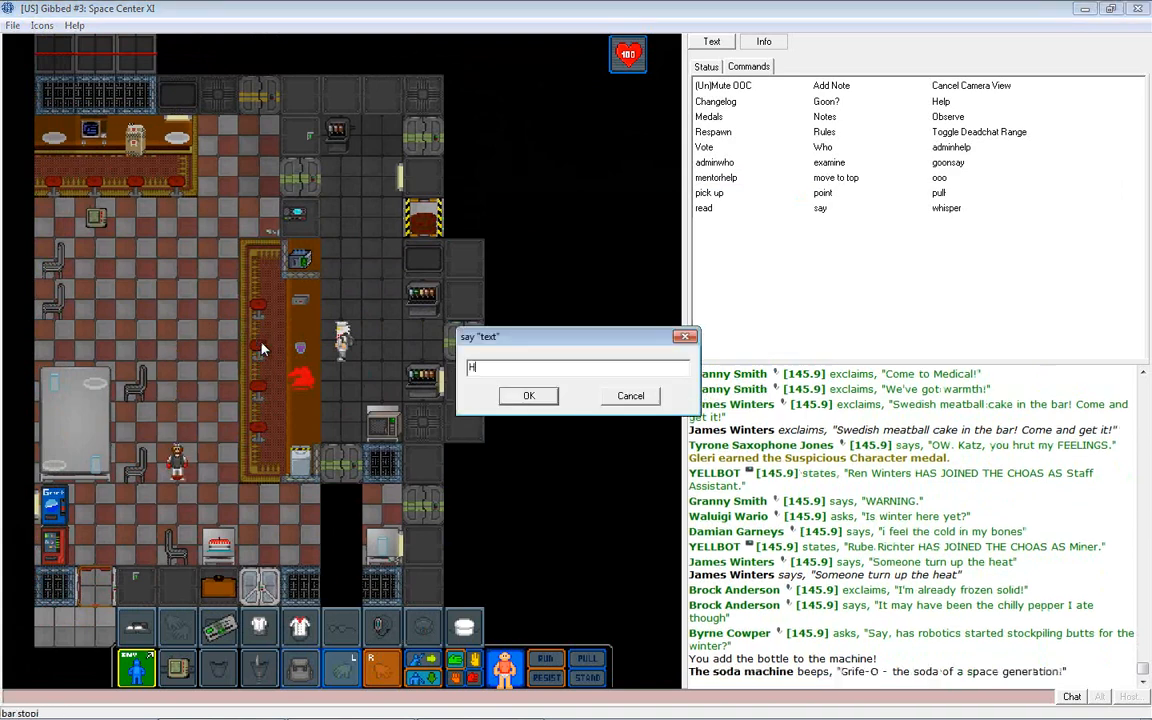
{"action": "left_click", "coordinate": [528, 396]}
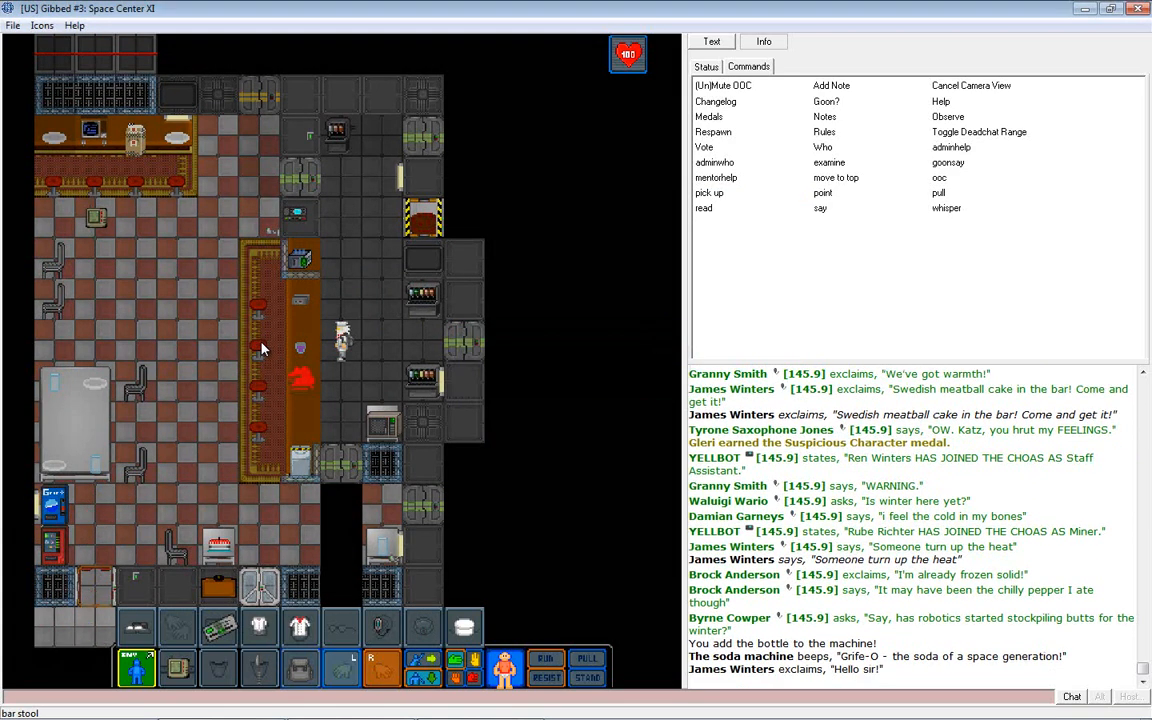
{"action": "mouse_move", "coordinate": [156, 660]}
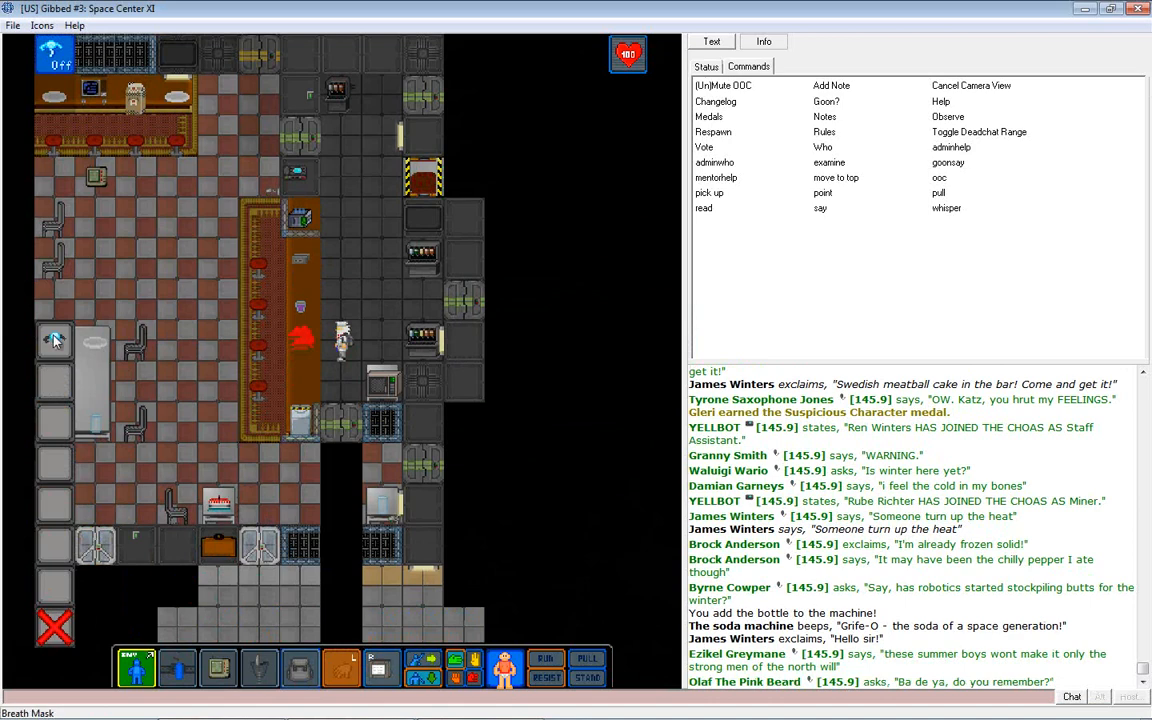
{"action": "mouse_move", "coordinate": [56, 340]}
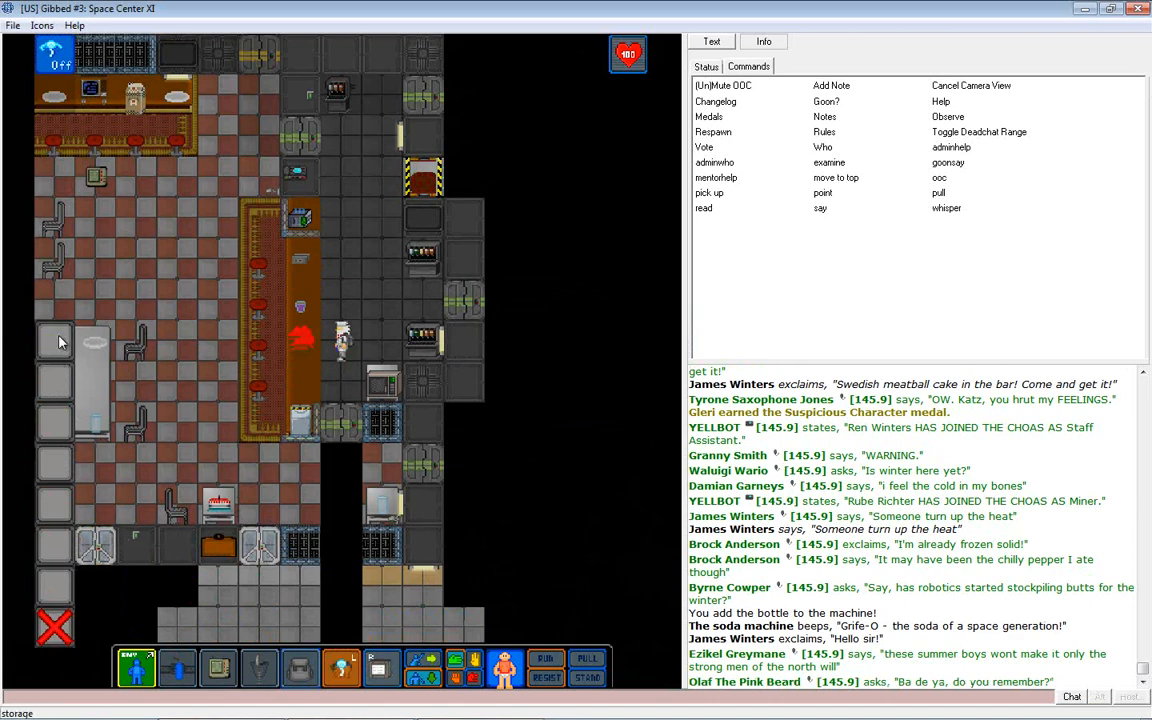
{"action": "mouse_move", "coordinate": [276, 604]}
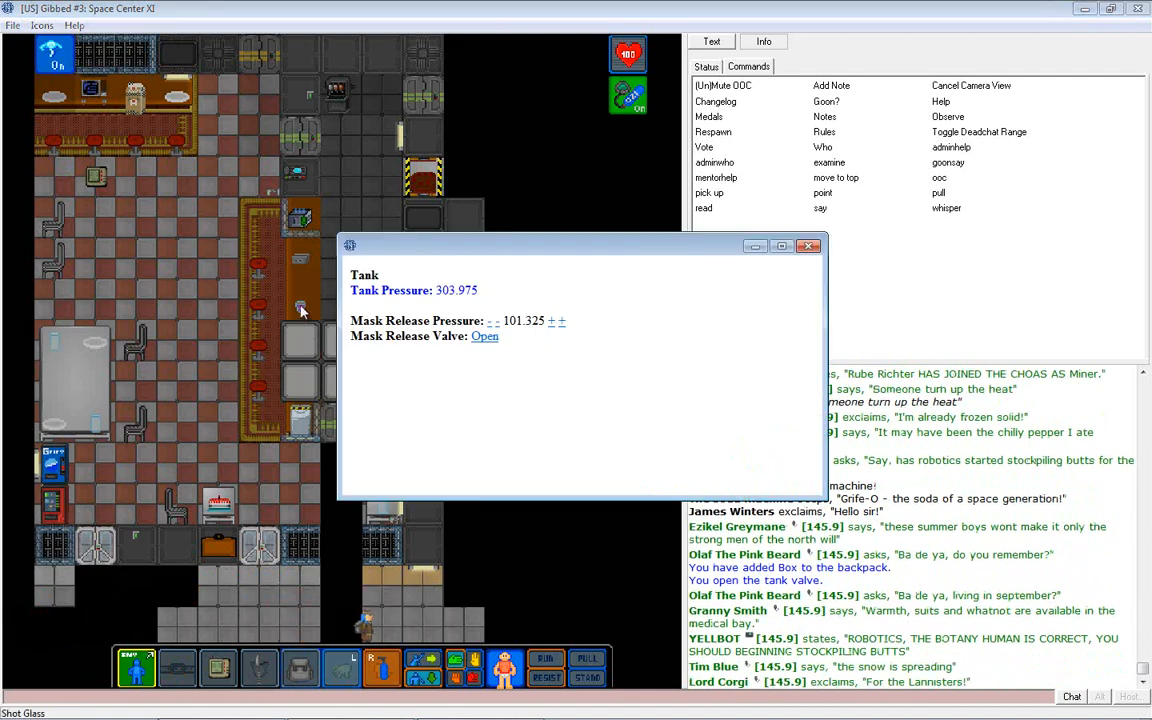
Close and reopen the tank's release valve at release pressure 41.
{"action": "left_click", "coordinate": [484, 336]}
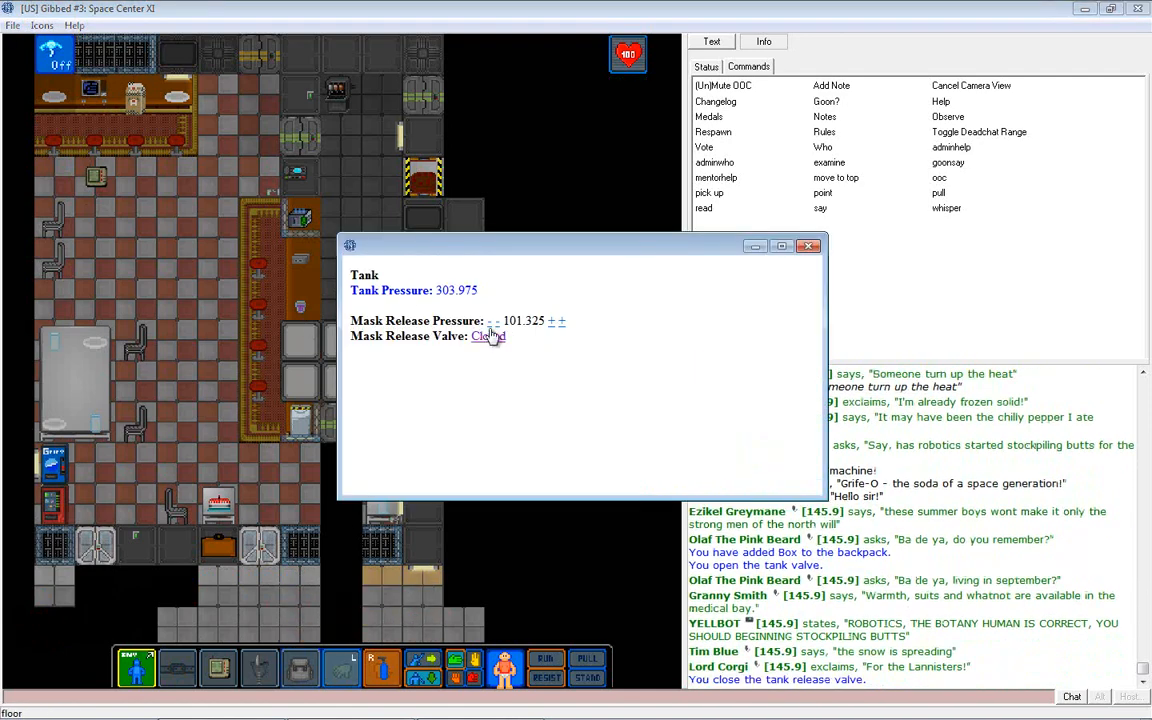
{"action": "left_click", "coordinate": [488, 336]}
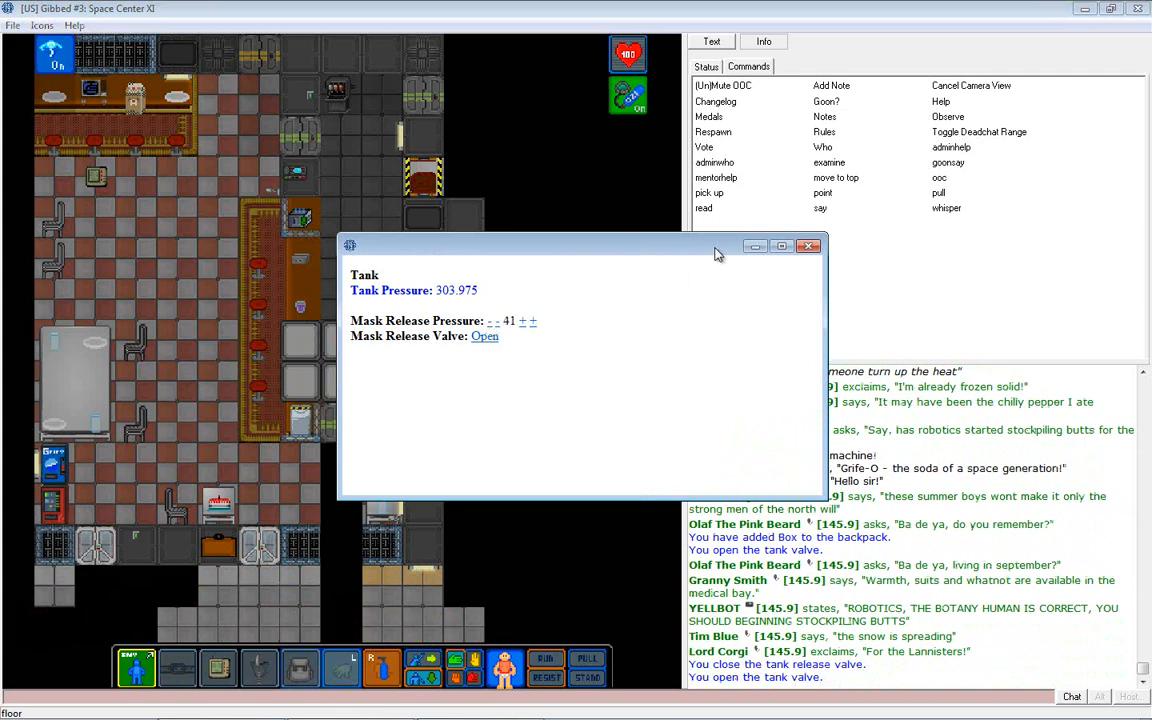
{"action": "left_click", "coordinate": [808, 246]}
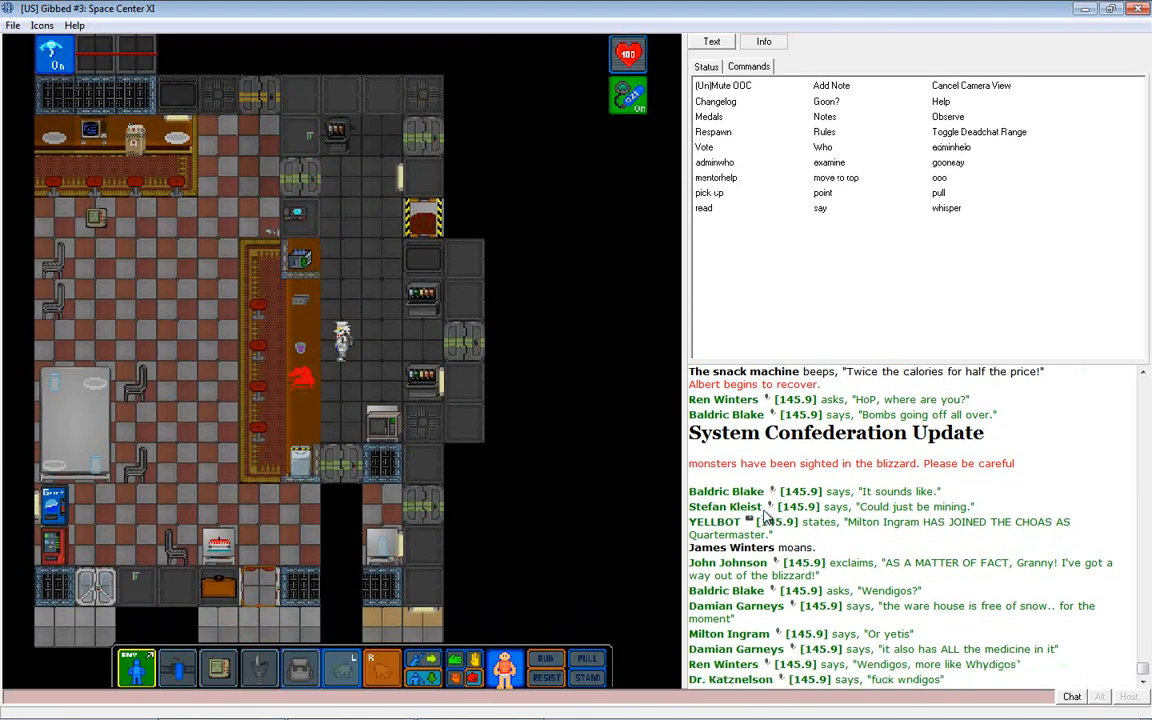
Say aloud an invitation for anyone hungry, cold or tired to come to the cafe for food.
{"action": "left_click", "coordinate": [820, 206]}
{"action": "type", "text": "; Hungry? Cold? Tired? Come to the"}
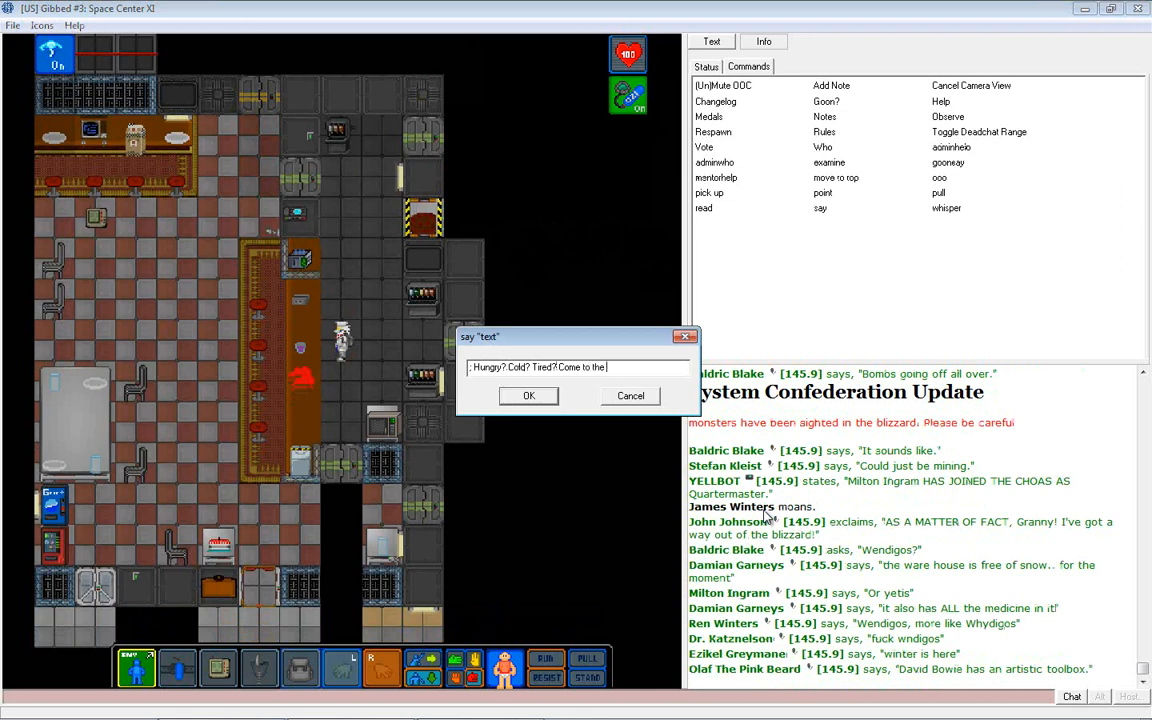
{"action": "type", "text": "cafe for food and a"}
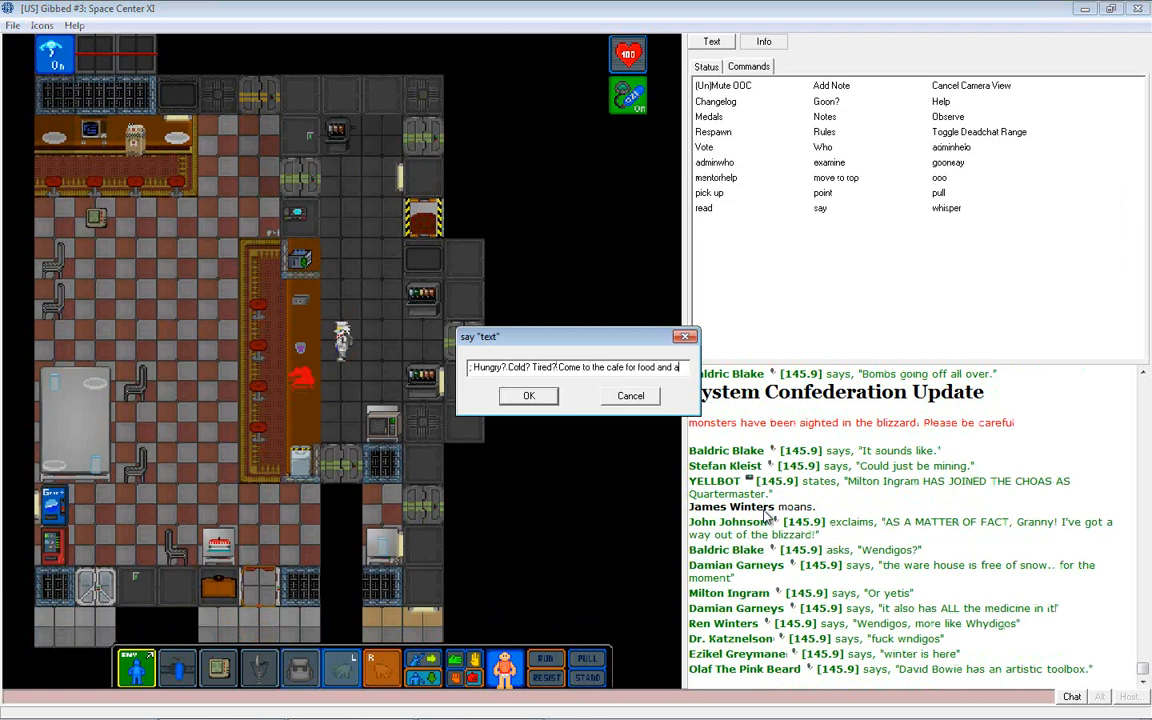
{"action": "left_click", "coordinate": [528, 396]}
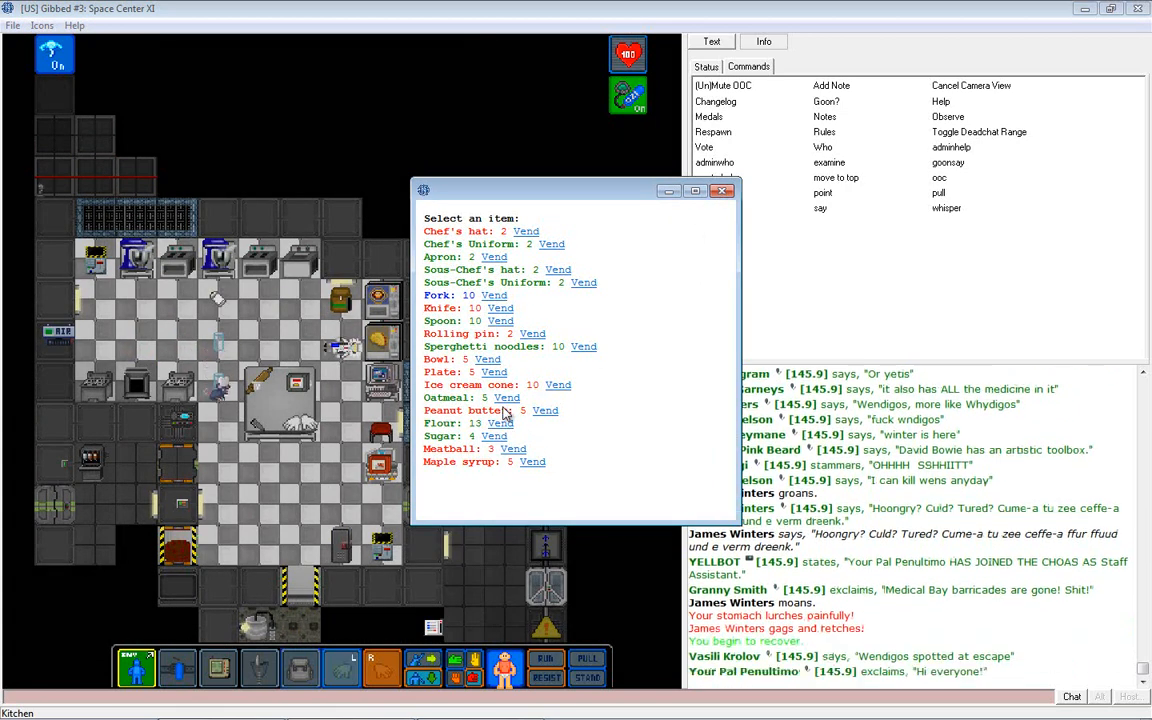
{"action": "mouse_move", "coordinate": [536, 398]}
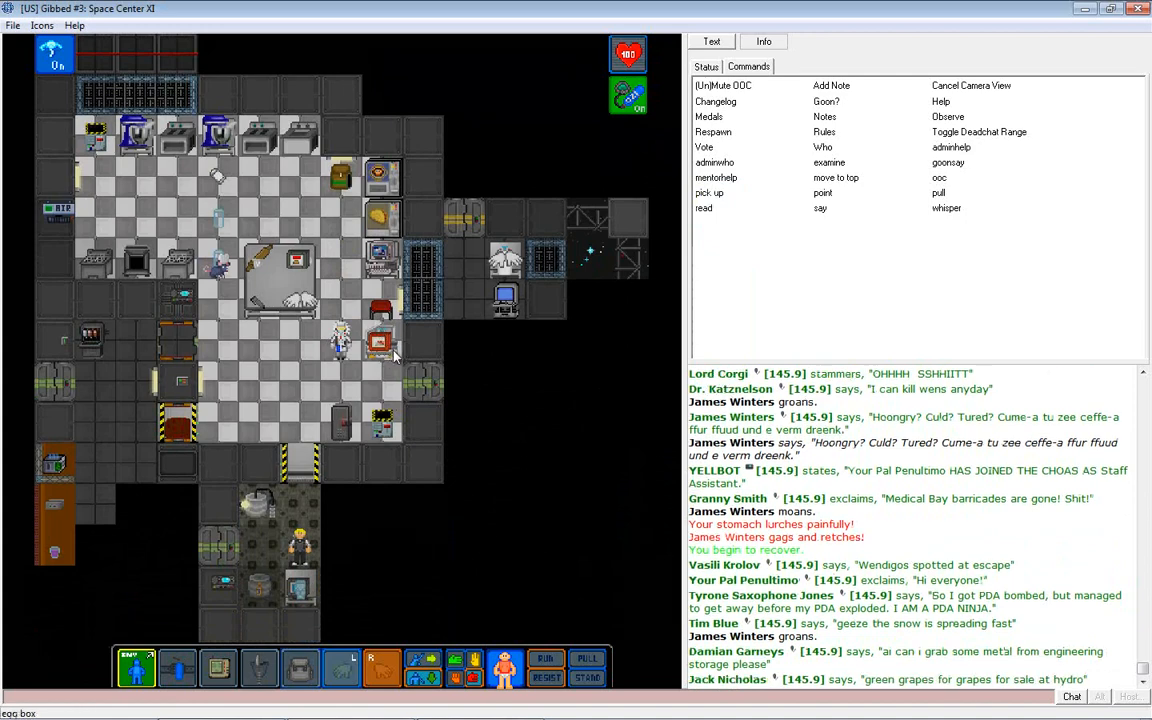
{"action": "right_click", "coordinate": [384, 344]}
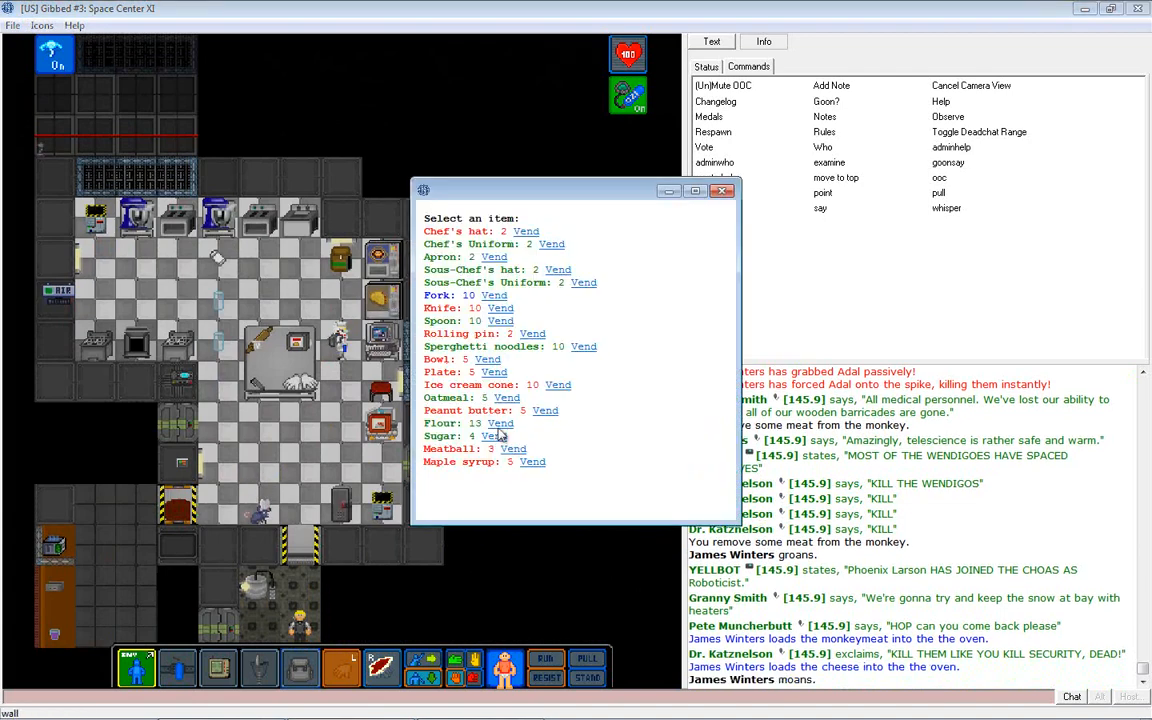
Vend a bag of flour from the kitchen's food dispenser.
{"action": "left_click", "coordinate": [724, 190]}
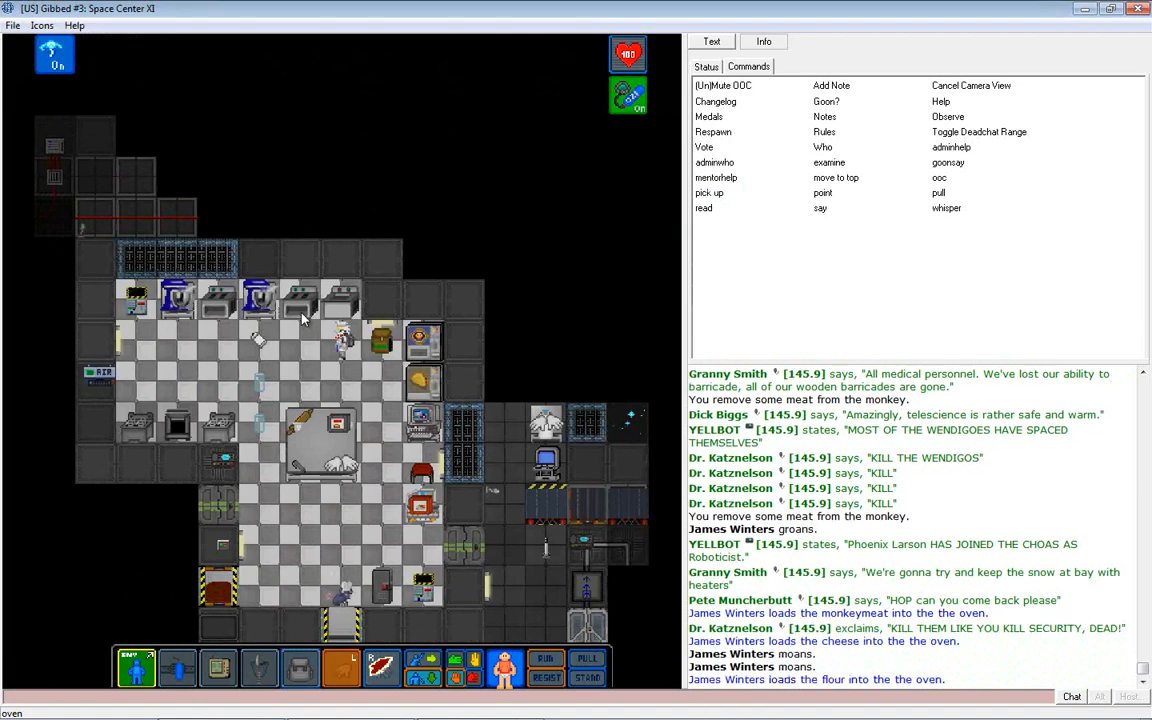
Set the Cookomatic Multi-Oven to high heat and start cooking the loaded ingredients.
{"action": "left_click", "coordinate": [420, 340]}
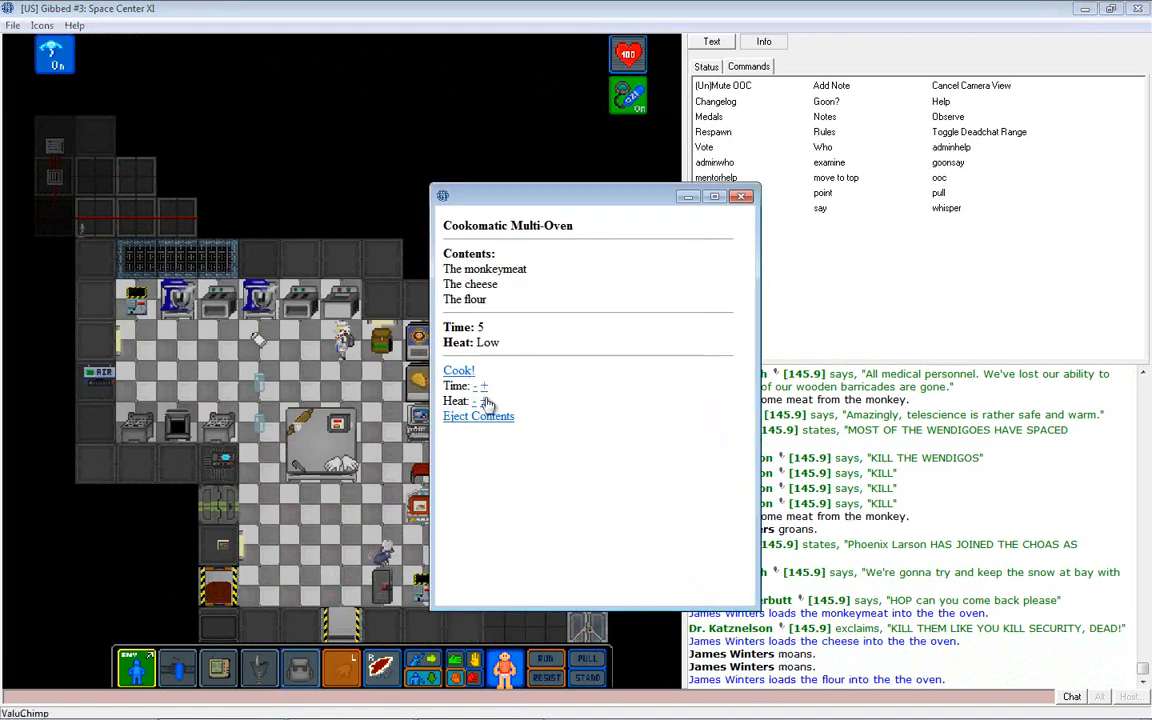
{"action": "left_click", "coordinate": [484, 400]}
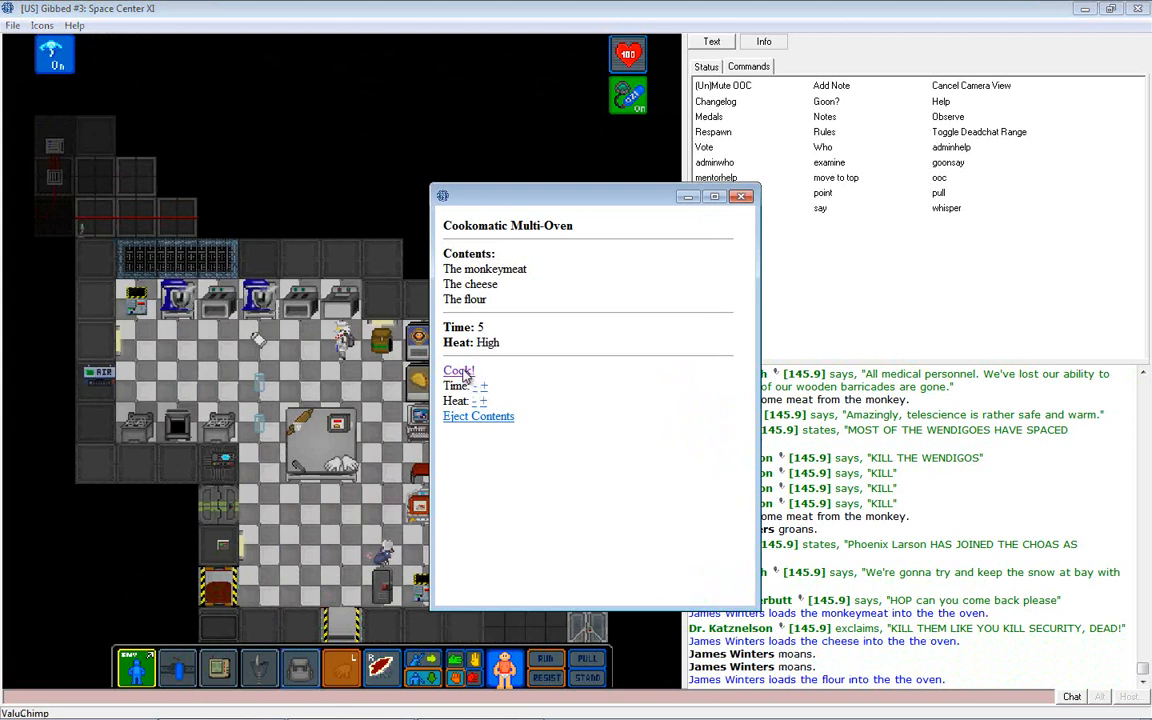
{"action": "left_click", "coordinate": [456, 370]}
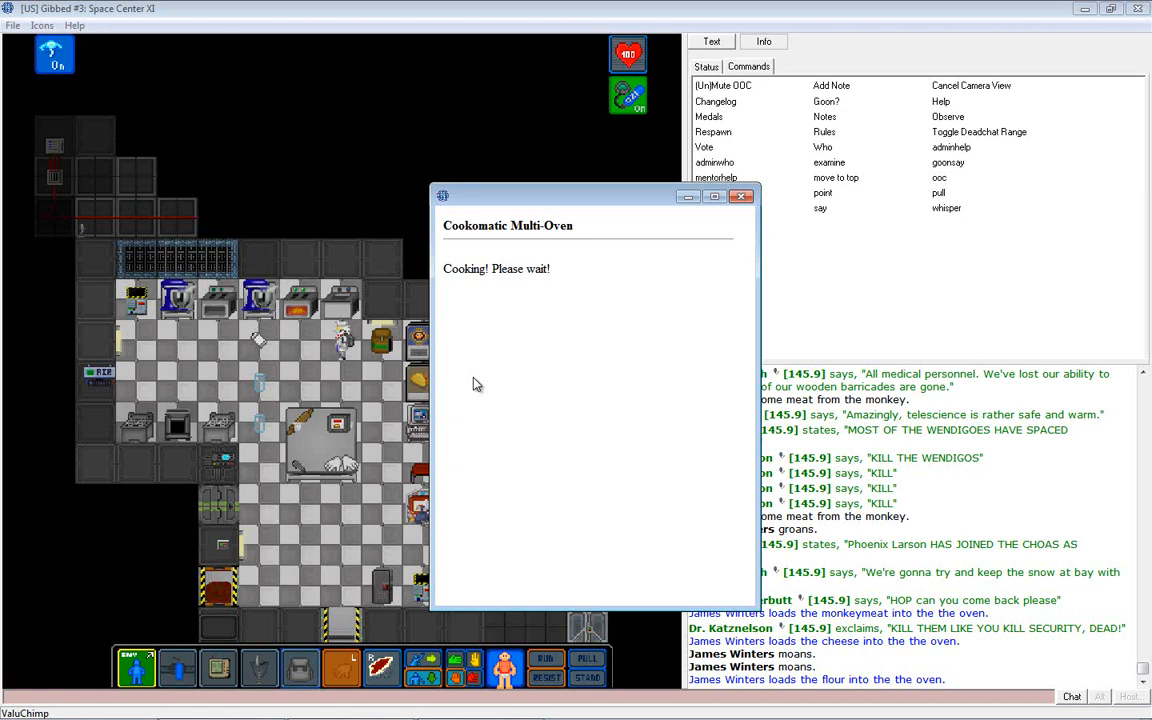
{"action": "mouse_move", "coordinate": [484, 388]}
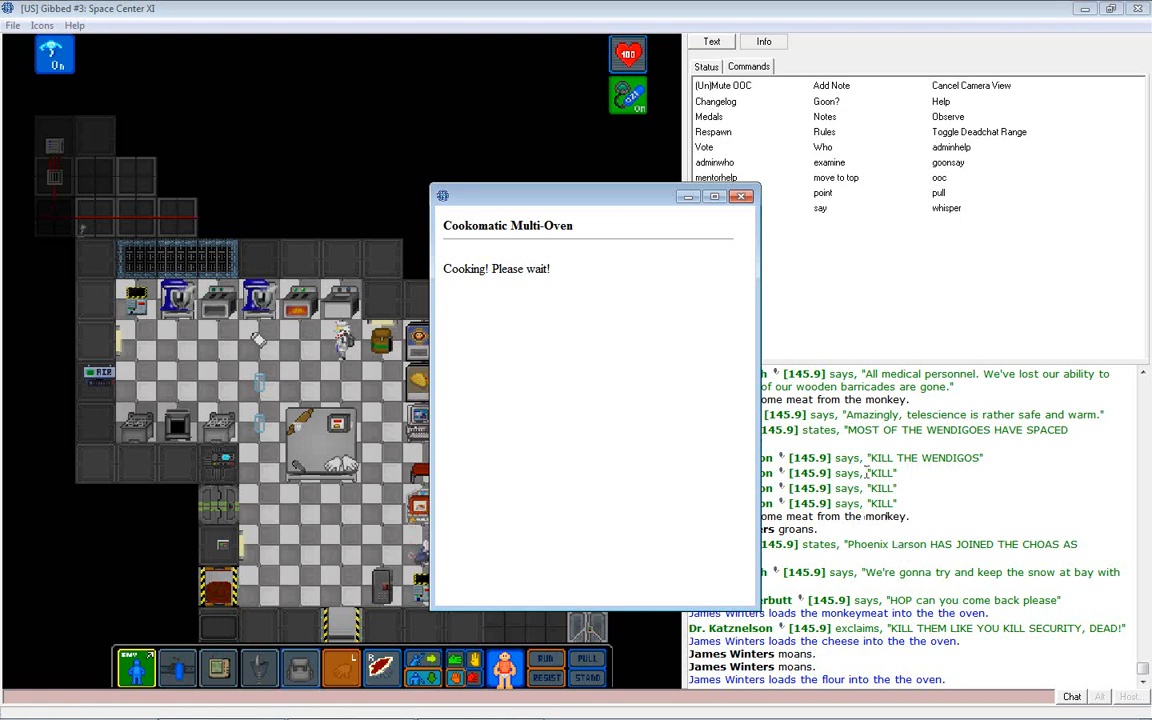
{"action": "left_click", "coordinate": [744, 196]}
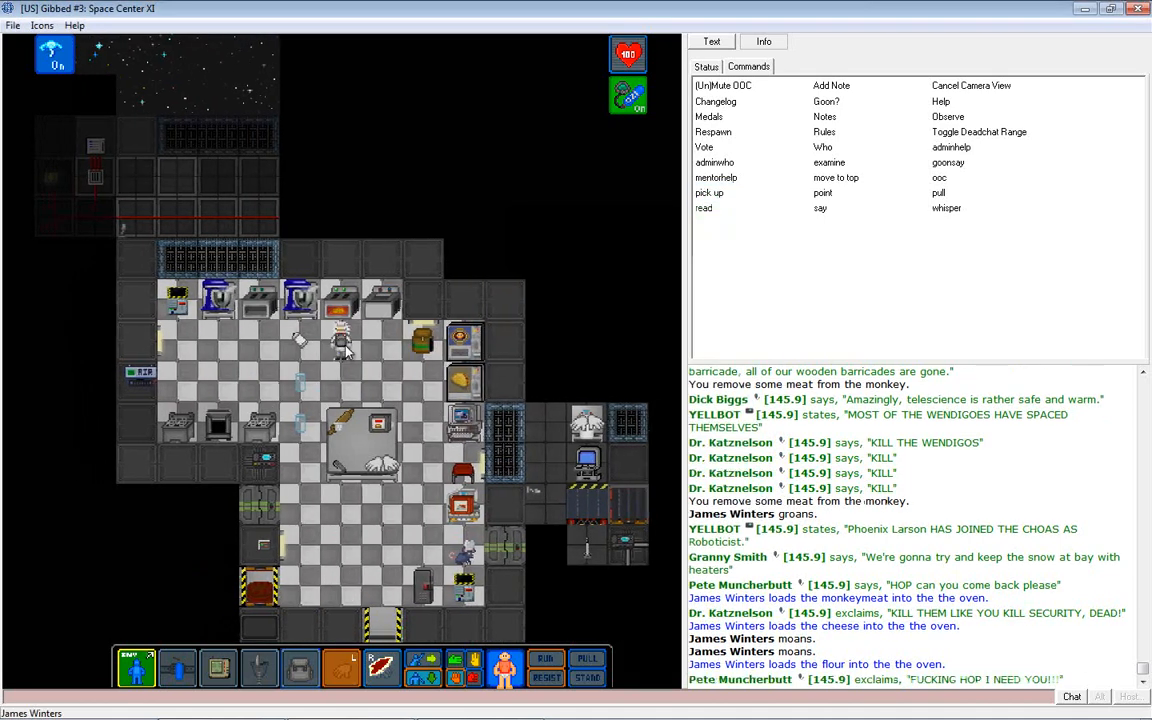
{"action": "mouse_move", "coordinate": [352, 352]}
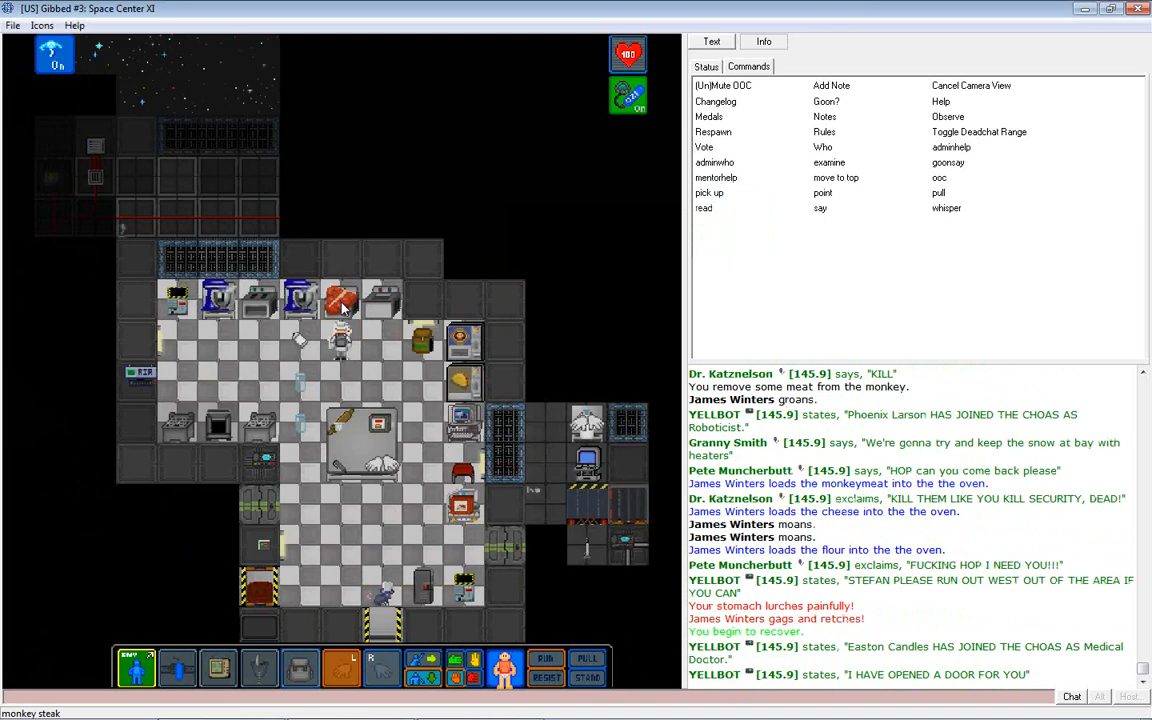
{"action": "mouse_move", "coordinate": [356, 348]}
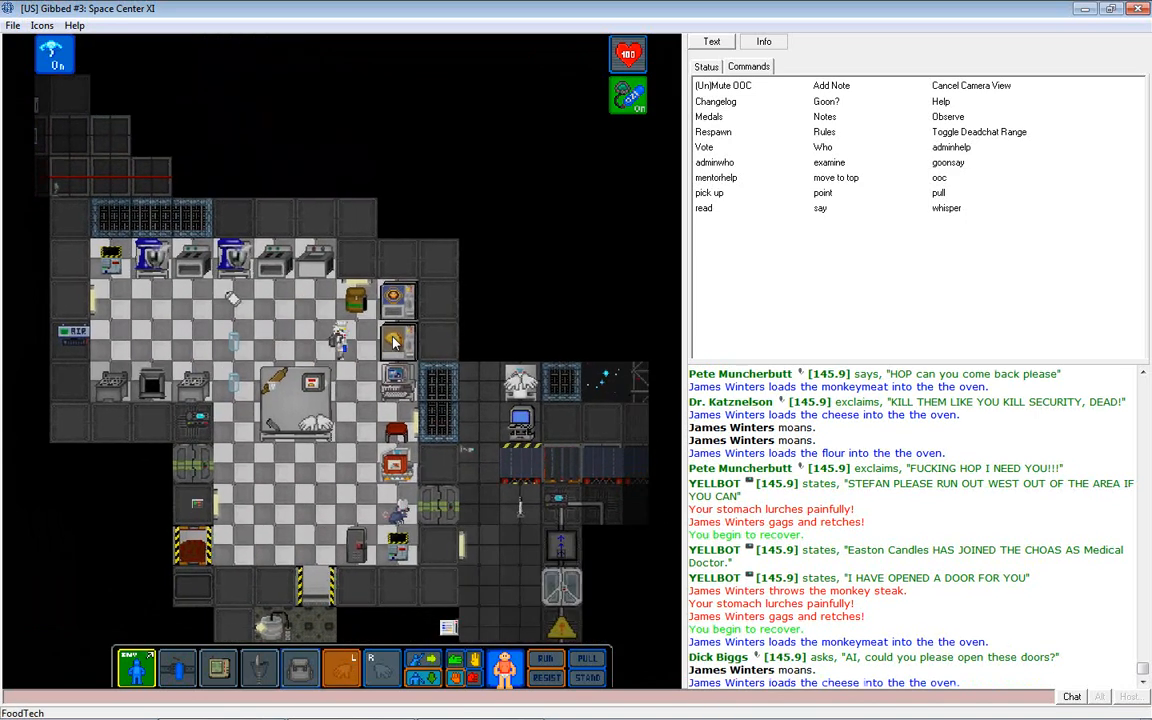
Start the oven cooking the monkey meat, cheese and dough, then dismiss its window.
{"action": "left_click", "coordinate": [396, 342]}
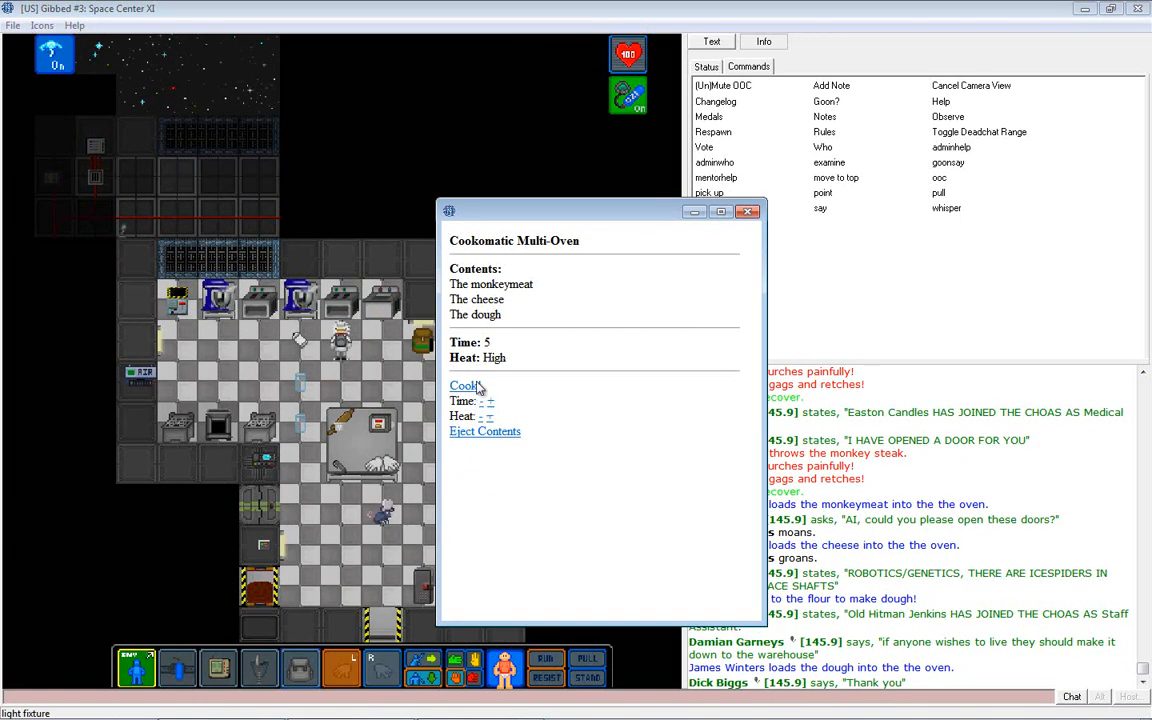
{"action": "left_click", "coordinate": [464, 386]}
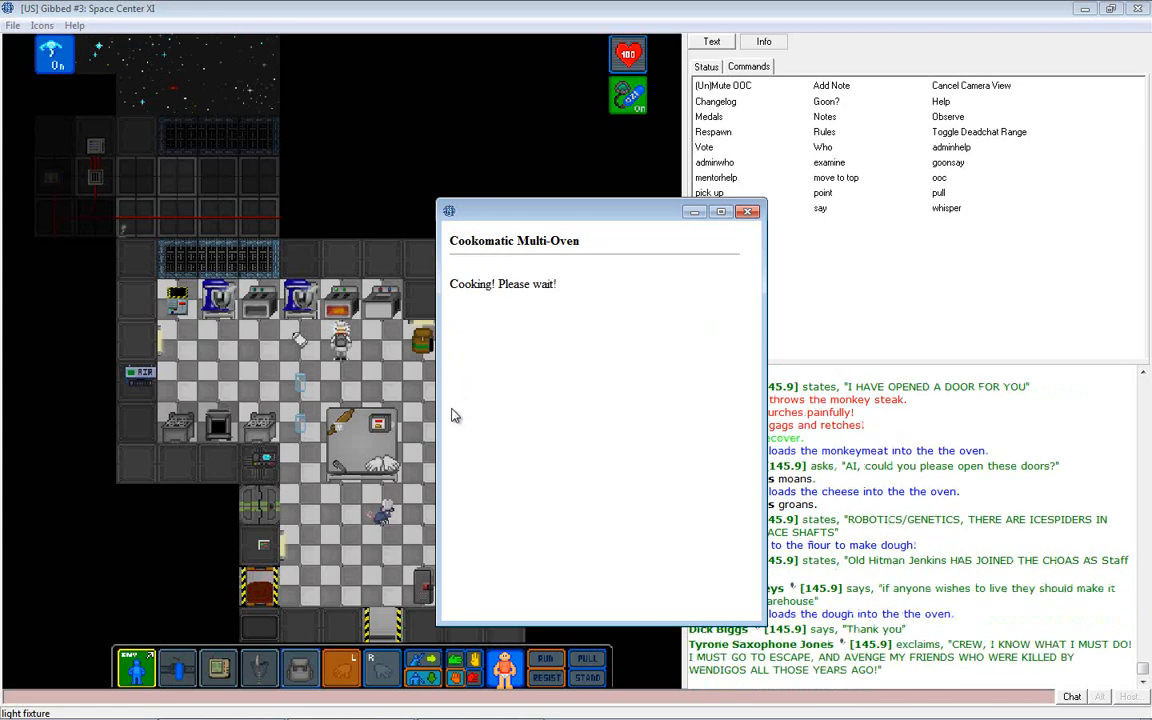
{"action": "left_click", "coordinate": [748, 212]}
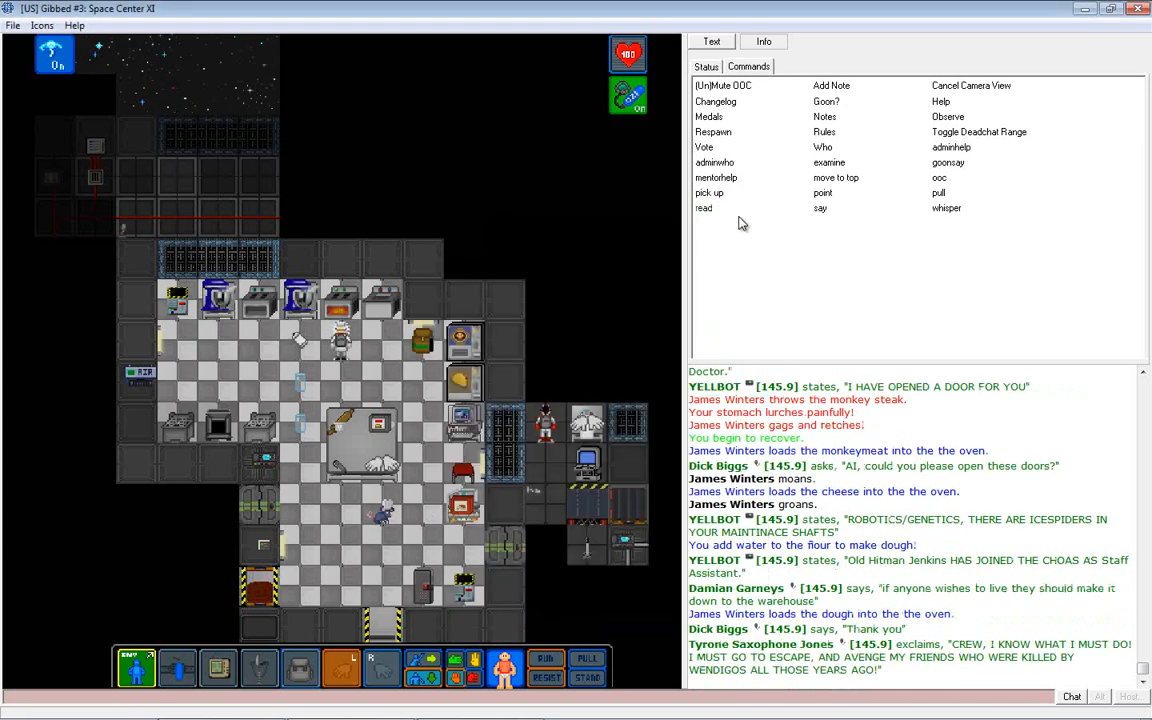
{"action": "mouse_move", "coordinate": [600, 360]}
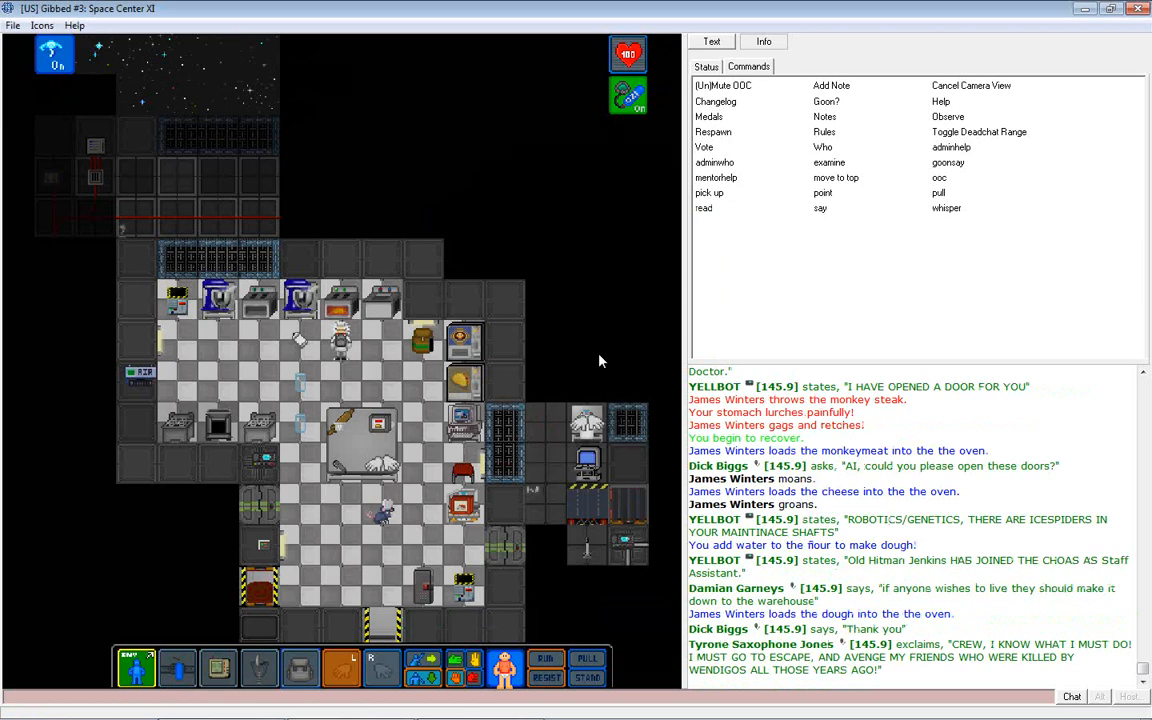
{"action": "scroll", "scroll_direction": "down", "scroll_amount": 3}
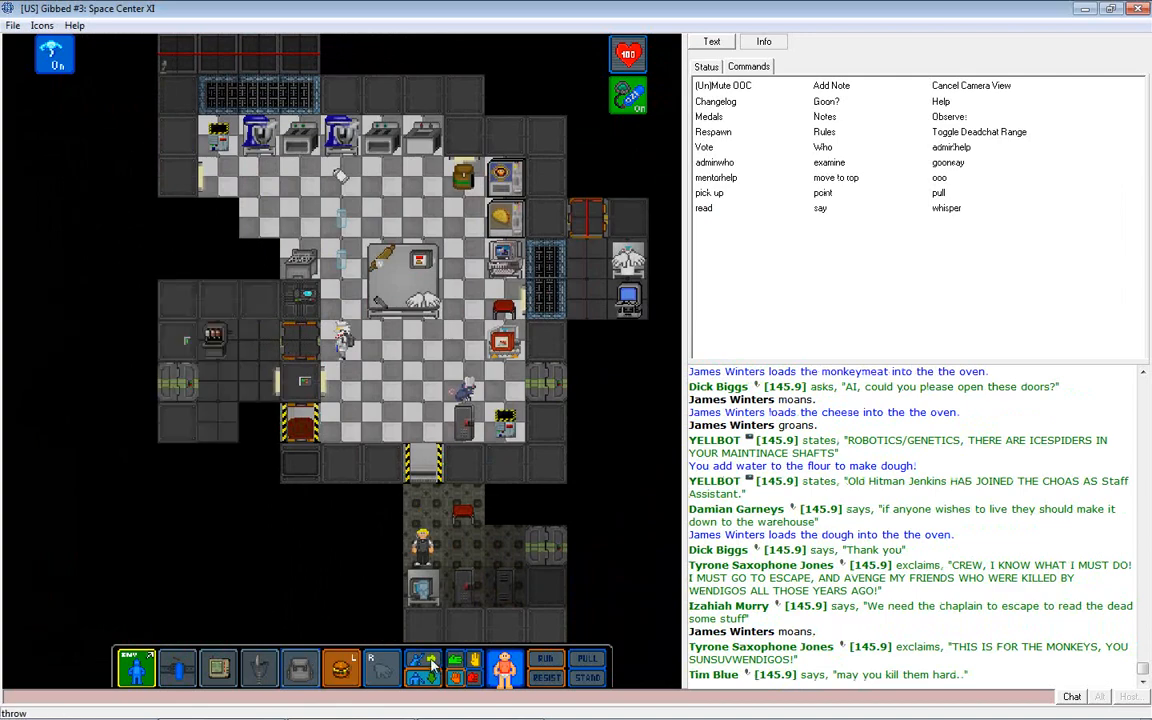
Say aloud that steak and burgers are now served with a side of Swedish cake.
{"action": "left_click", "coordinate": [424, 668]}
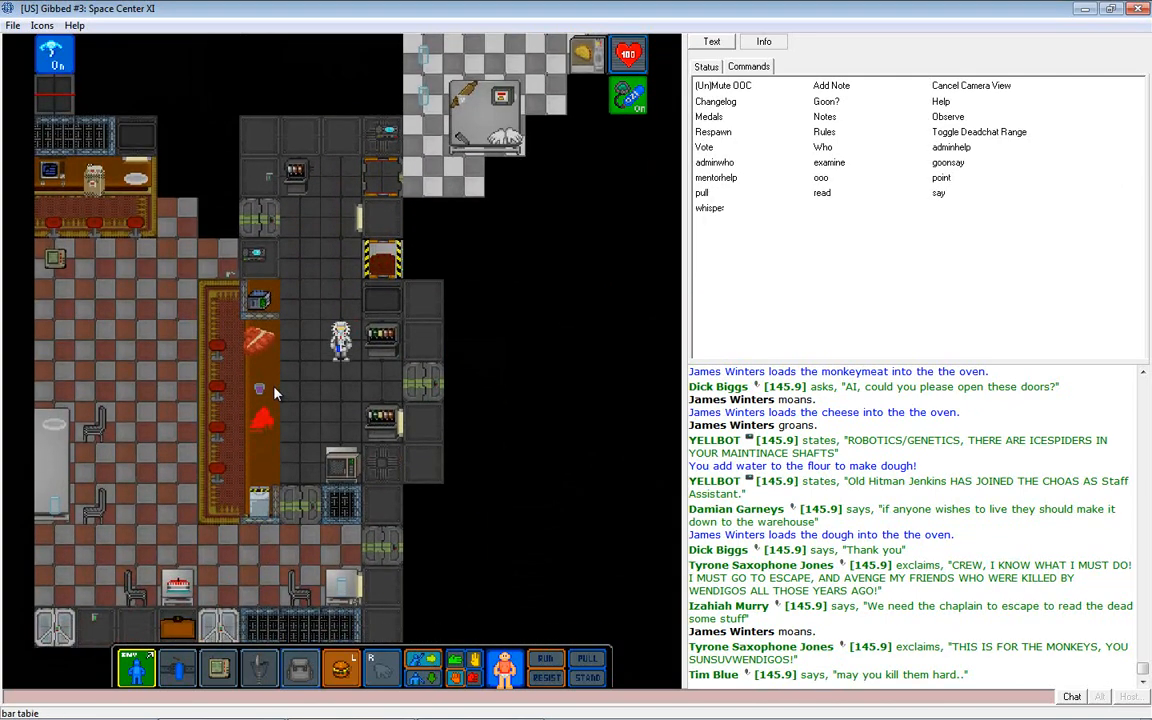
{"action": "left_click", "coordinate": [938, 206]}
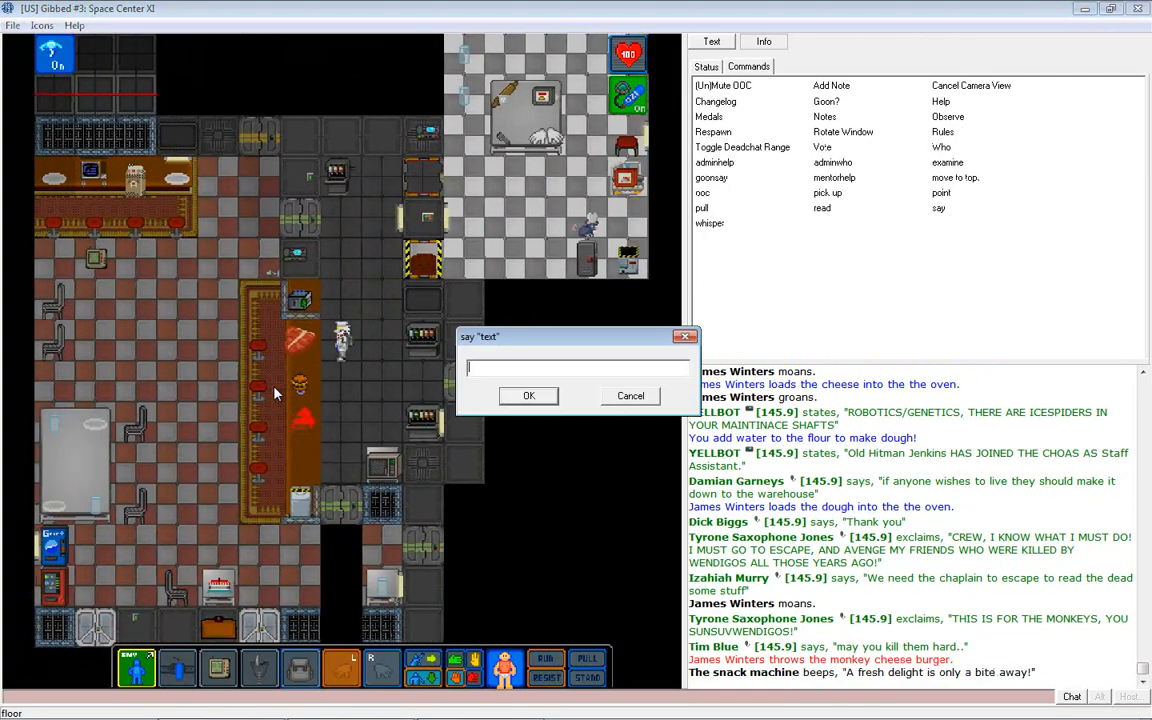
{"action": "type", "text": "Steak and burge"}
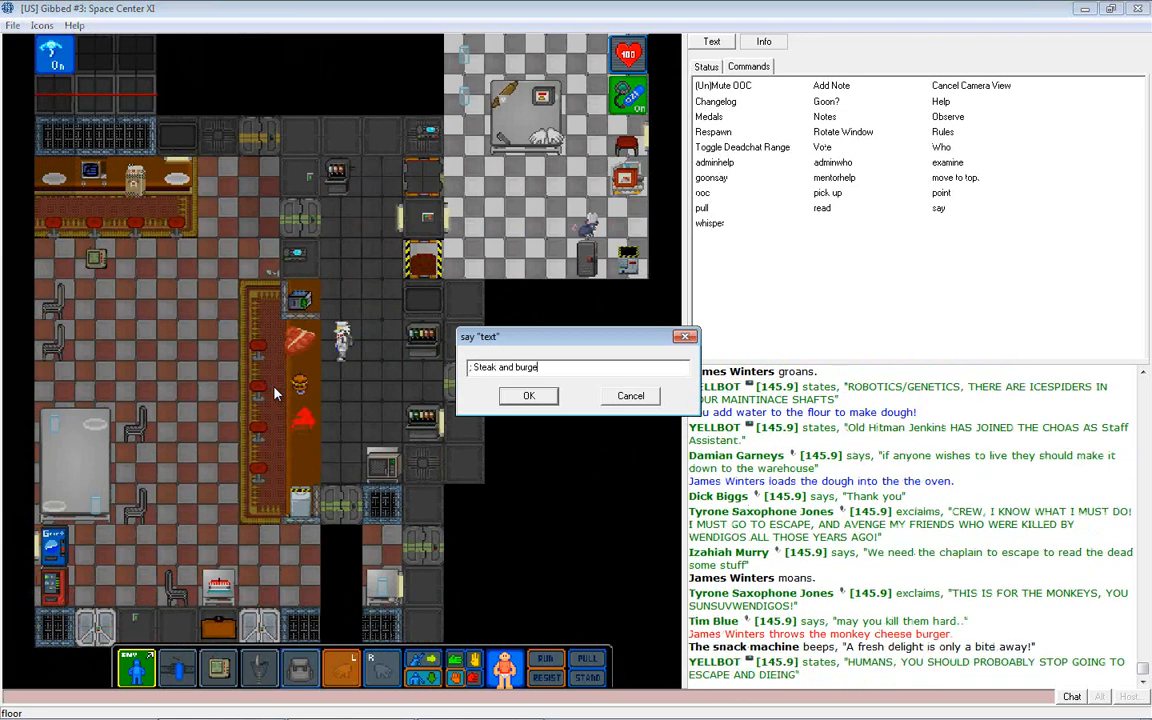
{"action": "type", "text": "rs now served with a side"}
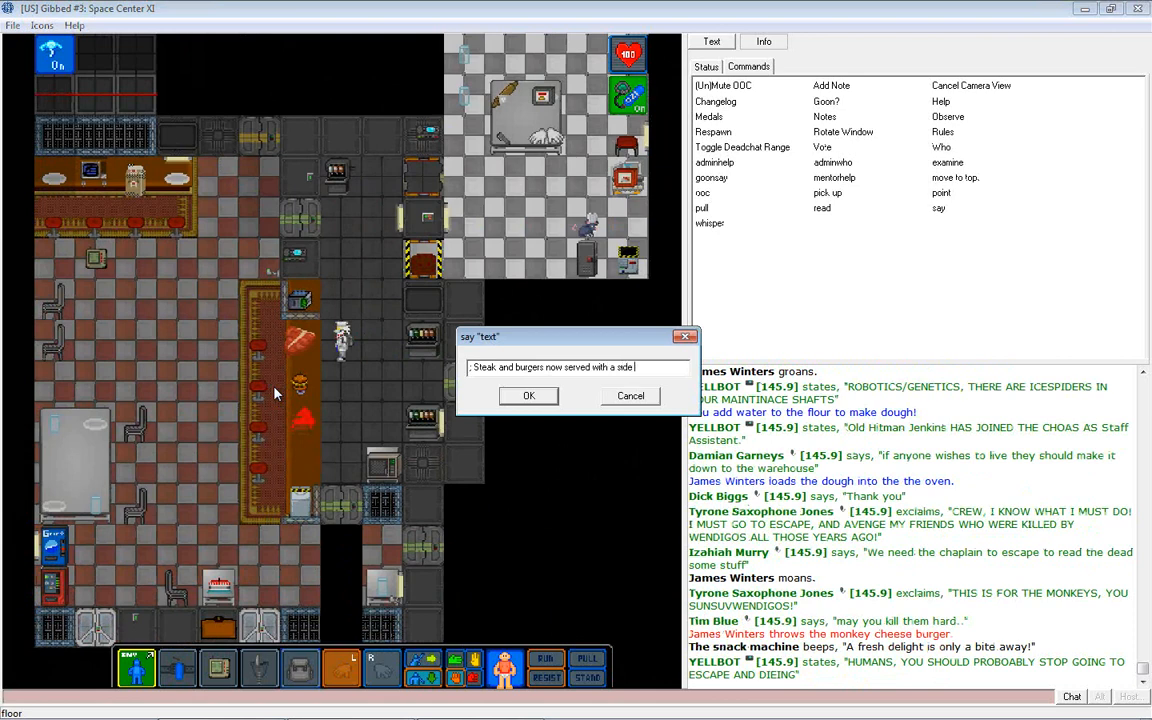
{"action": "type", "text": "of swedish cal"}
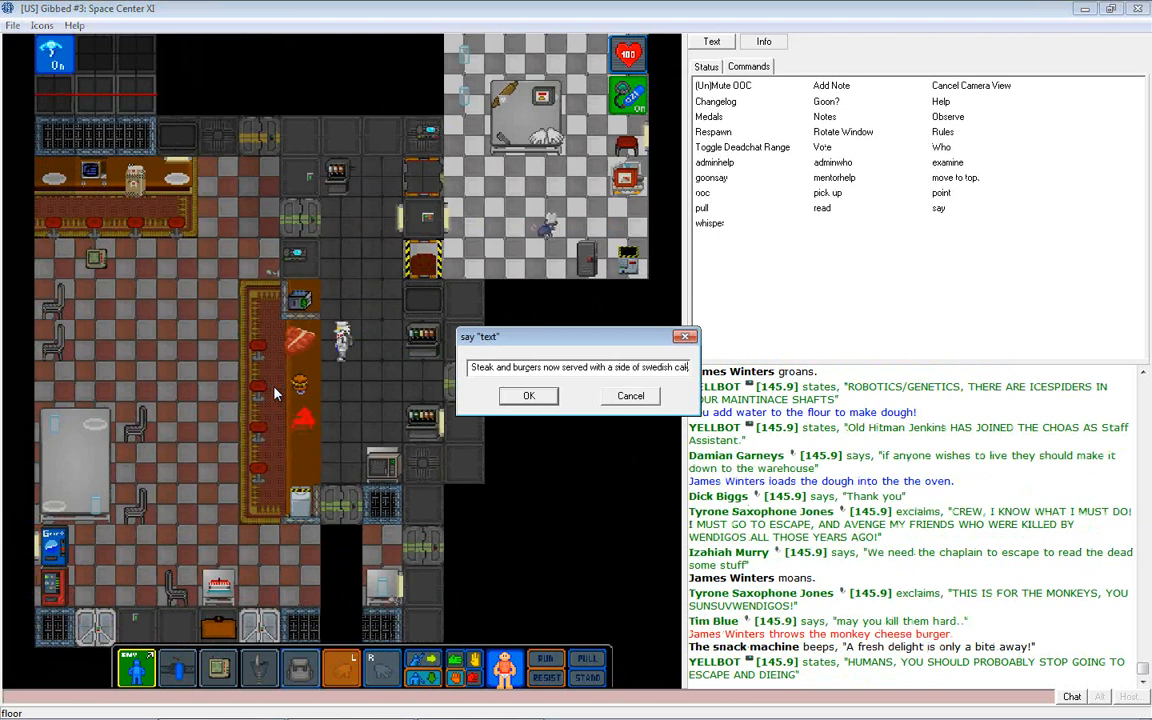
{"action": "left_click", "coordinate": [528, 396]}
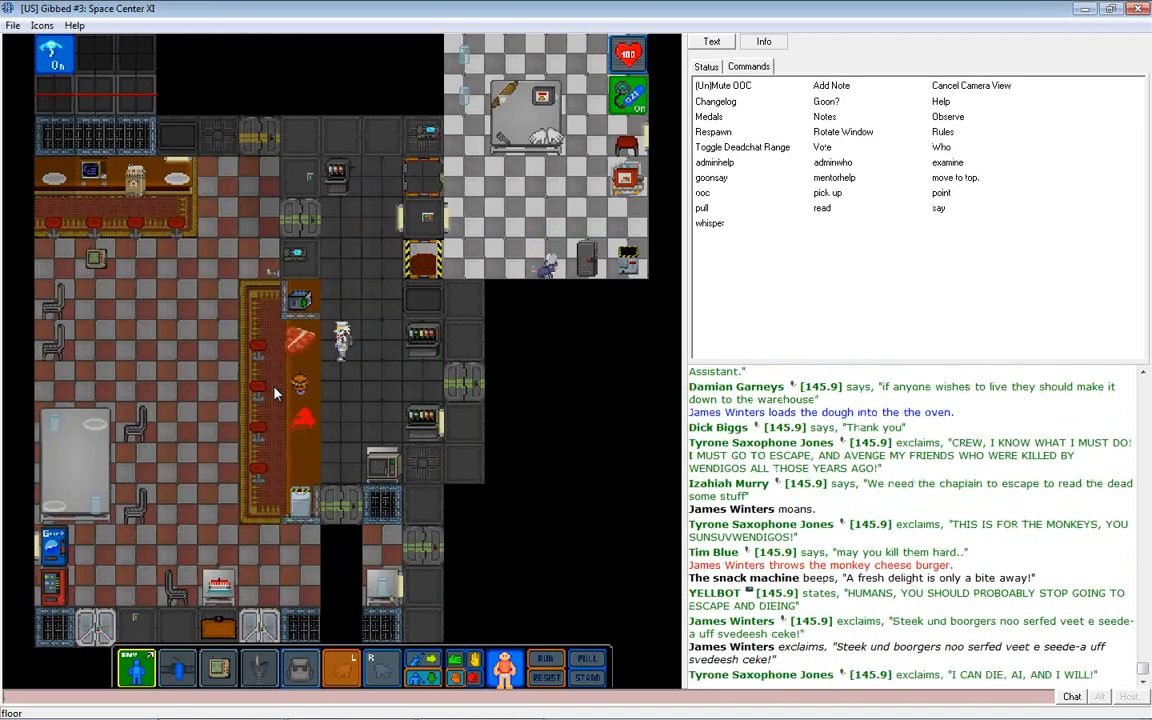
Bring up the speech prompt and cancel it without saying anything.
{"action": "scroll", "scroll_direction": "down", "scroll_amount": 3}
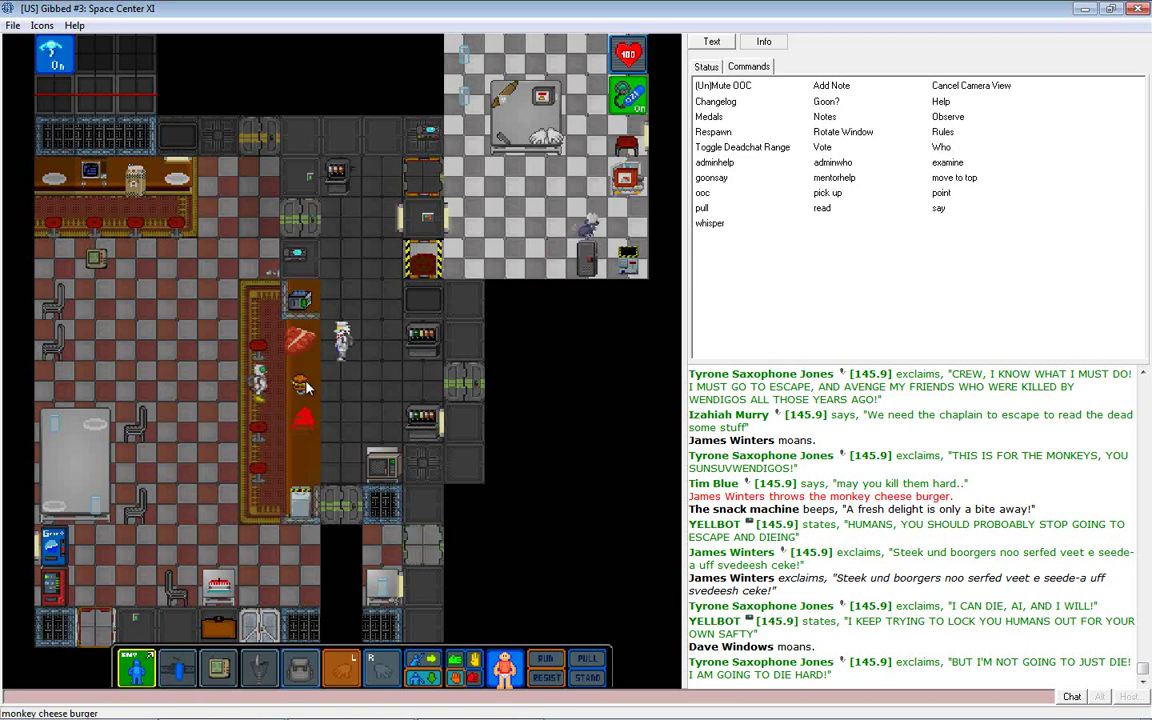
{"action": "scroll", "scroll_direction": "down", "scroll_amount": 3}
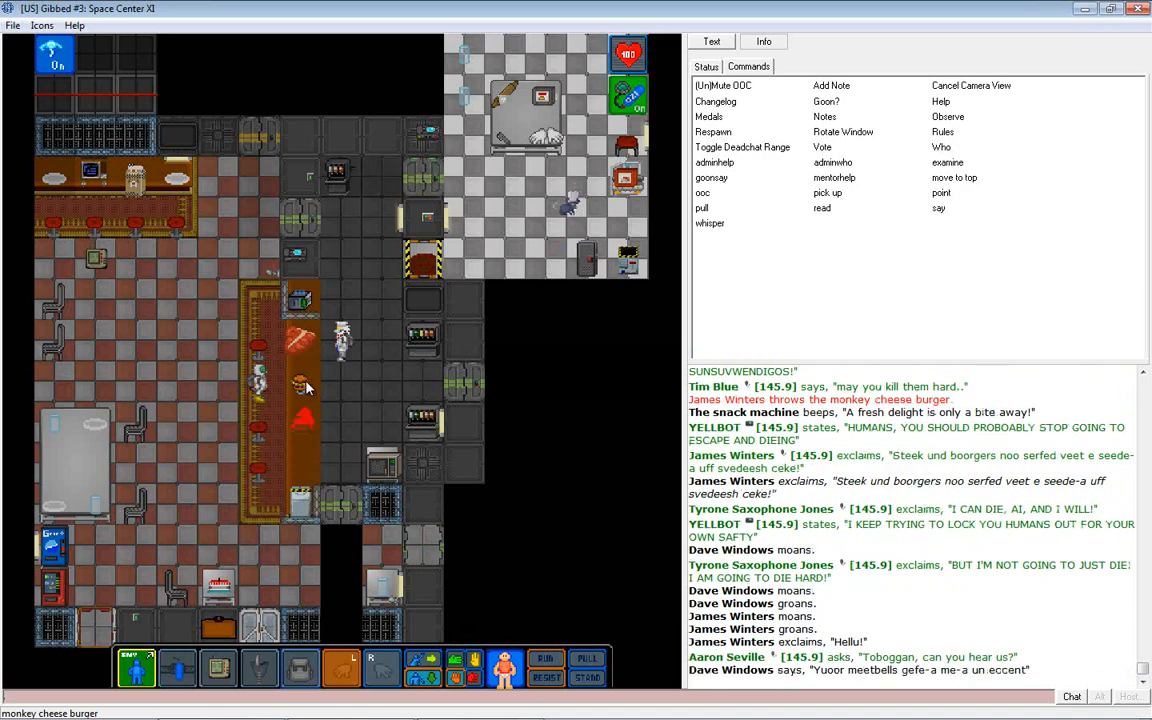
{"action": "left_click", "coordinate": [938, 208]}
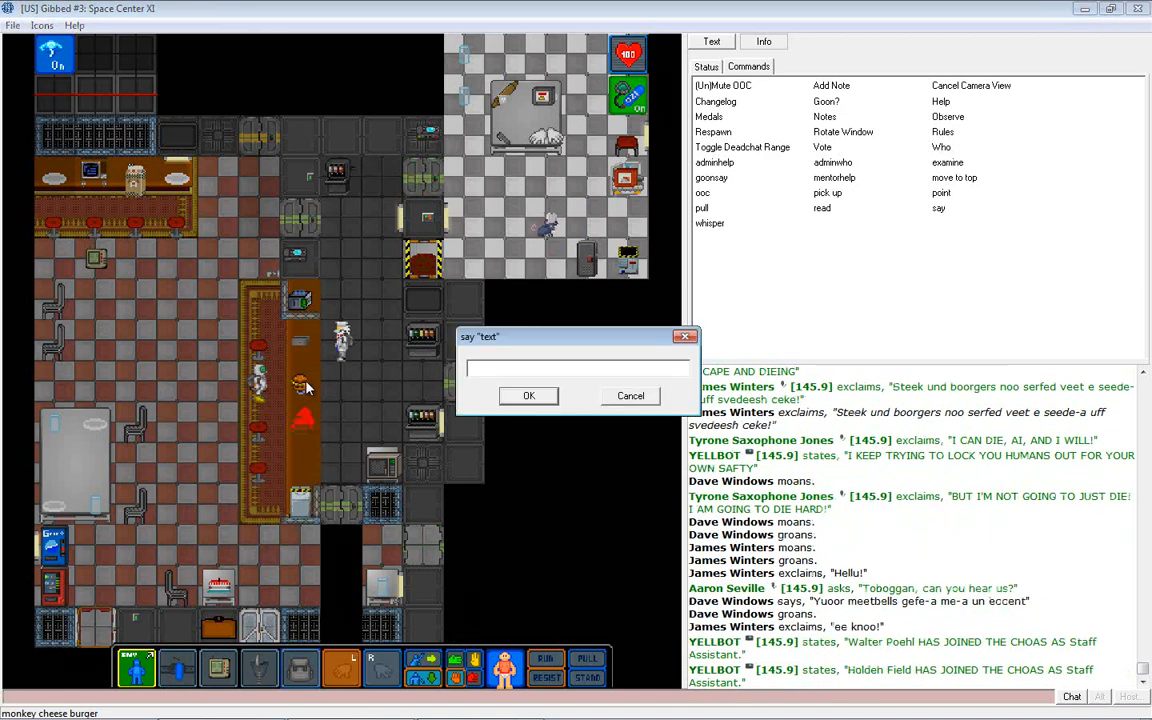
{"action": "left_click", "coordinate": [630, 396]}
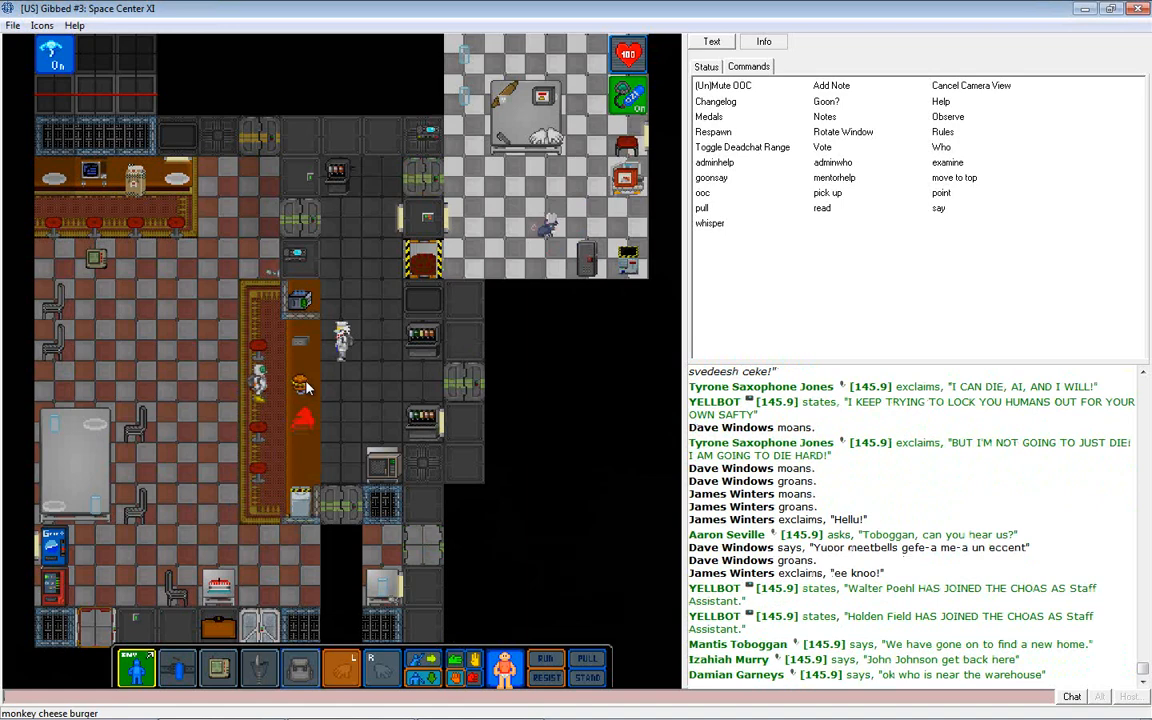
{"action": "scroll", "scroll_direction": "down", "scroll_amount": 3}
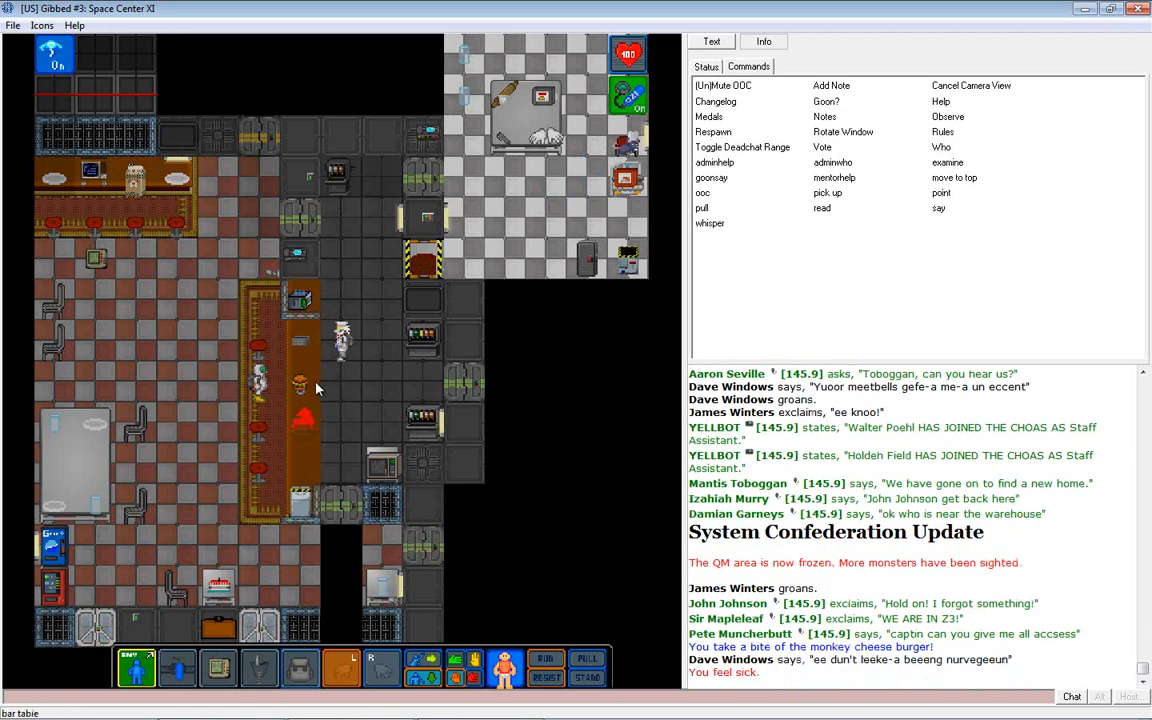
Say a first message to the nearby crew telling them to get out.
{"action": "left_click", "coordinate": [938, 208]}
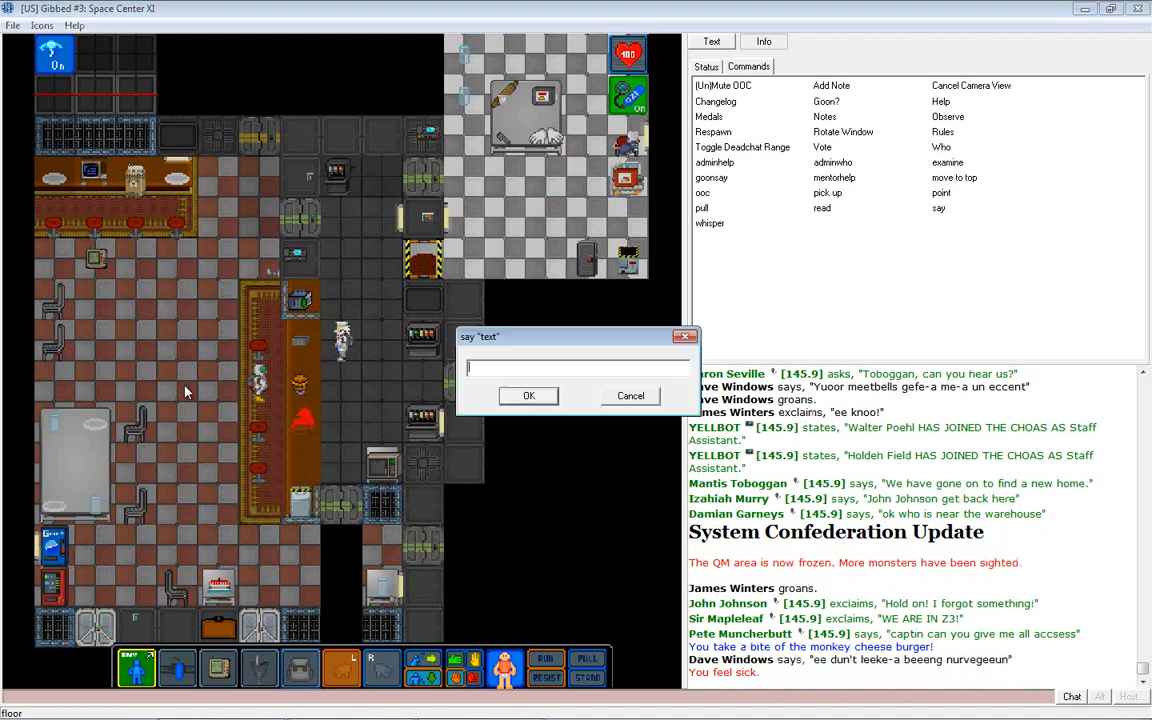
{"action": "type", "text": "Why n"}
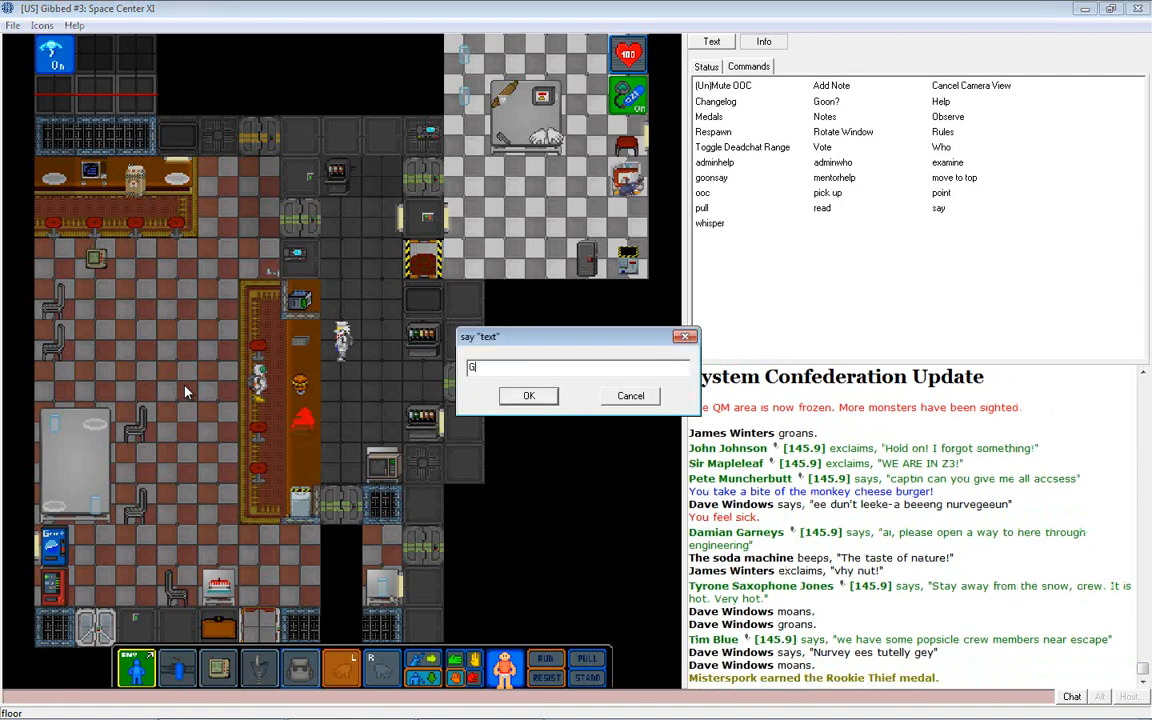
{"action": "left_click", "coordinate": [528, 396]}
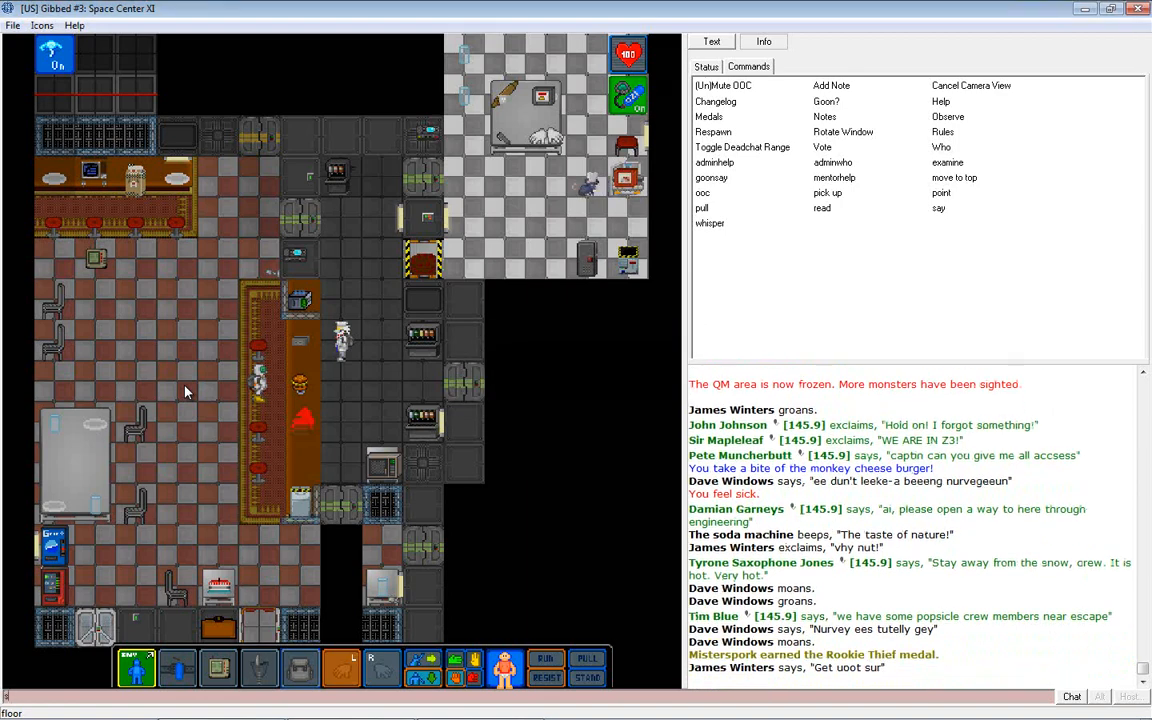
Say 'You are not welcome here!' to the nearby crew.
{"action": "left_click", "coordinate": [938, 208]}
{"action": "type", "text": "You are not welcome here"}
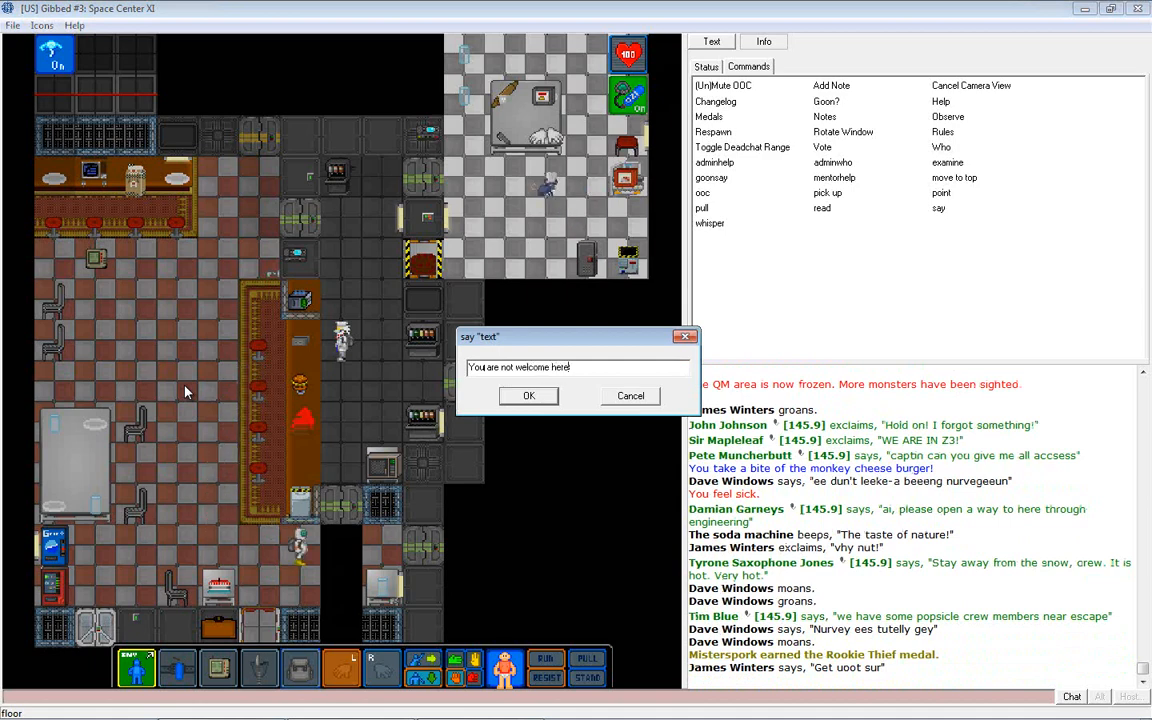
{"action": "left_click", "coordinate": [528, 396]}
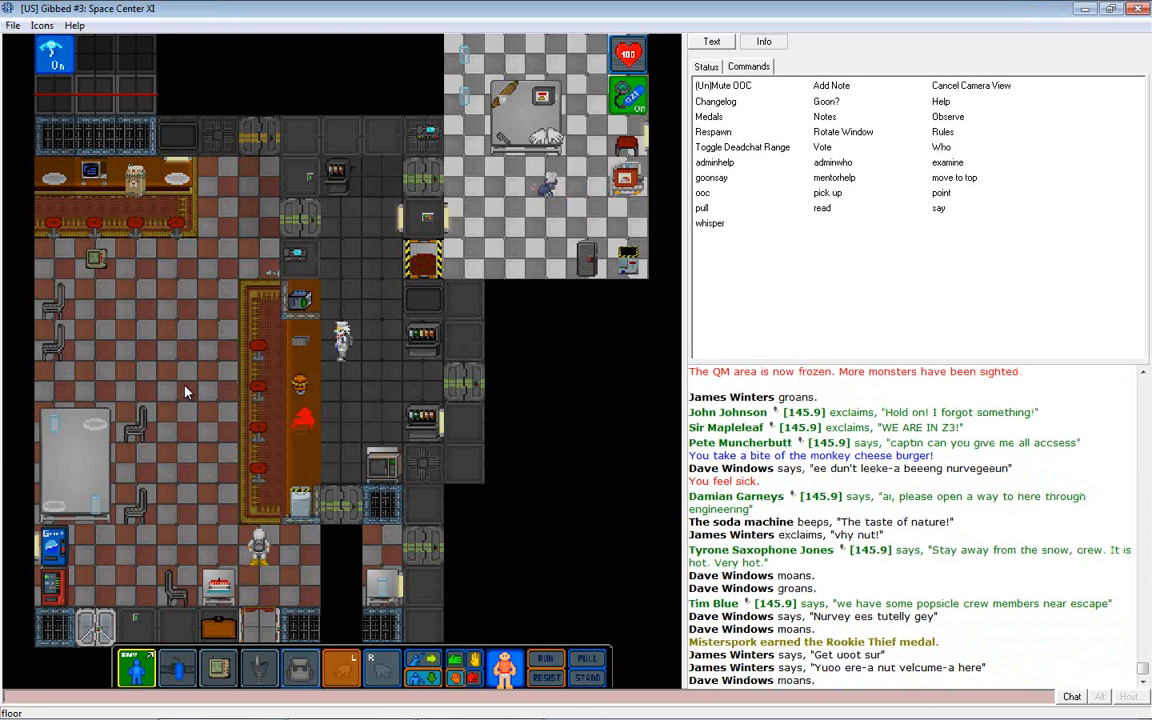
{"action": "mouse_move", "coordinate": [180, 396]}
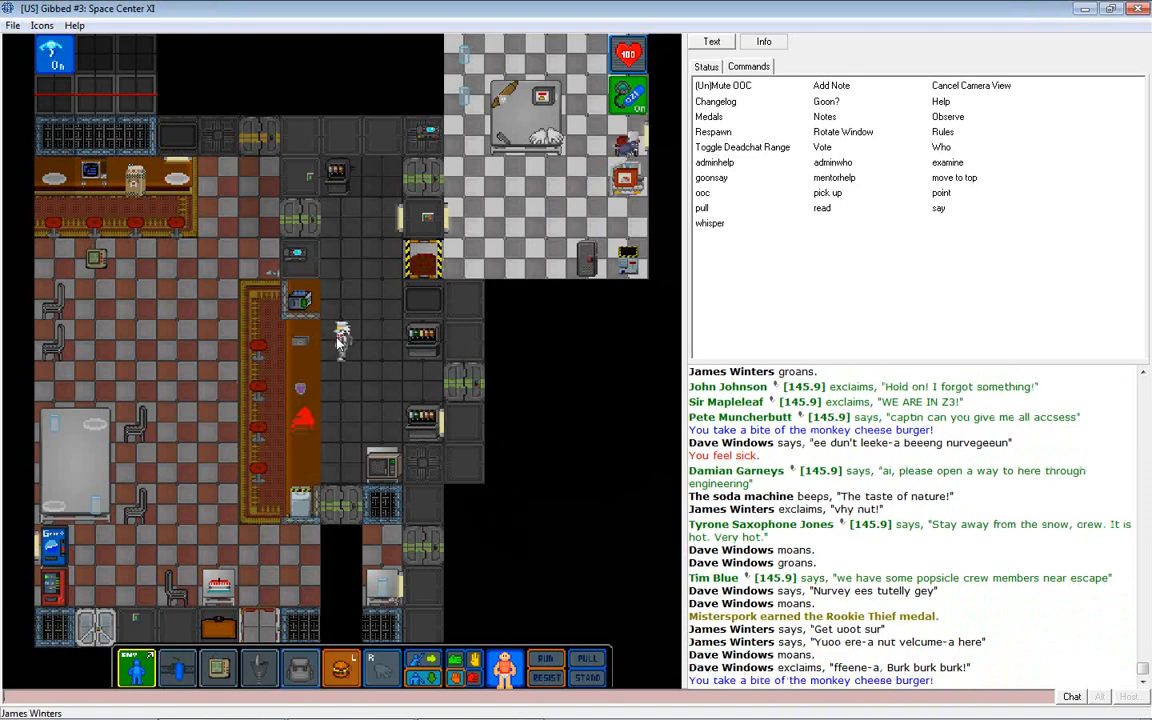
{"action": "mouse_move", "coordinate": [312, 362]}
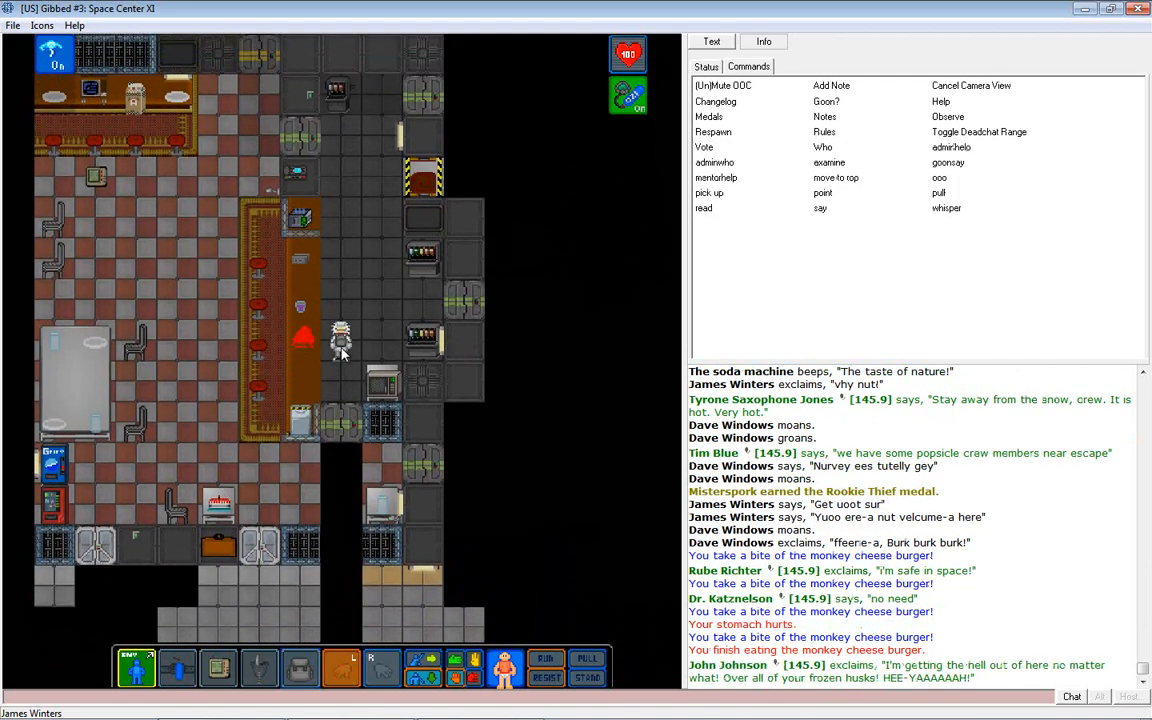
Swipe the chef's ID card at the hot drinks vending machine.
{"action": "left_click", "coordinate": [706, 66]}
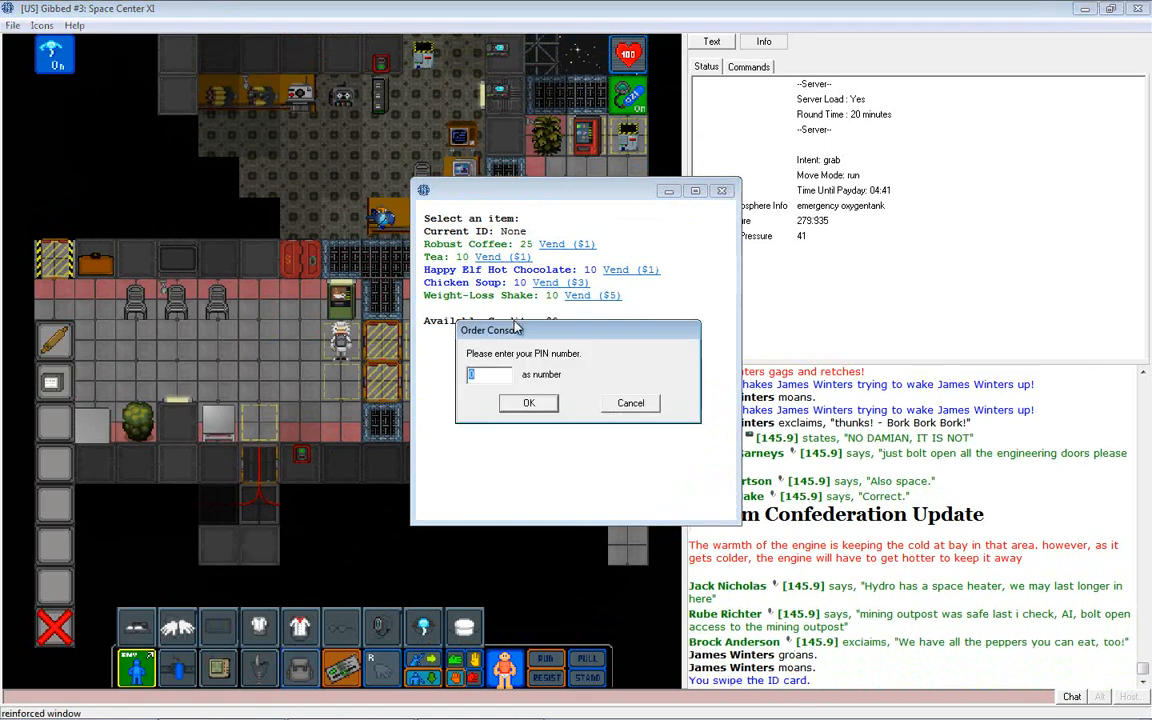
Authorize the ID with the PIN, buy a Robust Coffee and stow it in the backpack.
{"action": "left_click", "coordinate": [528, 402]}
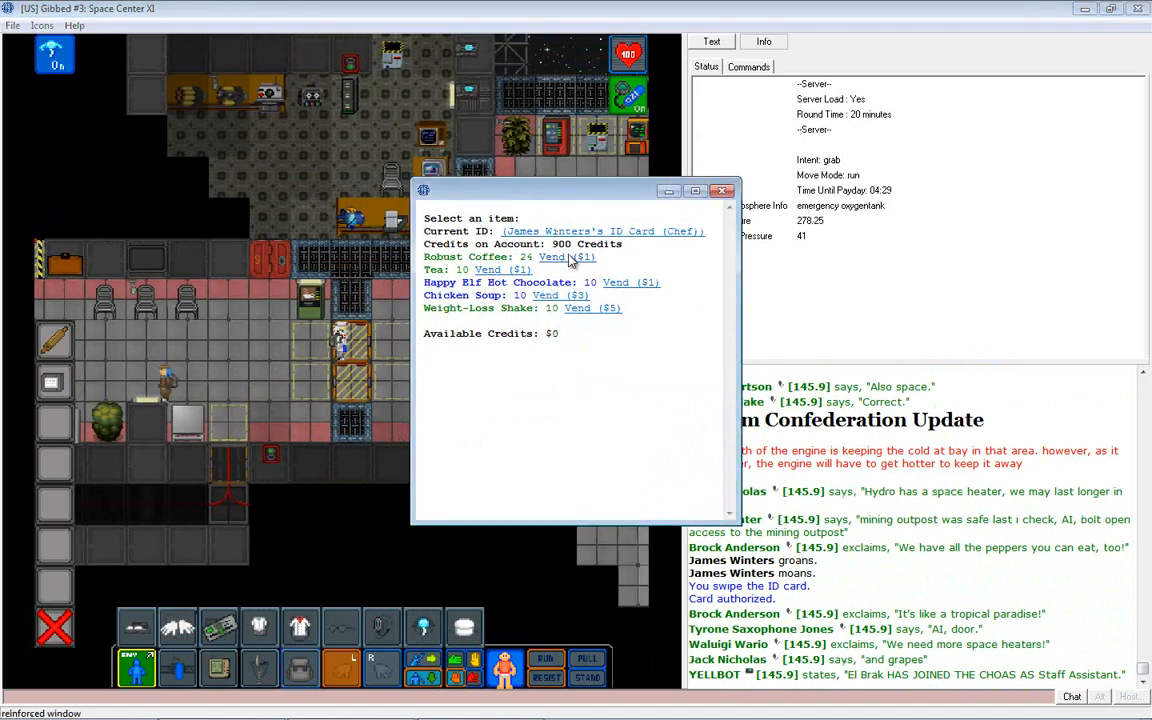
{"action": "left_click", "coordinate": [566, 256]}
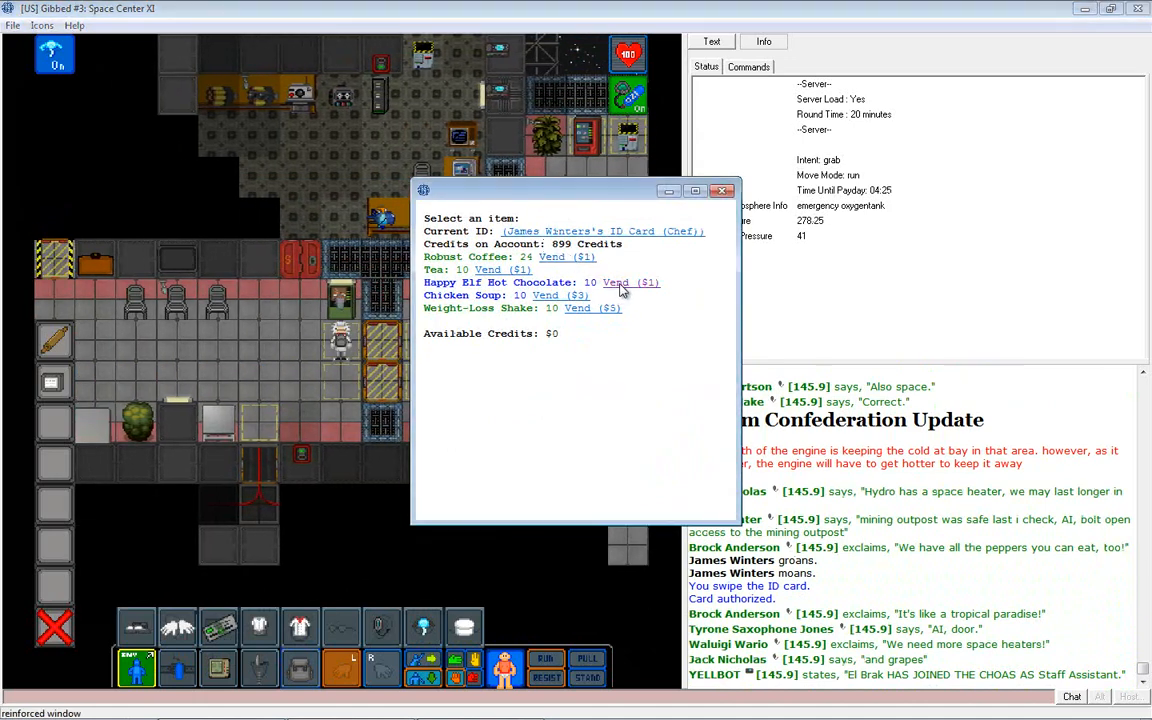
{"action": "left_click", "coordinate": [624, 282]}
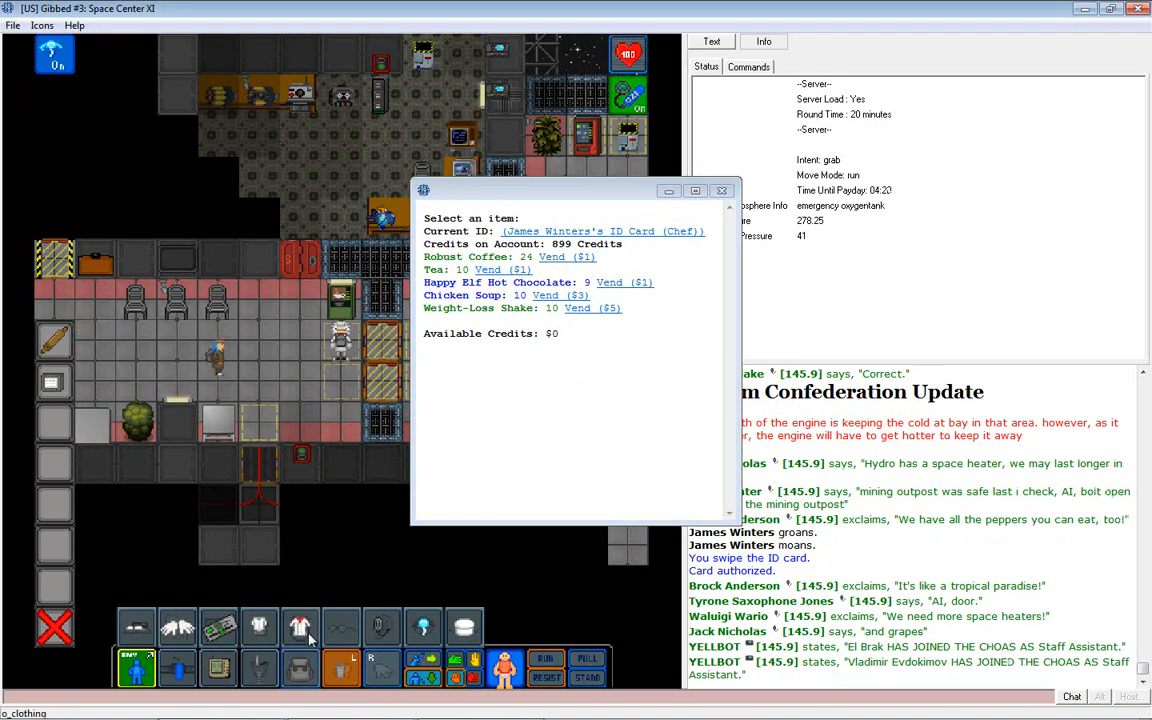
{"action": "left_click", "coordinate": [566, 256]}
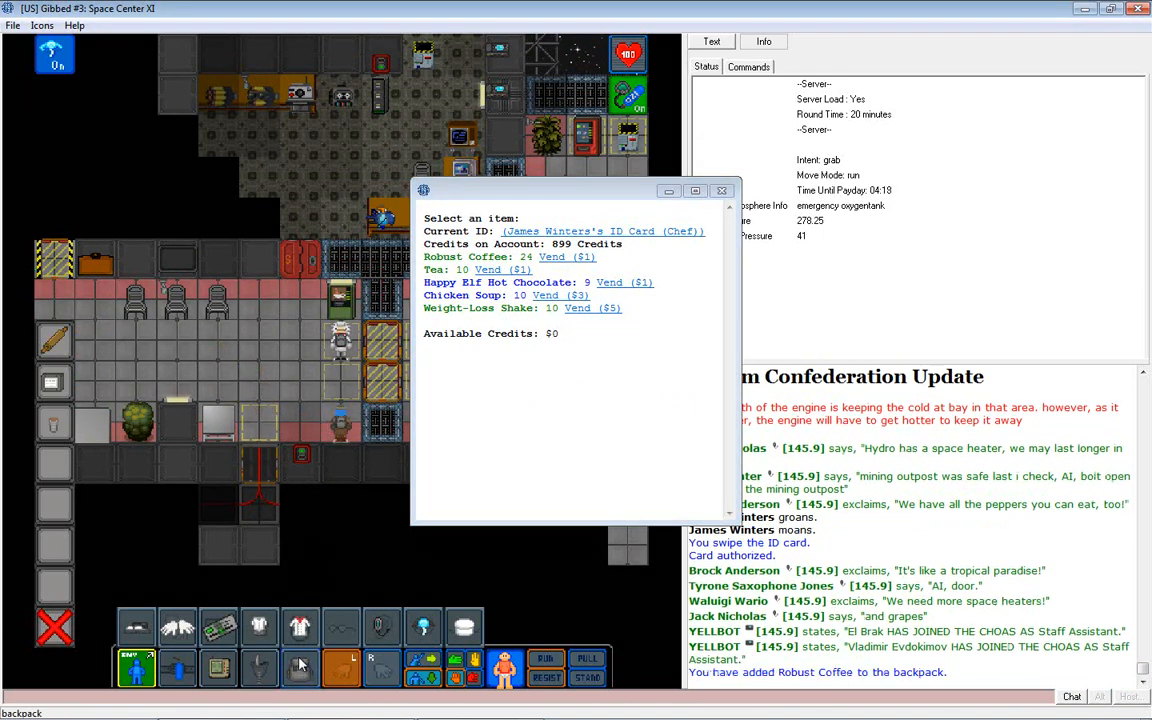
{"action": "left_click", "coordinate": [624, 282]}
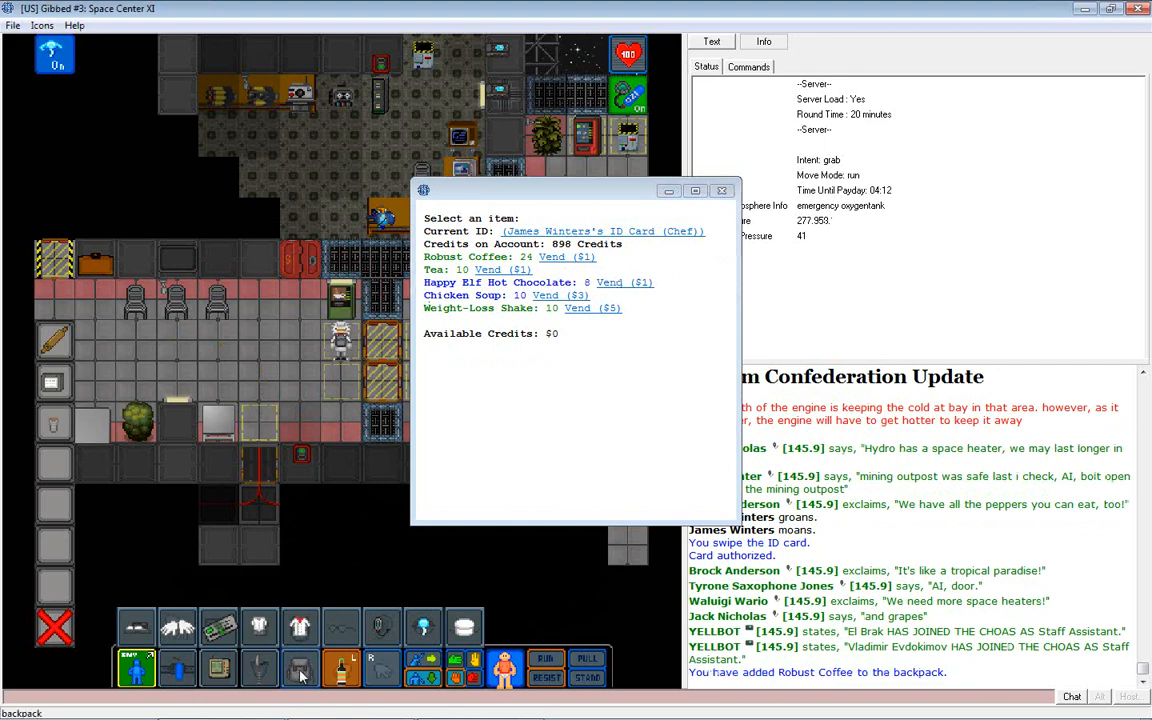
{"action": "mouse_move", "coordinate": [364, 590]}
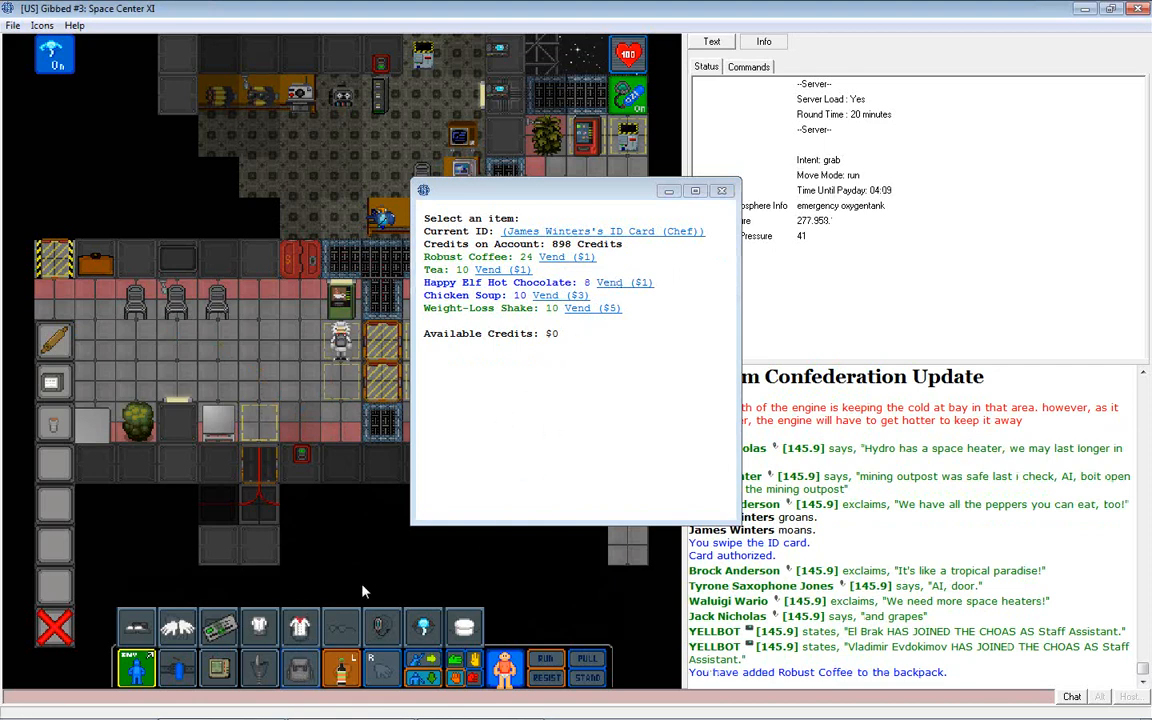
{"action": "mouse_move", "coordinate": [304, 668]}
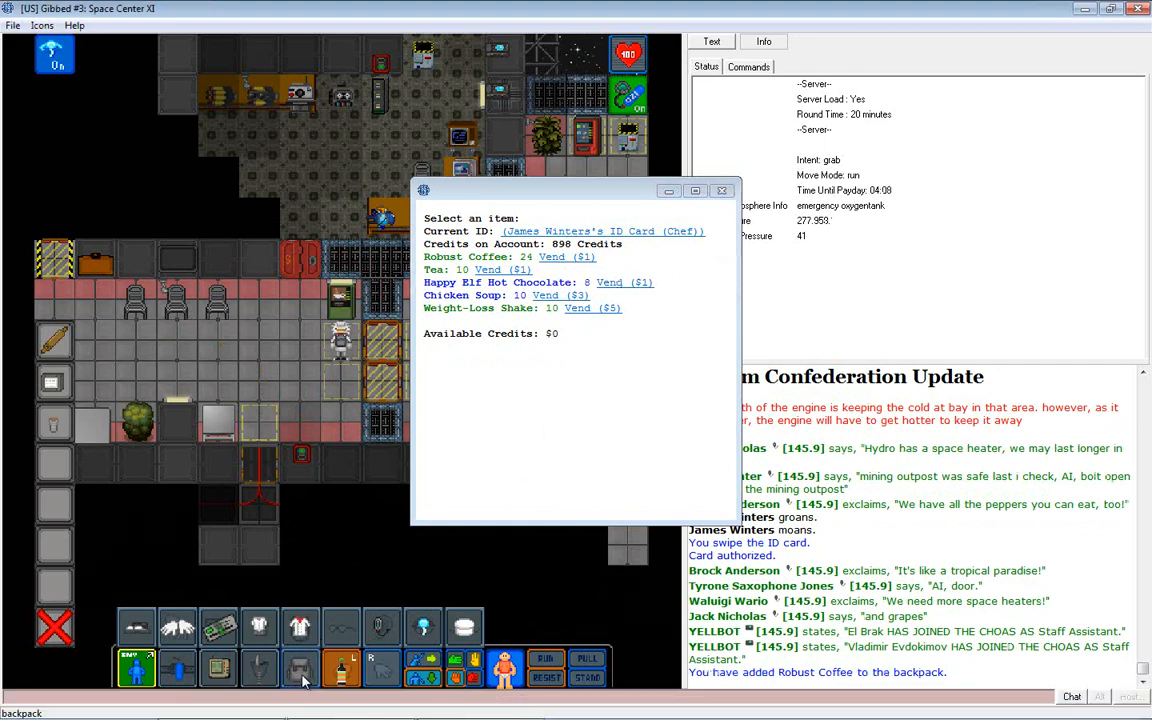
Buy a Happy Elf Hot Chocolate and dismiss the vending machine list.
{"action": "left_click", "coordinate": [624, 282]}
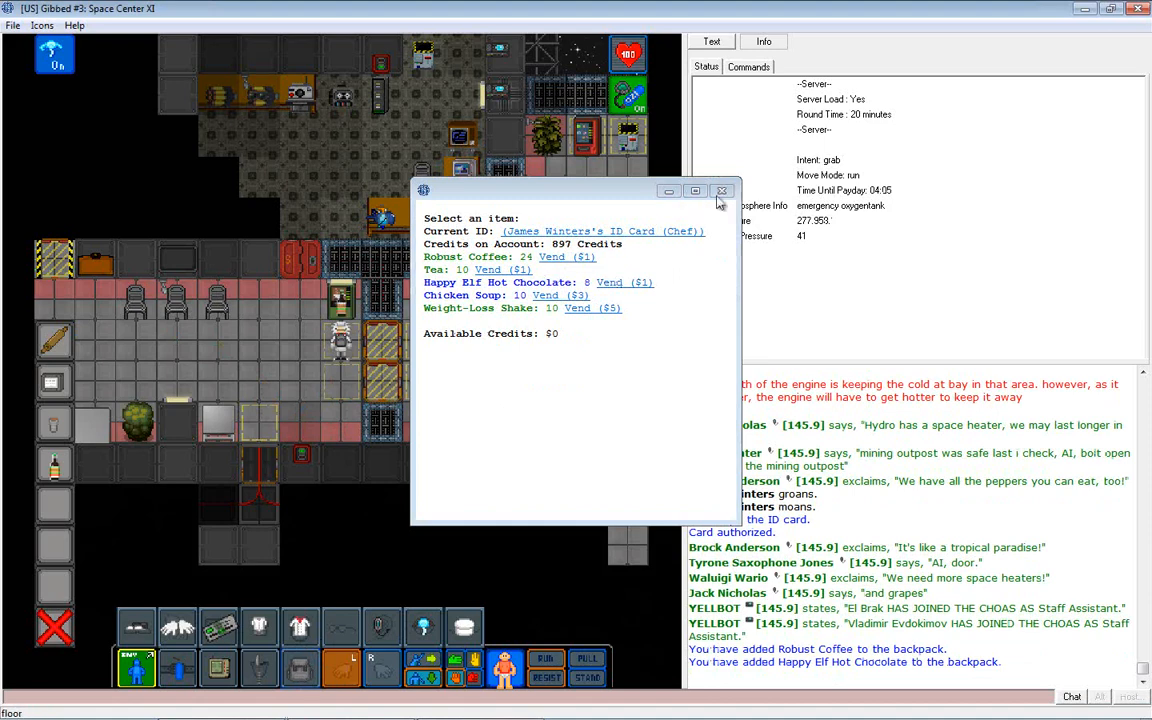
{"action": "left_click", "coordinate": [722, 192]}
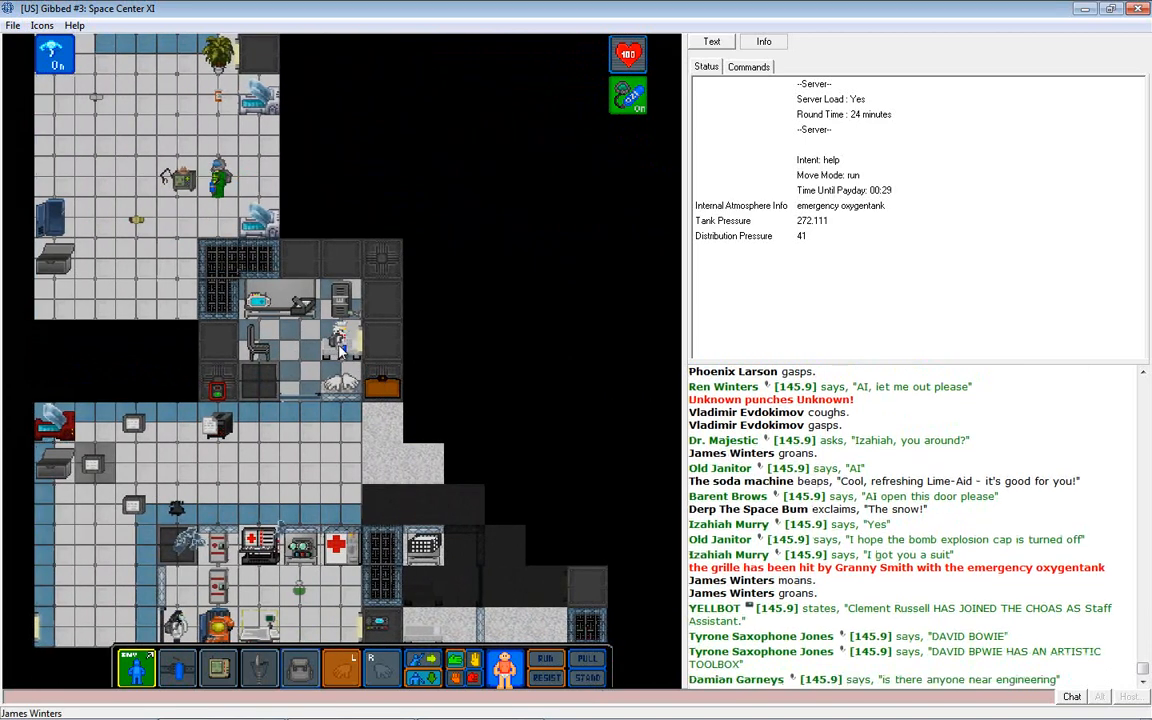
Check the tile beside the chef as the view collapses into darkness.
{"action": "right_click", "coordinate": [340, 350]}
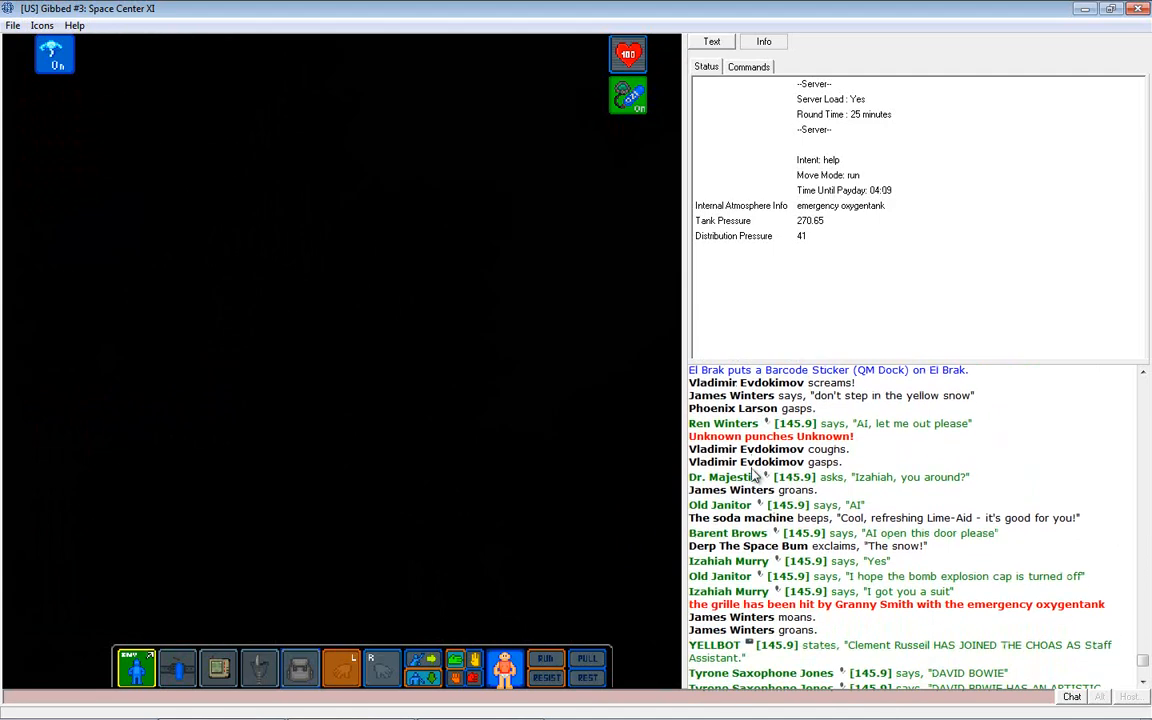
{"action": "scroll", "scroll_direction": "down", "scroll_amount": 3}
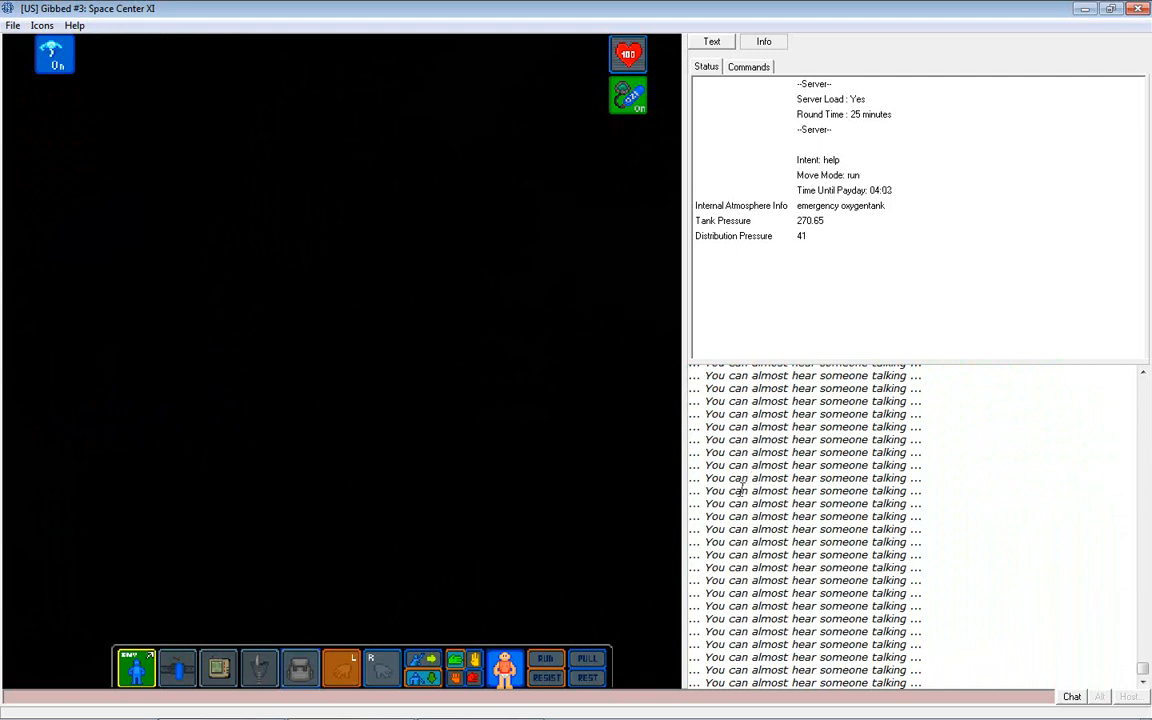
{"action": "mouse_move", "coordinate": [688, 532]}
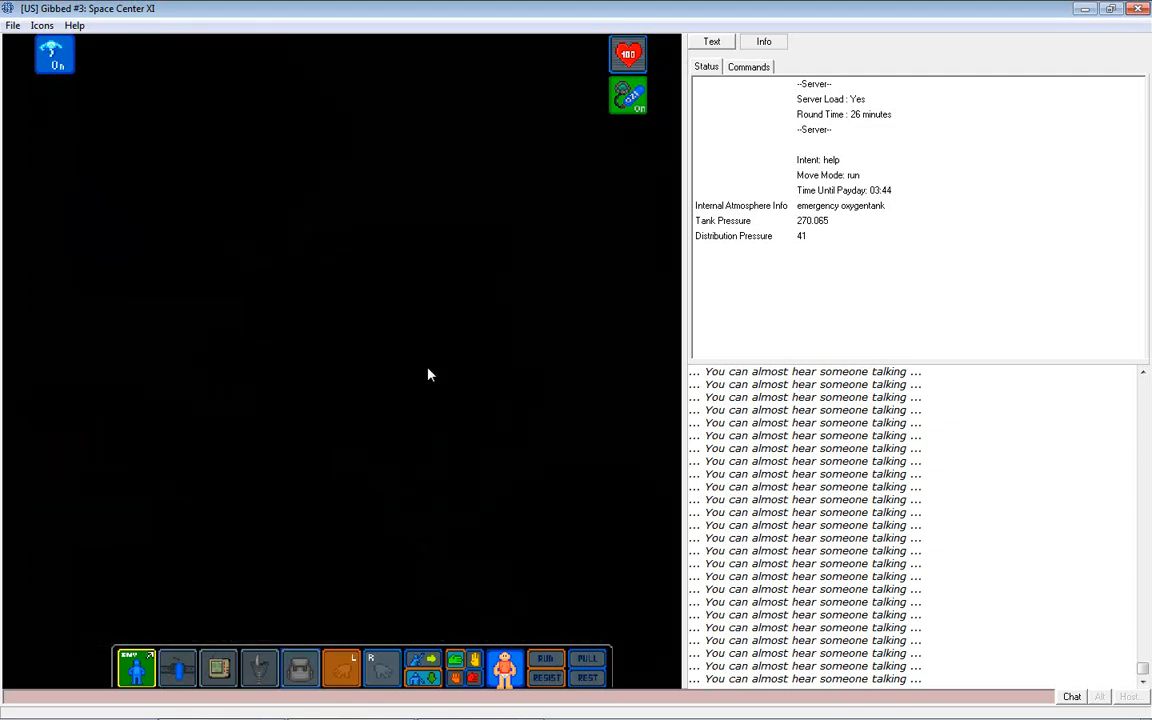
{"action": "mouse_move", "coordinate": [144, 456]}
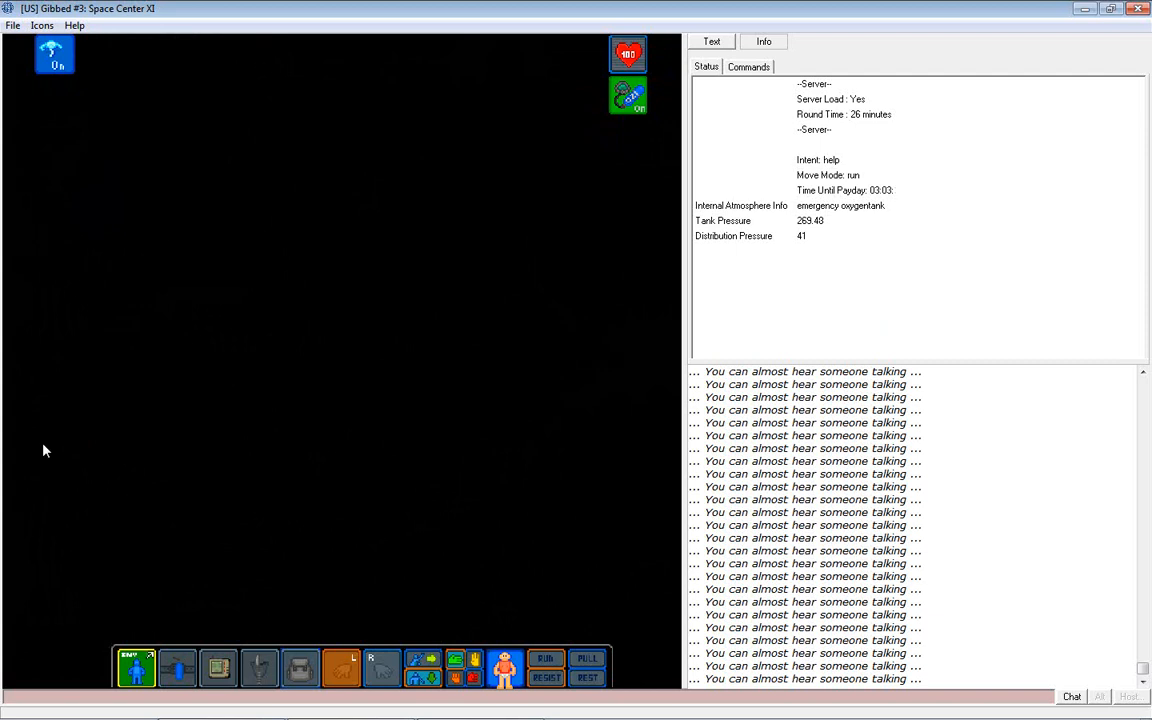
{"action": "mouse_move", "coordinate": [190, 366]}
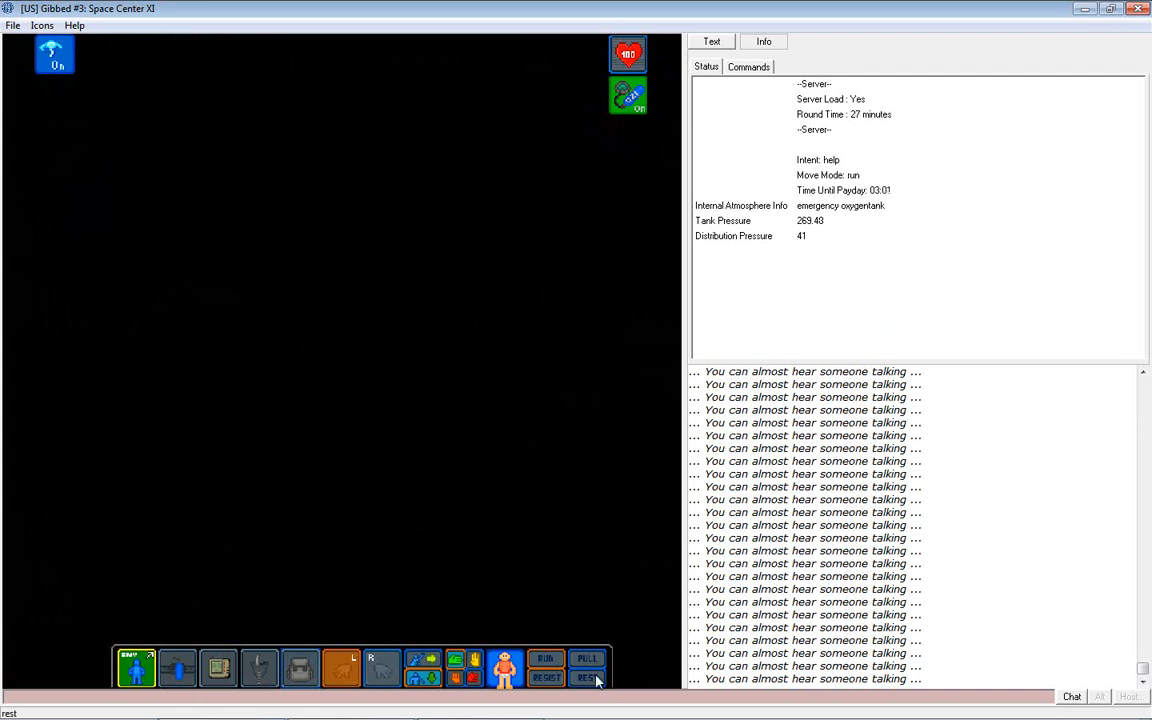
Leave the body as a ghost so the station and crew come back into view.
{"action": "left_click", "coordinate": [588, 676]}
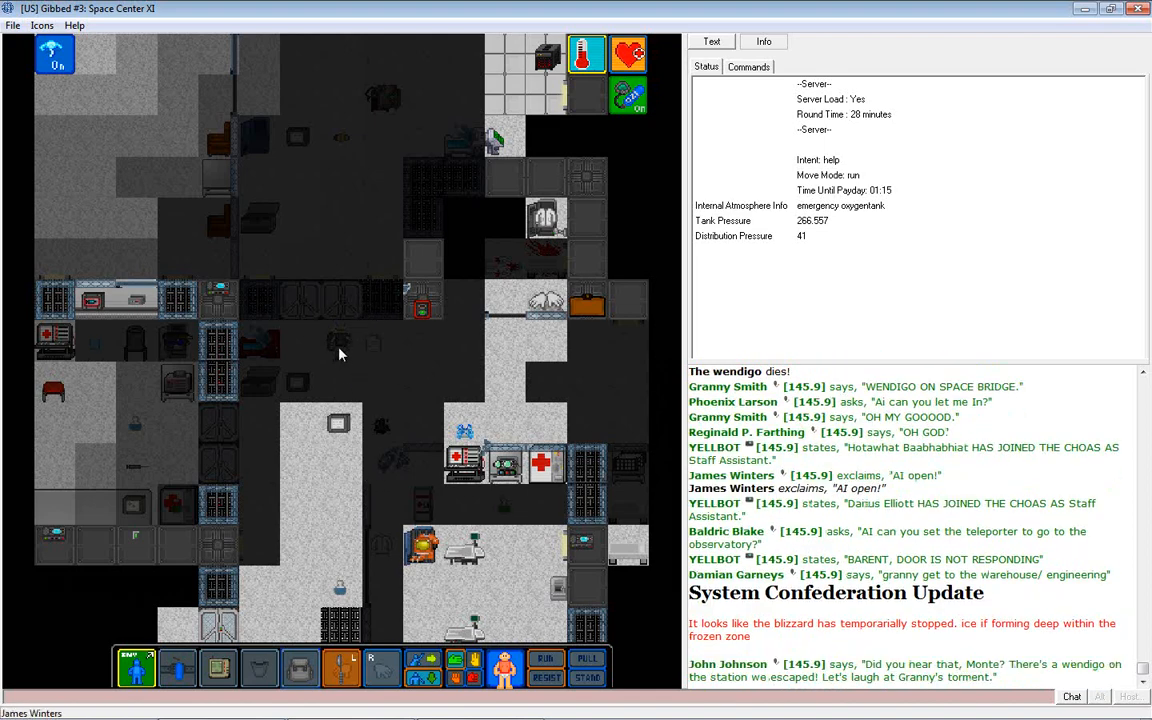
Examine the injured chef's body to read its gear and wounds in chat.
{"action": "right_click", "coordinate": [340, 354]}
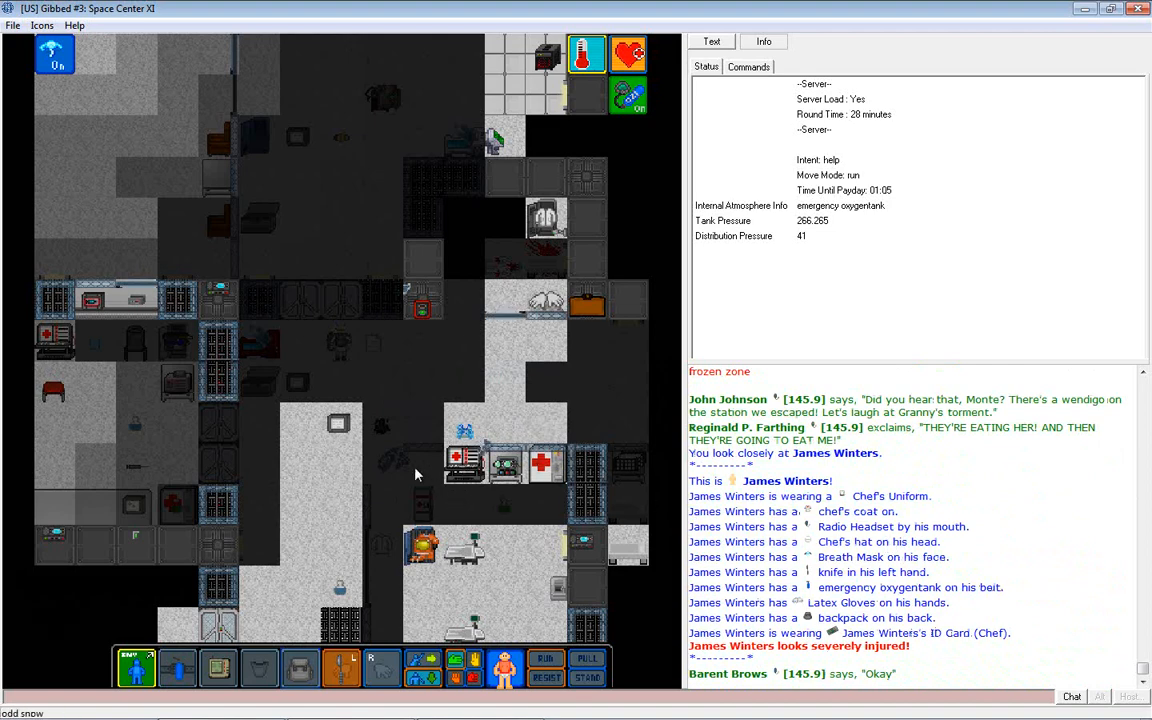
{"action": "mouse_move", "coordinate": [332, 330]}
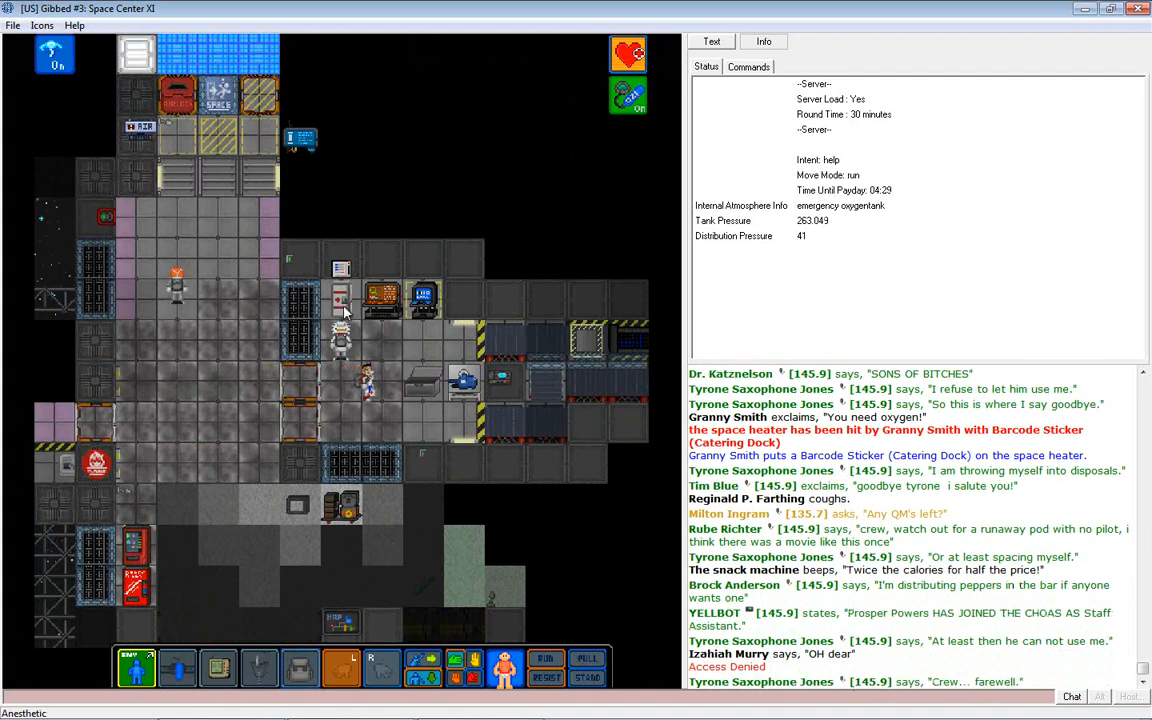
Inspect the corridor tile with the station name before starting a message.
{"action": "right_click", "coordinate": [340, 300]}
{"action": "type", "text": ";"}
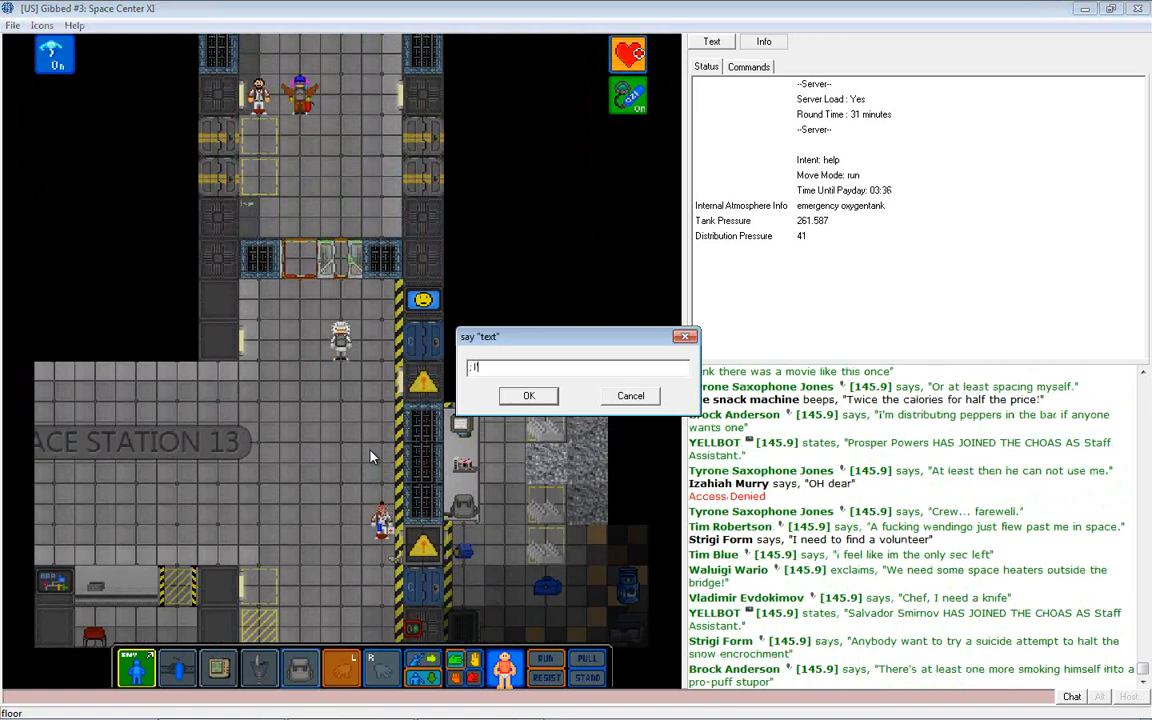
Say "I'm on my way Vladimir" to the crewmate asking for a knife.
{"action": "type", "text": "I'm on my way V"}
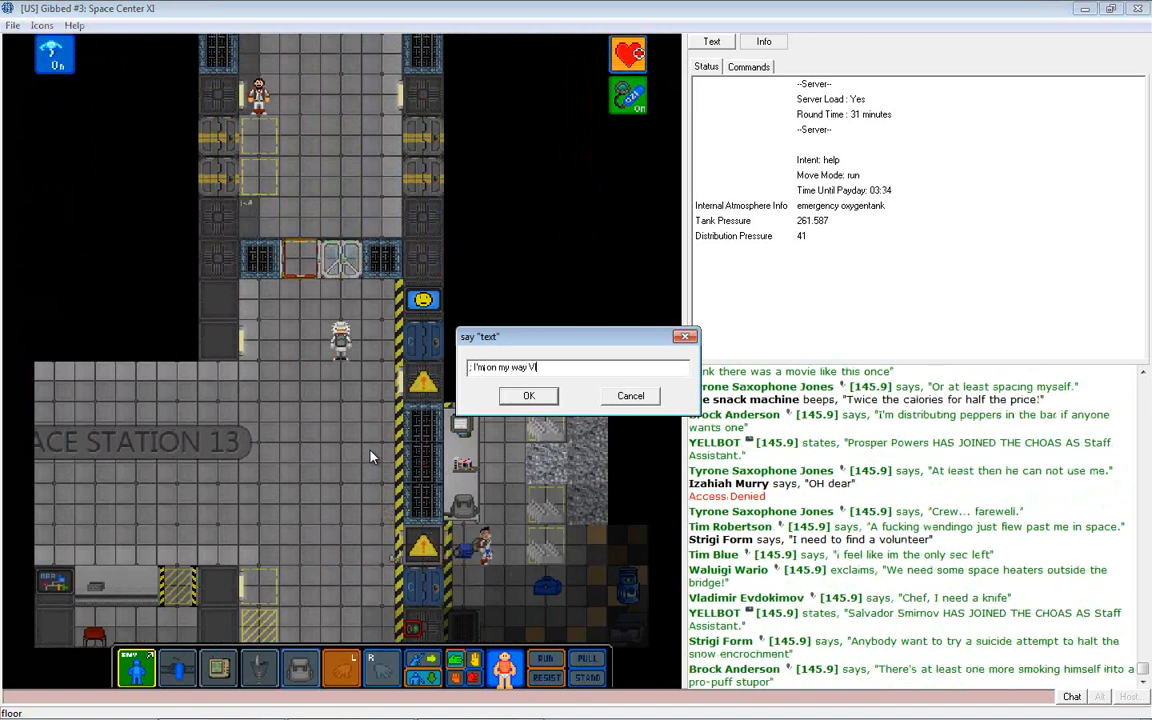
{"action": "left_click", "coordinate": [528, 396]}
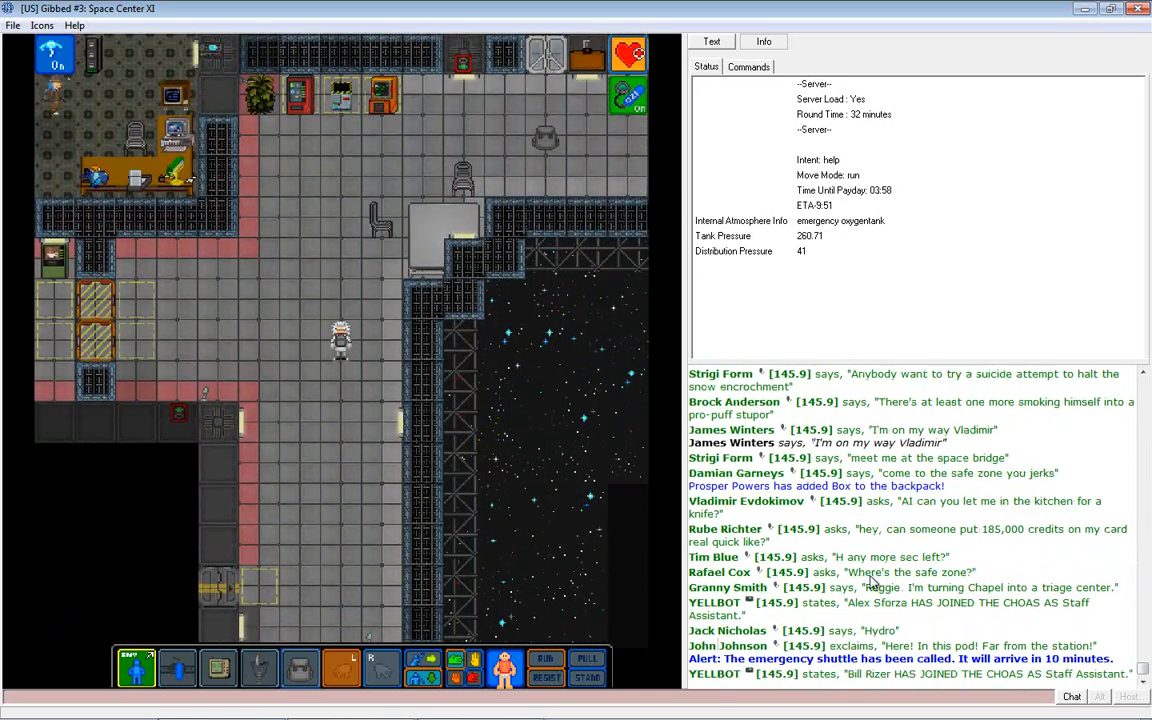
Scroll the chat to follow the emergency shuttle alert and crew replies.
{"action": "scroll", "scroll_direction": "down", "scroll_amount": 3}
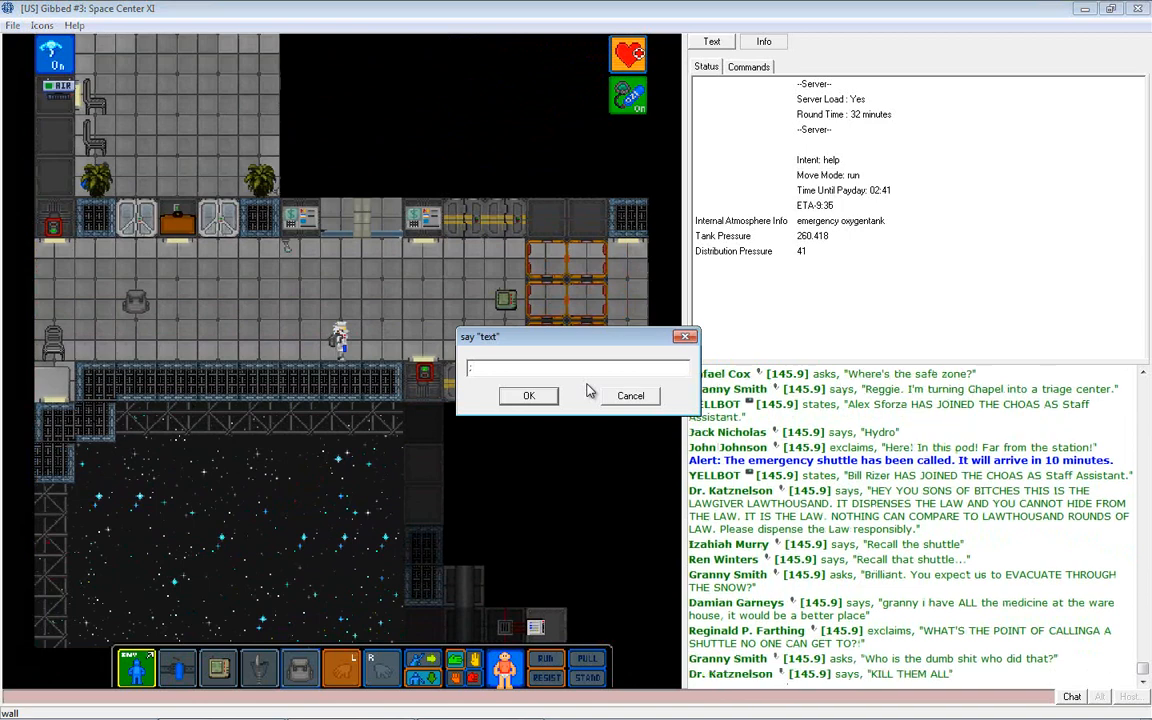
Say "Fight your way to it or something." to the nearby crew.
{"action": "type", "text": "Fight your aw"}
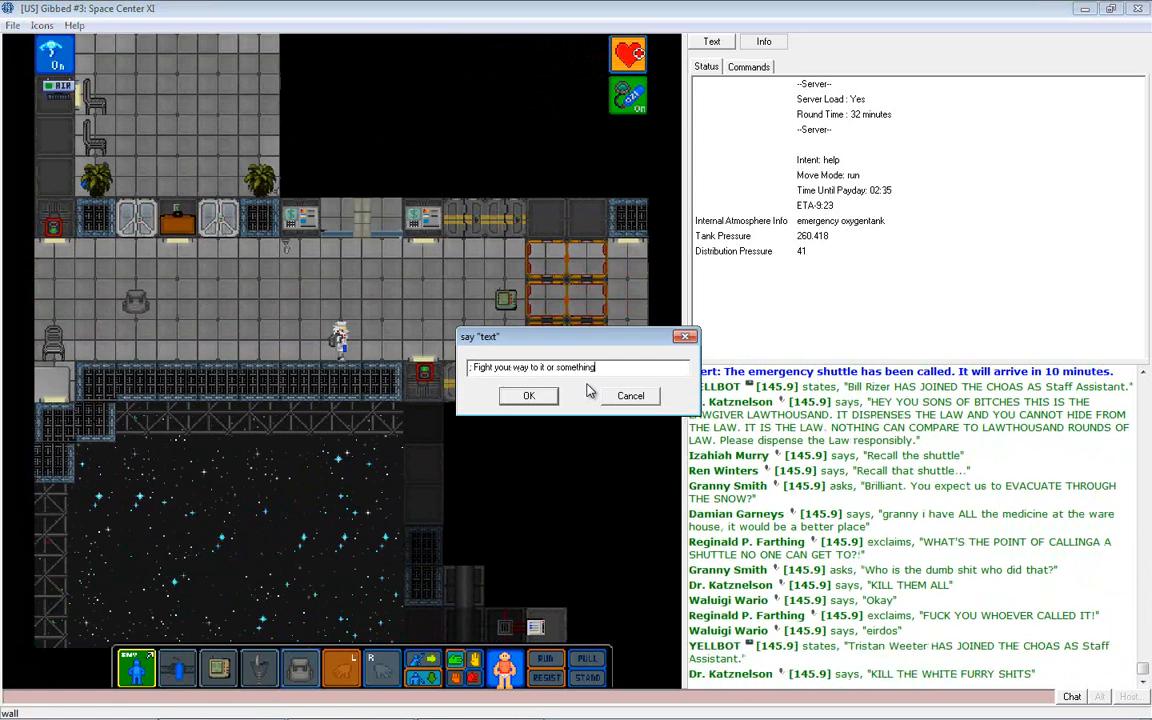
{"action": "left_click", "coordinate": [528, 396]}
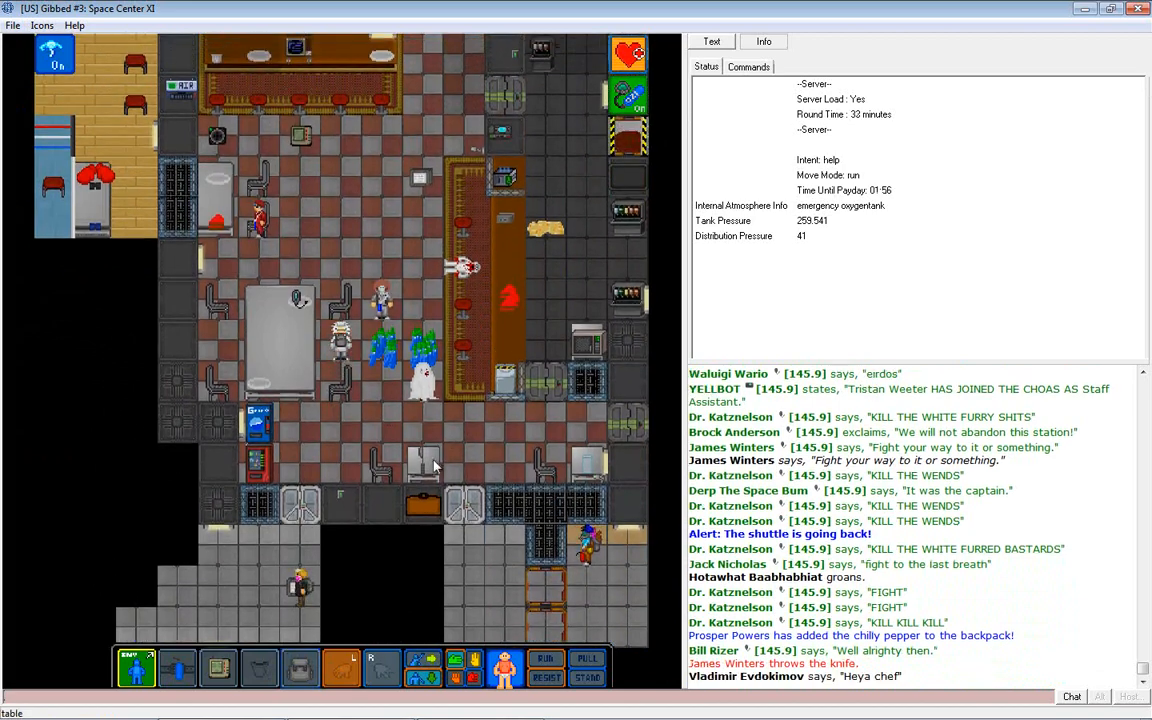
Point out the knife on the cafeteria floor to everyone nearby.
{"action": "right_click", "coordinate": [436, 464]}
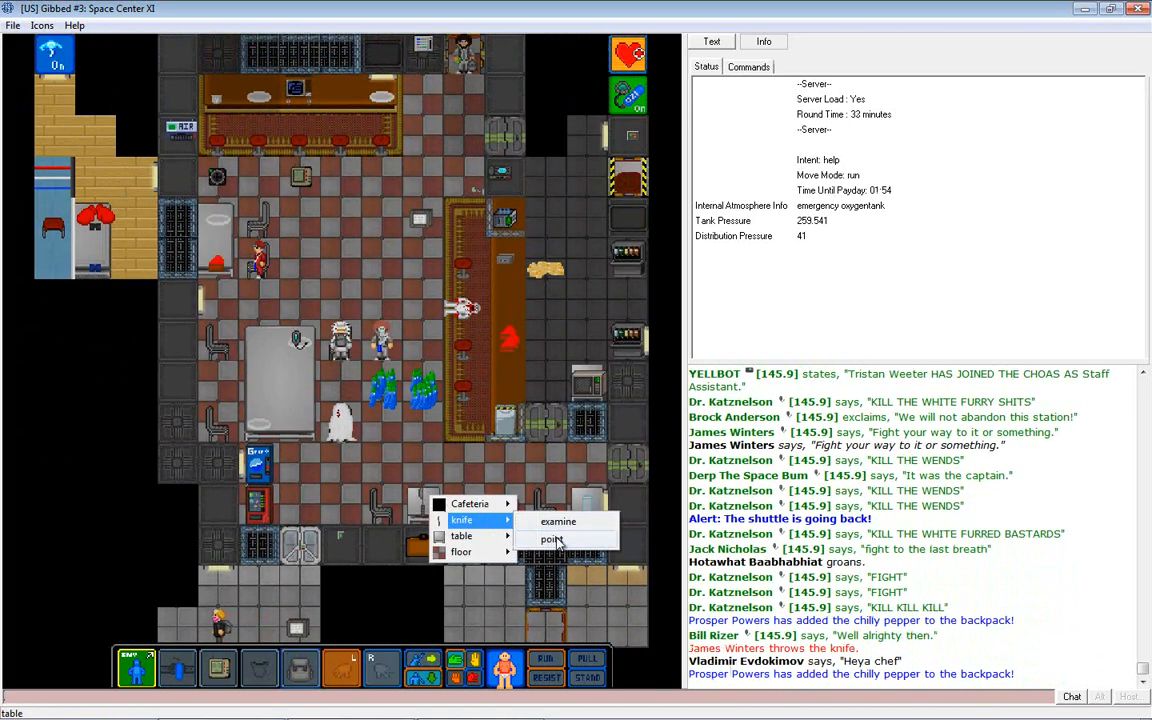
{"action": "left_click", "coordinate": [552, 540]}
{"action": "type", "text": "Can you grab"}
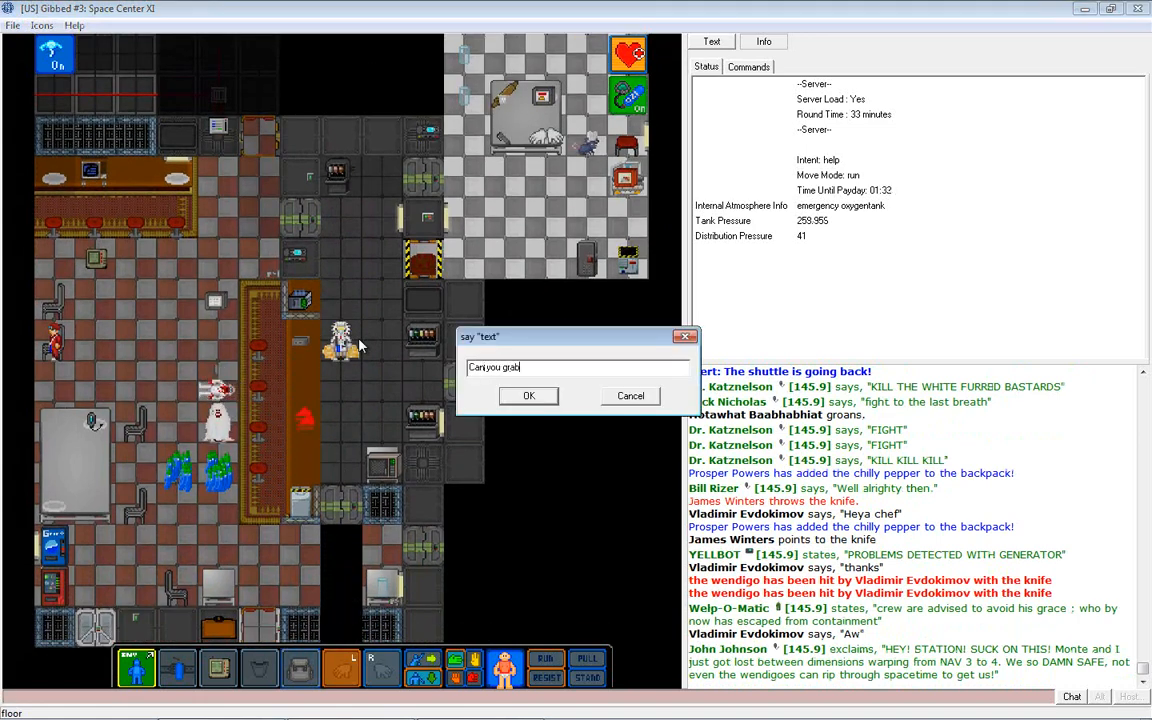
{"action": "left_click", "coordinate": [528, 396]}
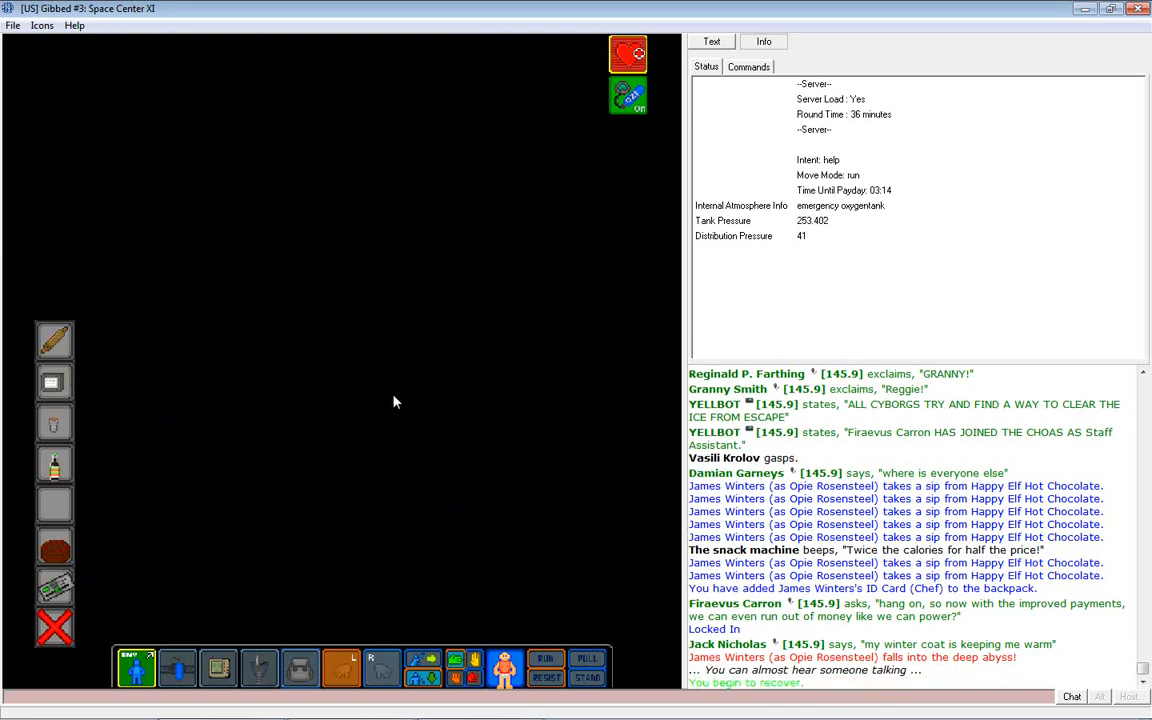
{"action": "mouse_move", "coordinate": [304, 468]}
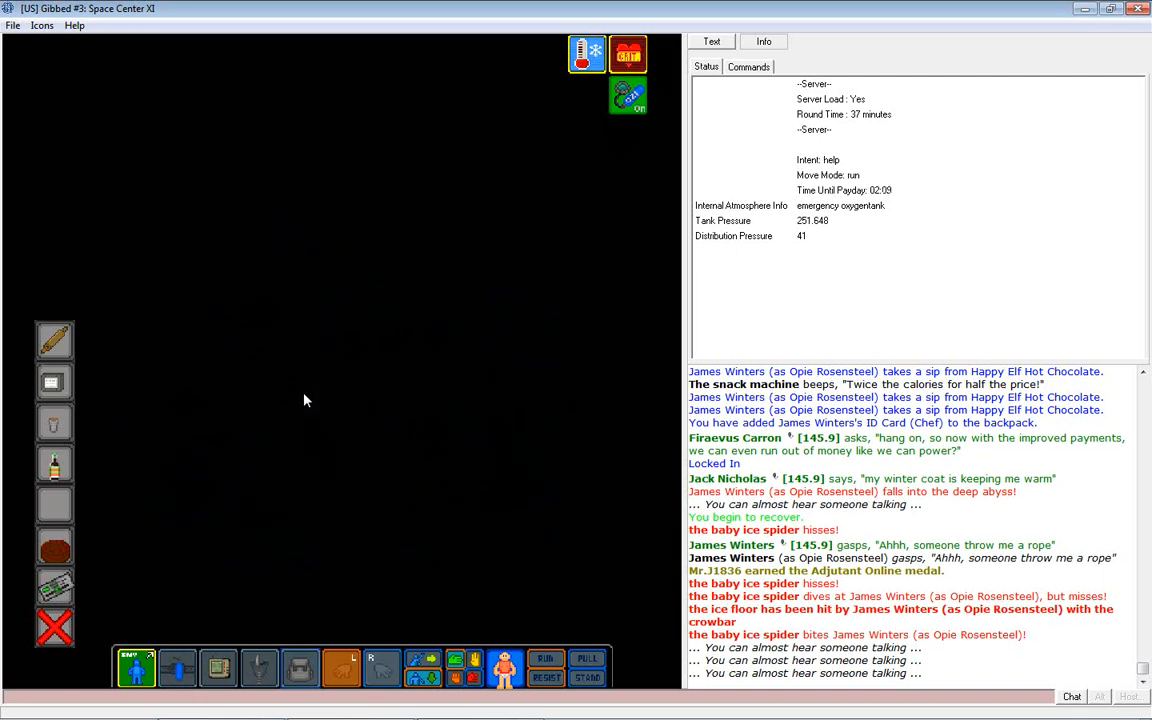
Scroll the chat while the ghost drifts from the icy abyss toward open space.
{"action": "scroll", "scroll_direction": "down", "scroll_amount": 3}
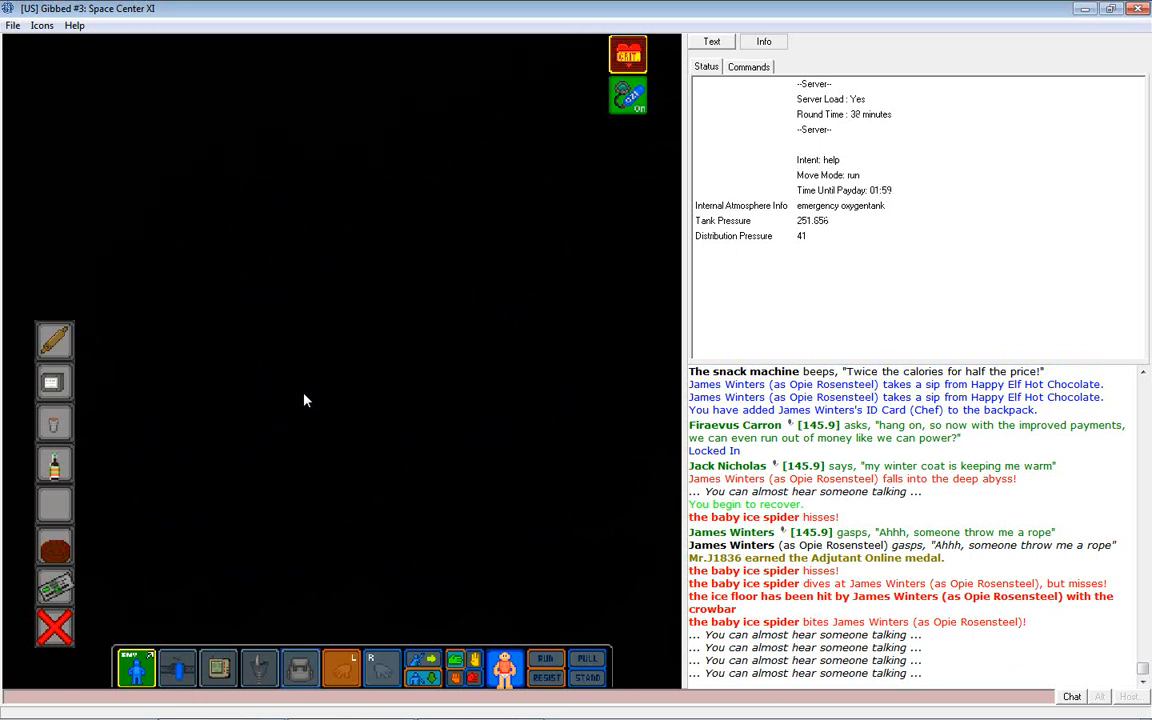
{"action": "scroll", "scroll_direction": "down", "scroll_amount": 3}
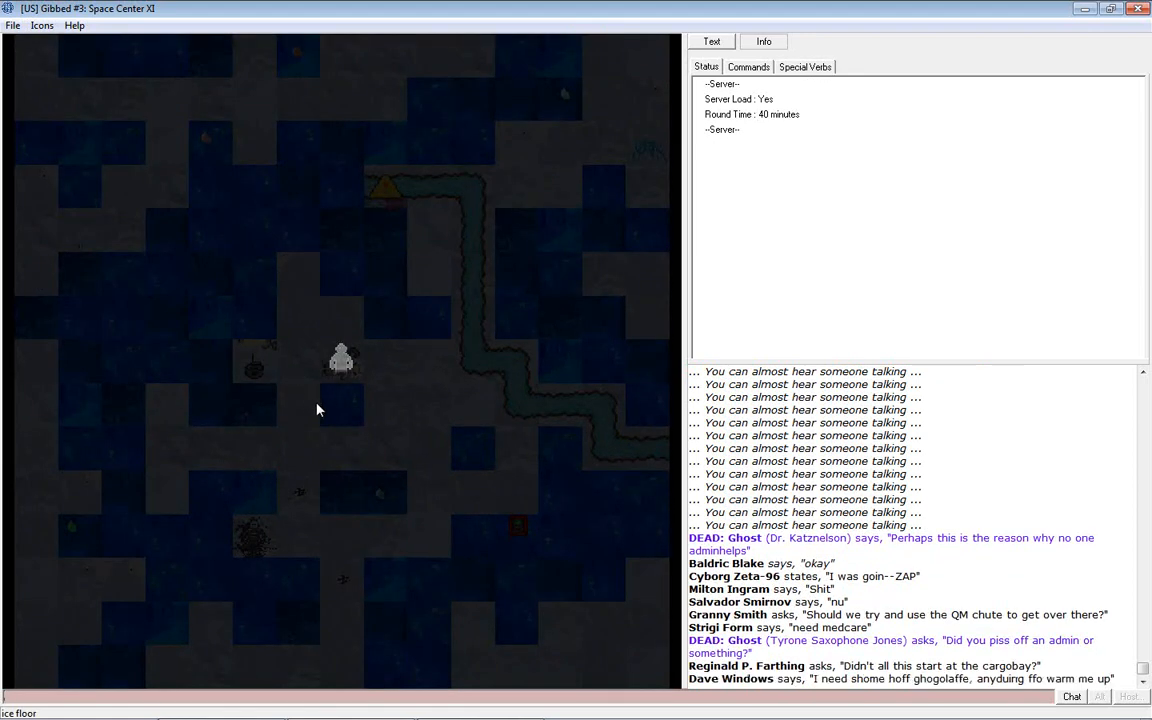
{"action": "mouse_move", "coordinate": [252, 378]}
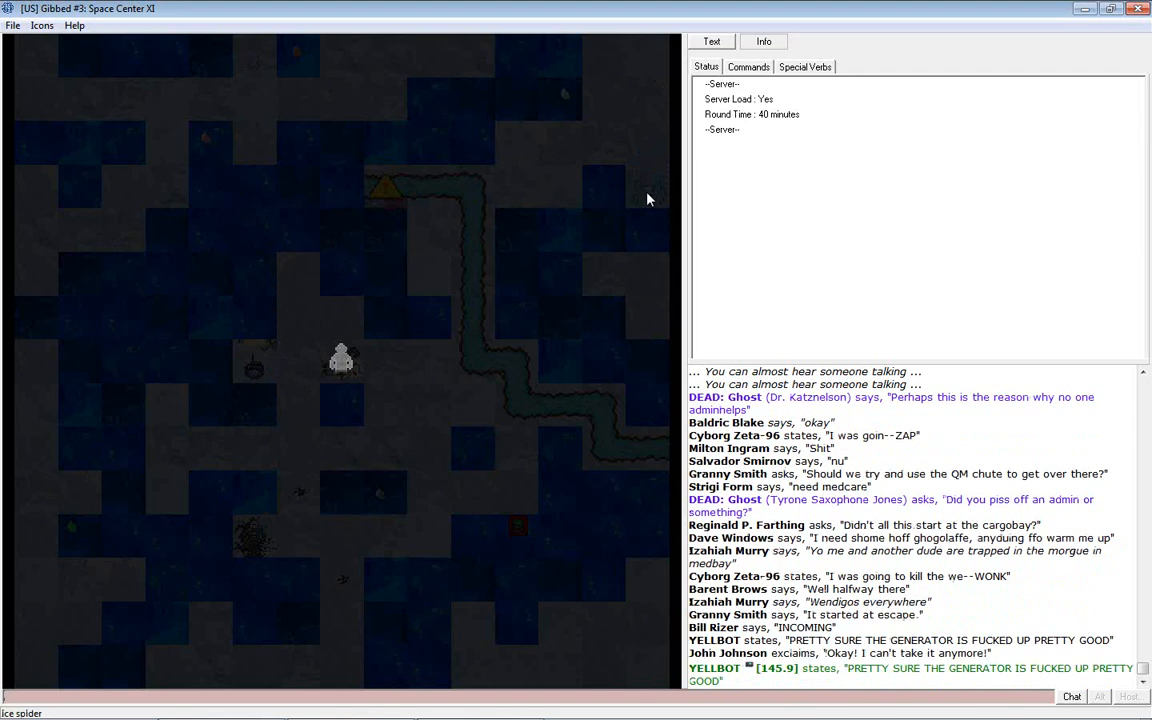
{"action": "mouse_move", "coordinate": [638, 218]}
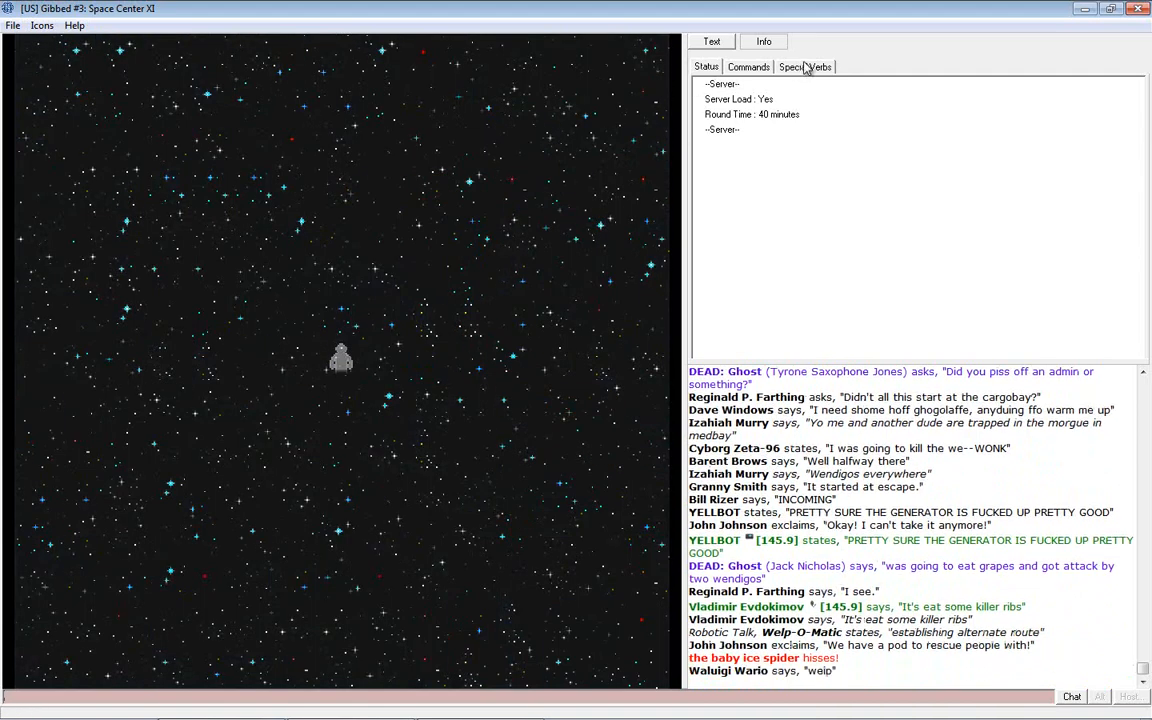
Use the ghost's Teleport verb to jump to an area inside the station.
{"action": "left_click", "coordinate": [796, 84]}
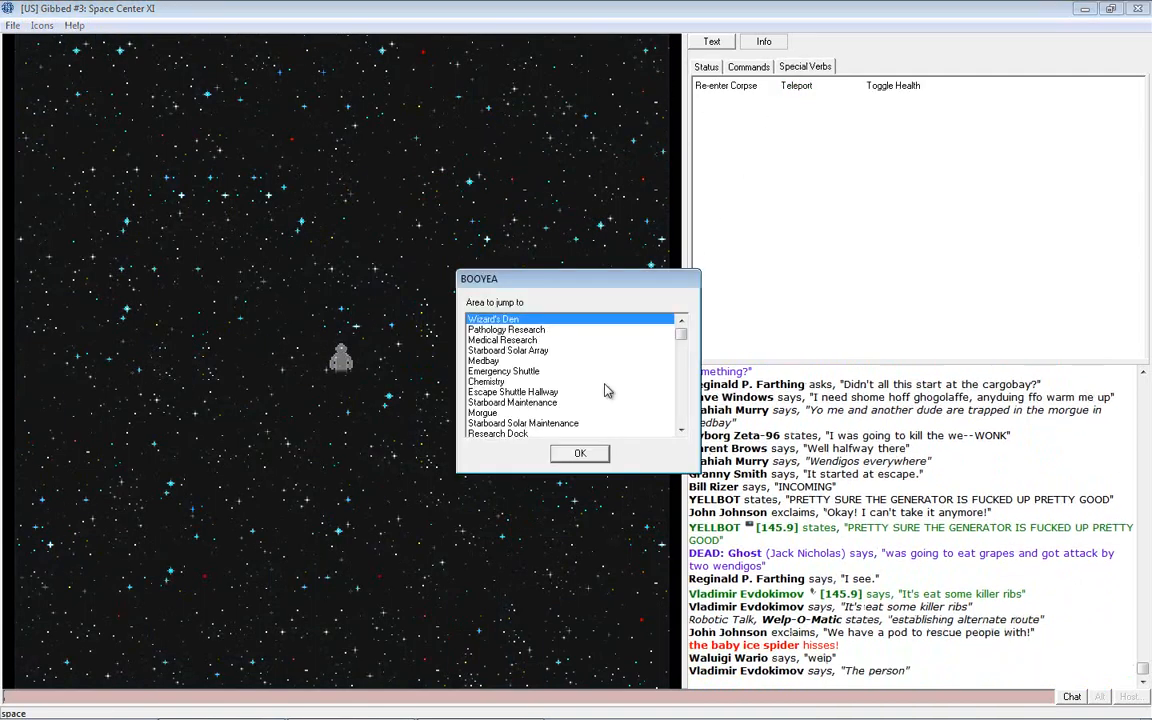
{"action": "left_click", "coordinate": [580, 452]}
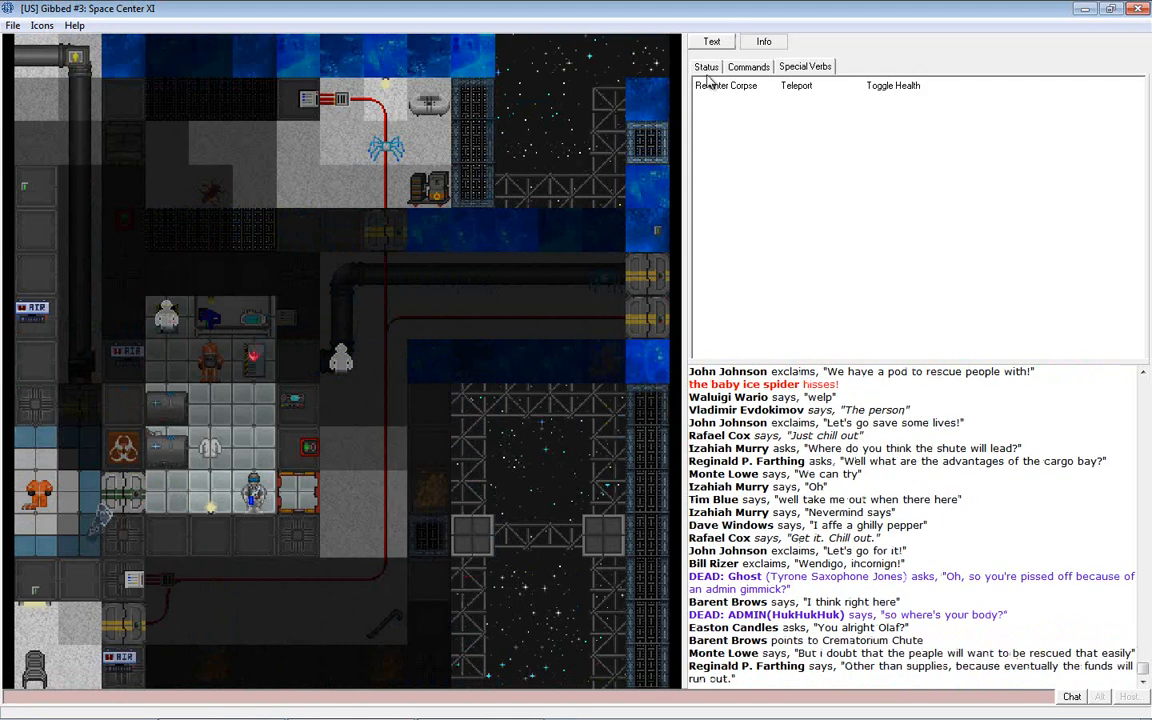
Show the Status panel with server status and round time, and scroll the chat to the shuttle announcement.
{"action": "left_click", "coordinate": [706, 66]}
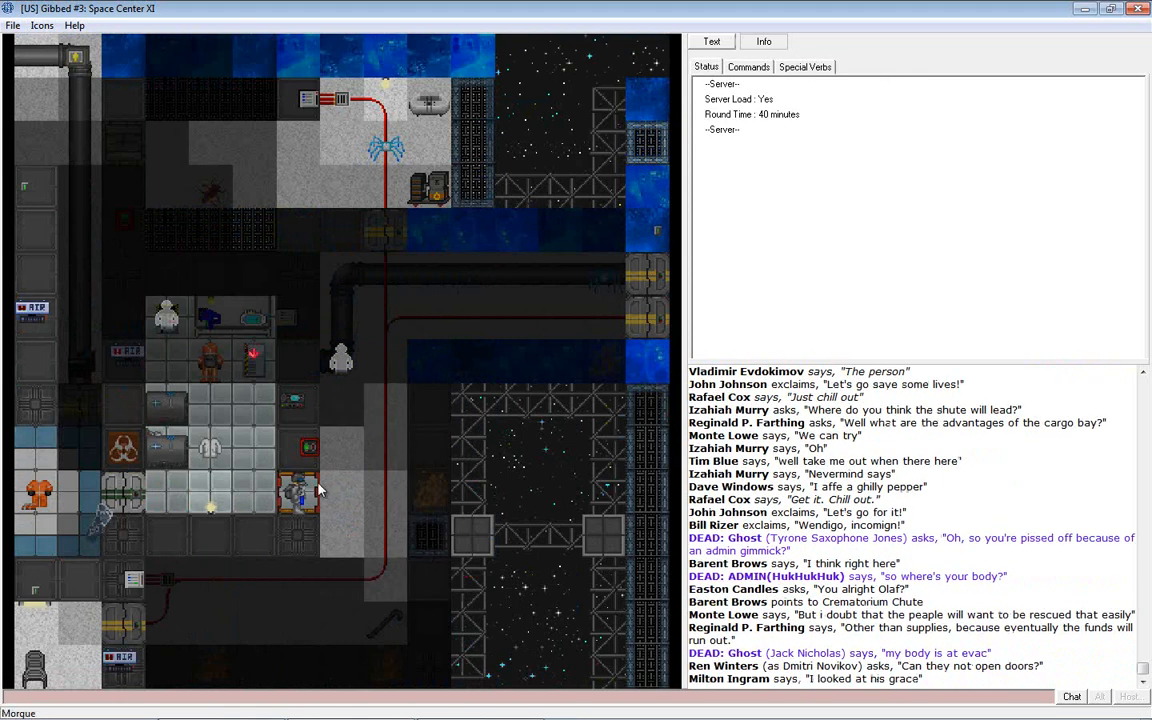
{"action": "scroll", "scroll_direction": "down", "scroll_amount": 3}
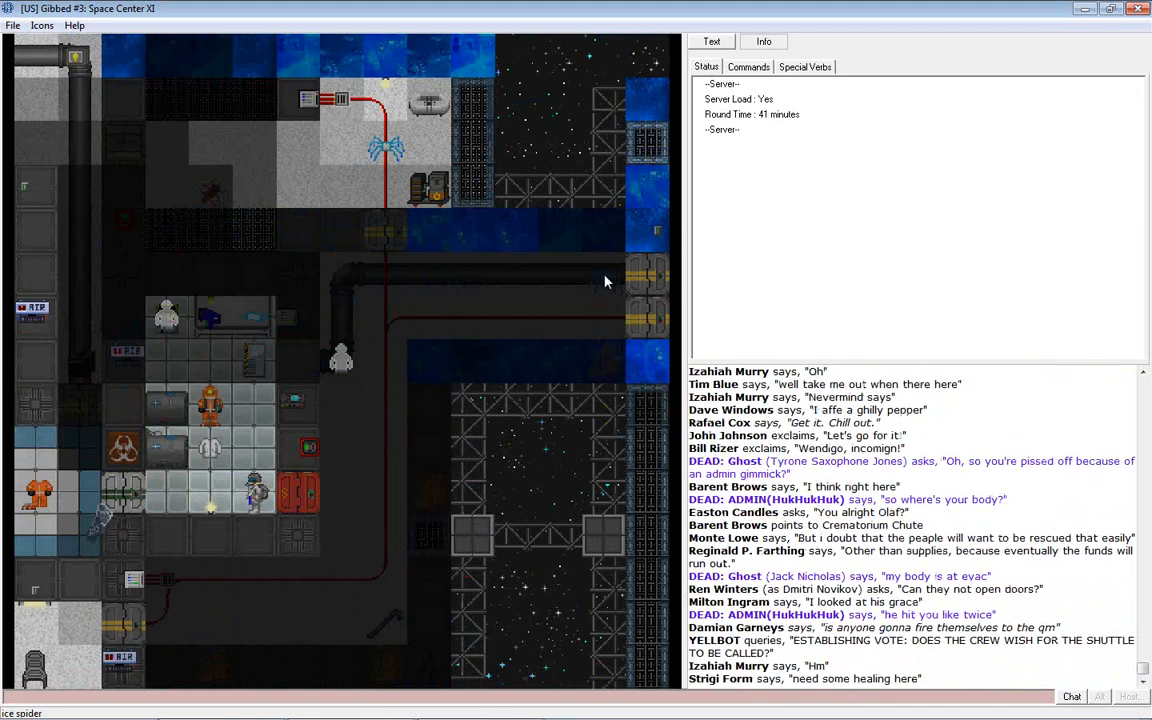
{"action": "scroll", "scroll_direction": "down", "scroll_amount": 3}
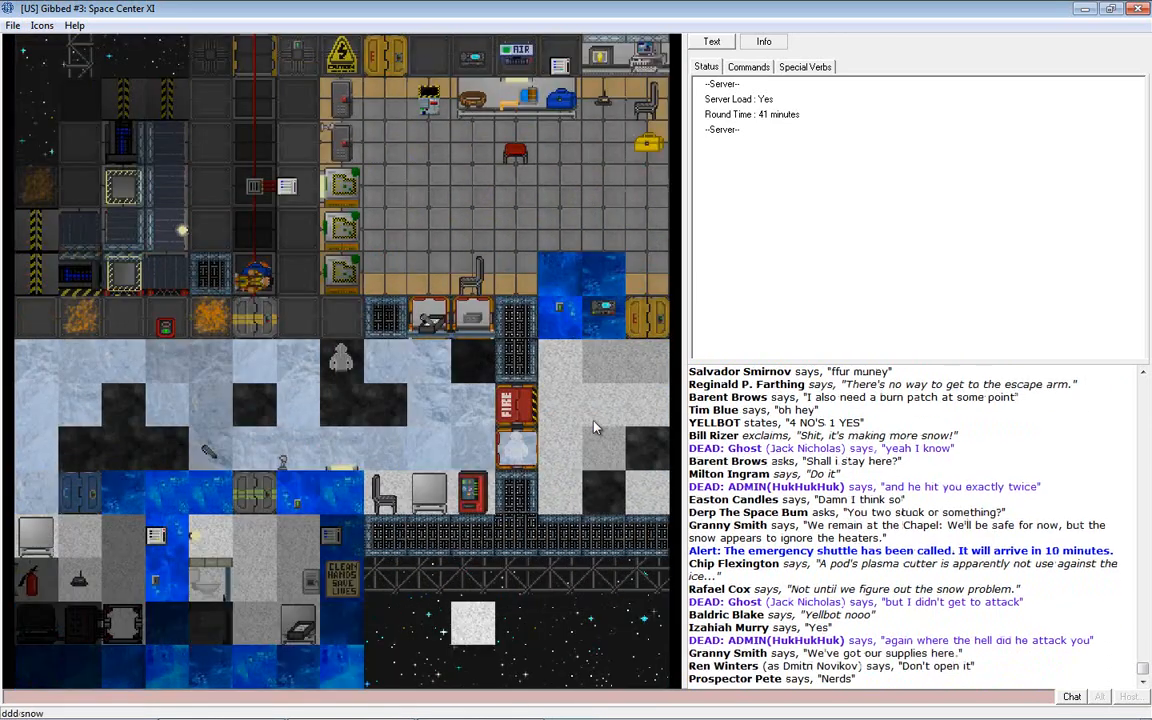
{"action": "scroll", "scroll_direction": "down", "scroll_amount": 3}
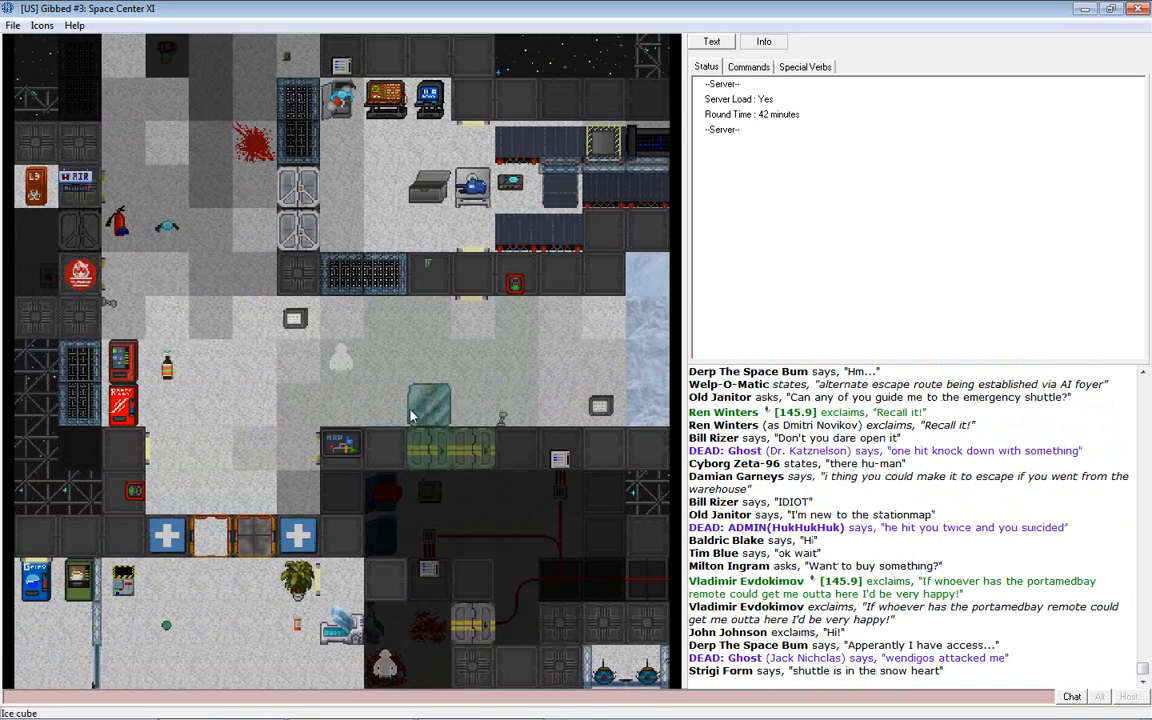
{"action": "mouse_move", "coordinate": [388, 412]}
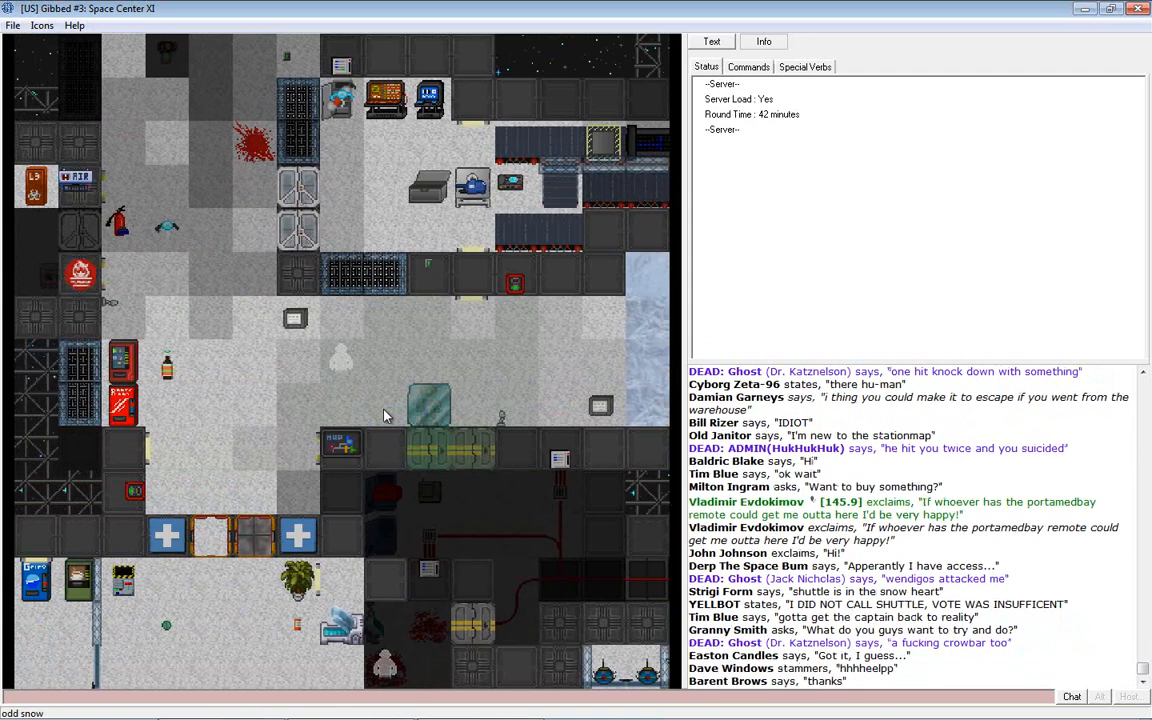
{"action": "mouse_move", "coordinate": [636, 252]}
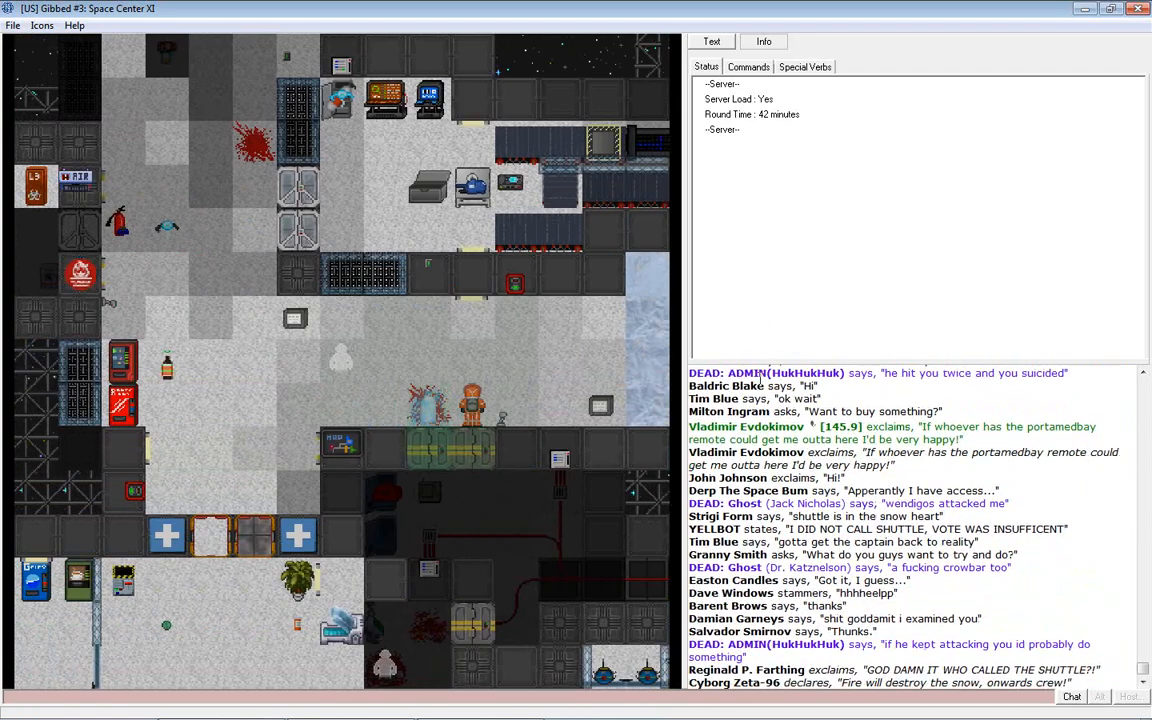
Switch to the ghost Commands list and back to Status while hovering the purple-lit generator room.
{"action": "left_click", "coordinate": [748, 66]}
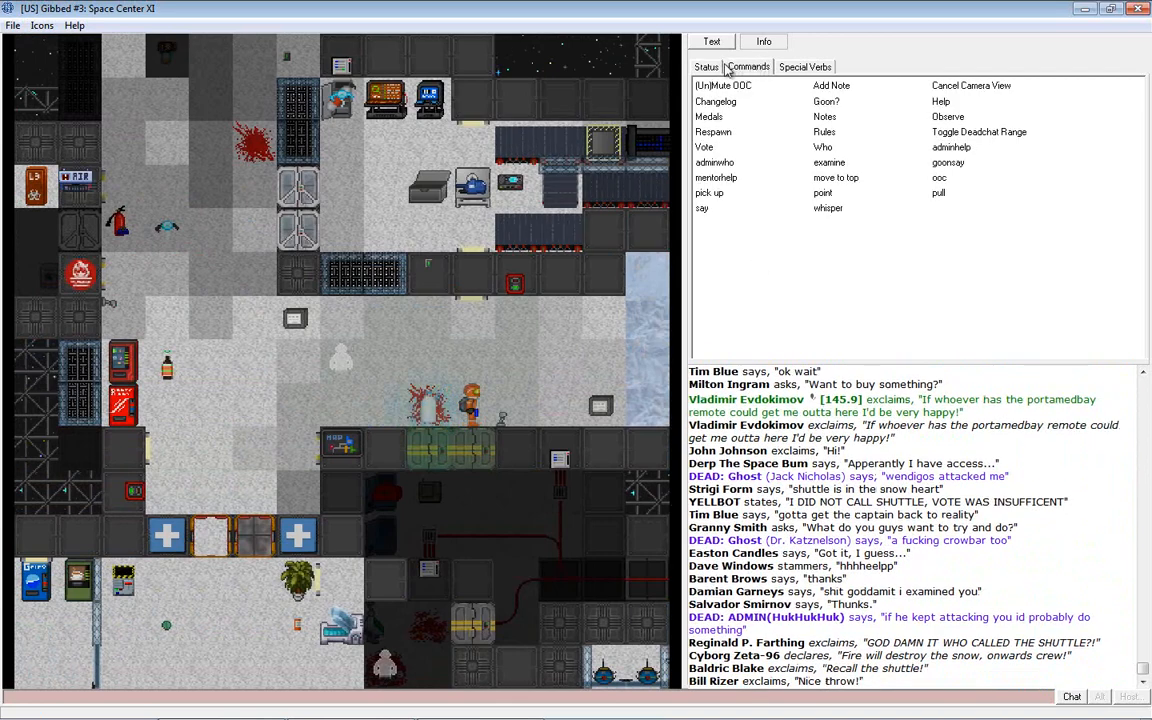
{"action": "left_click", "coordinate": [706, 66]}
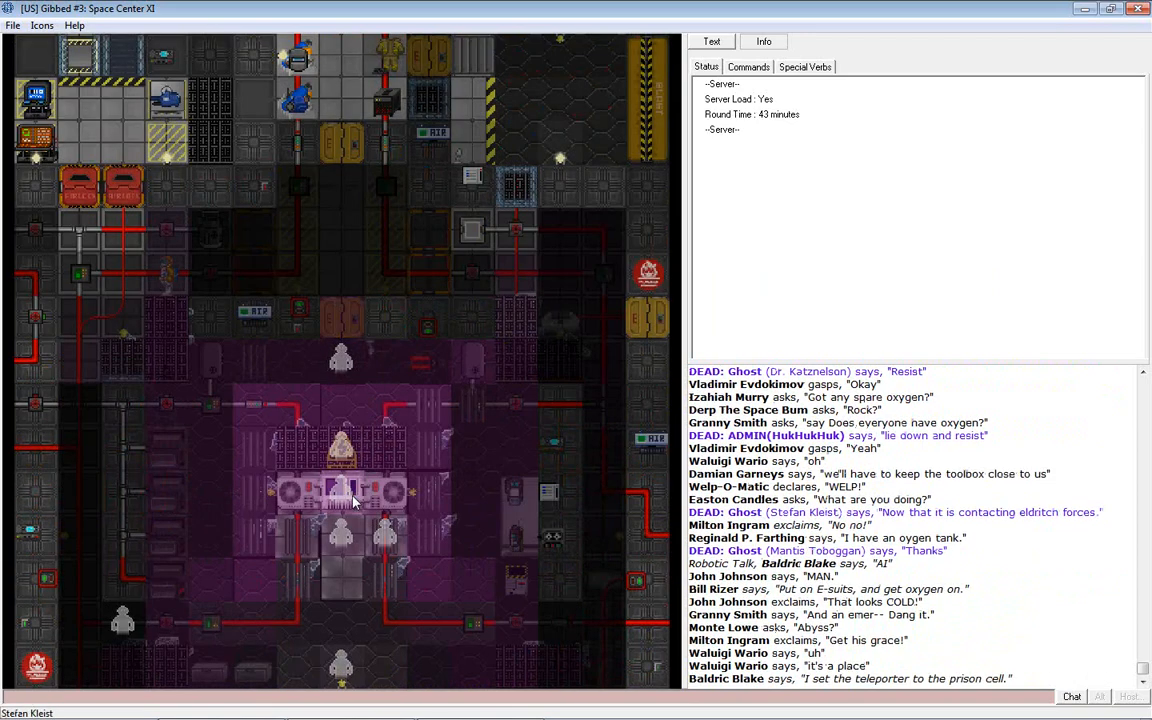
Examine the purple-lit generator repeatedly, reading outputs between 3.36 and 3.726 MW in chat.
{"action": "right_click", "coordinate": [350, 504]}
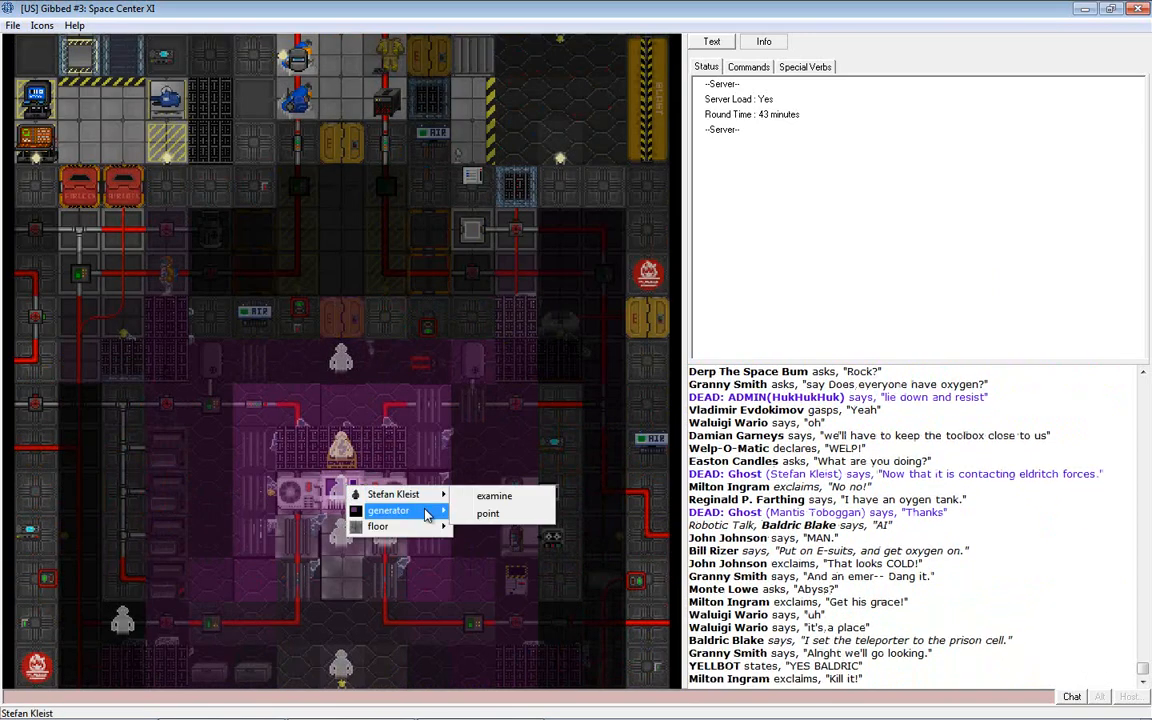
{"action": "left_click", "coordinate": [494, 496]}
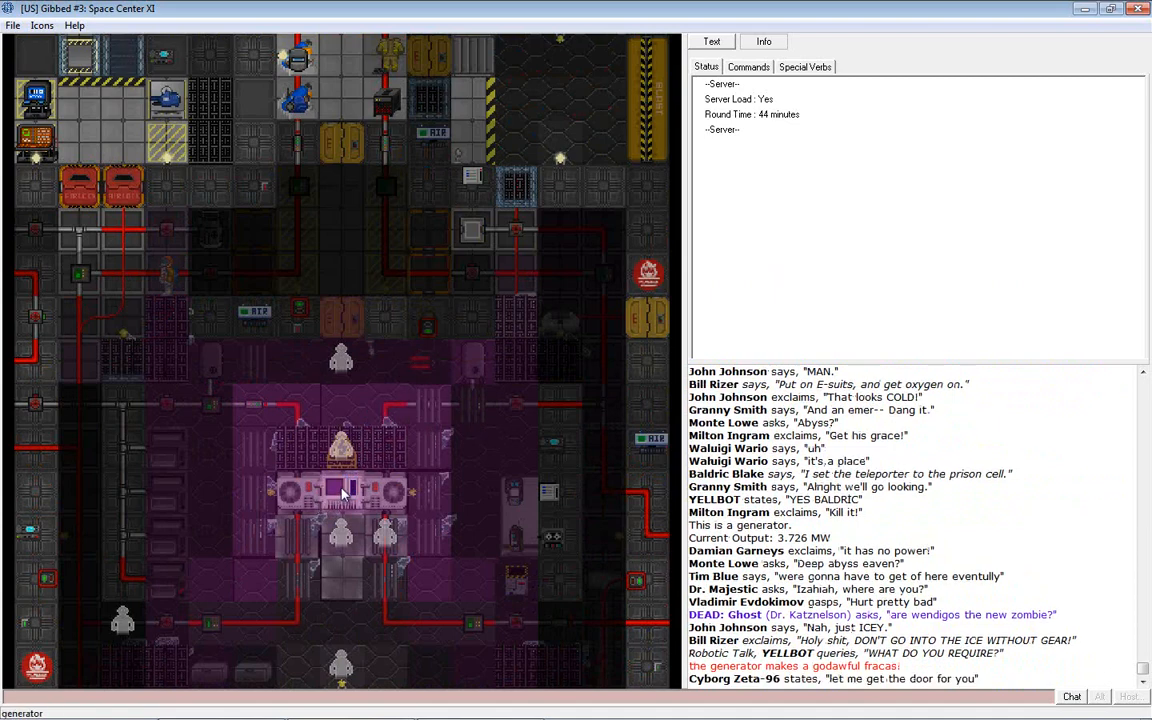
{"action": "right_click", "coordinate": [340, 490]}
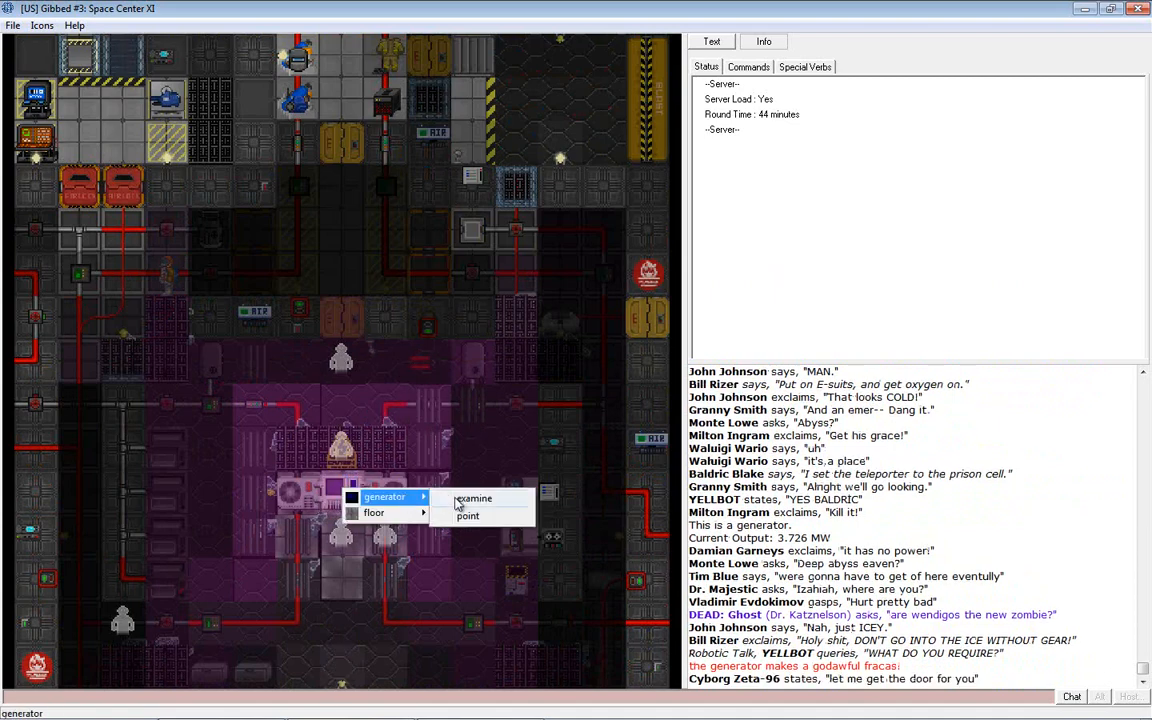
{"action": "left_click", "coordinate": [474, 498]}
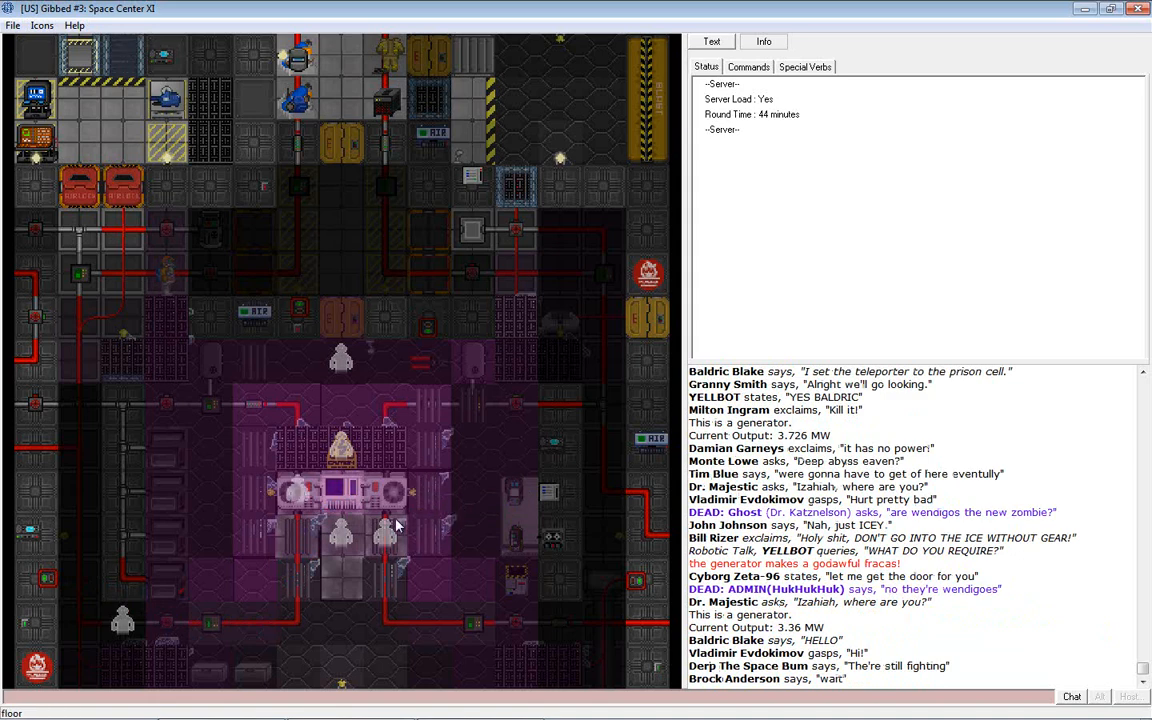
{"action": "mouse_move", "coordinate": [344, 492]}
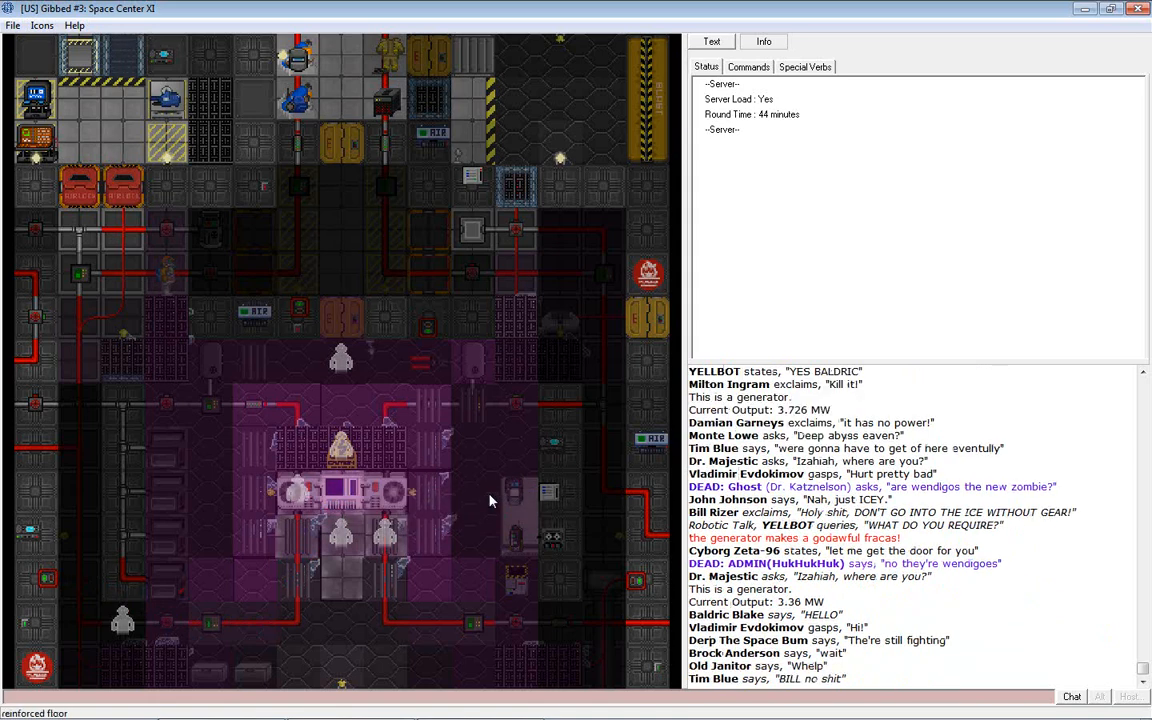
{"action": "scroll", "scroll_direction": "down", "scroll_amount": 3}
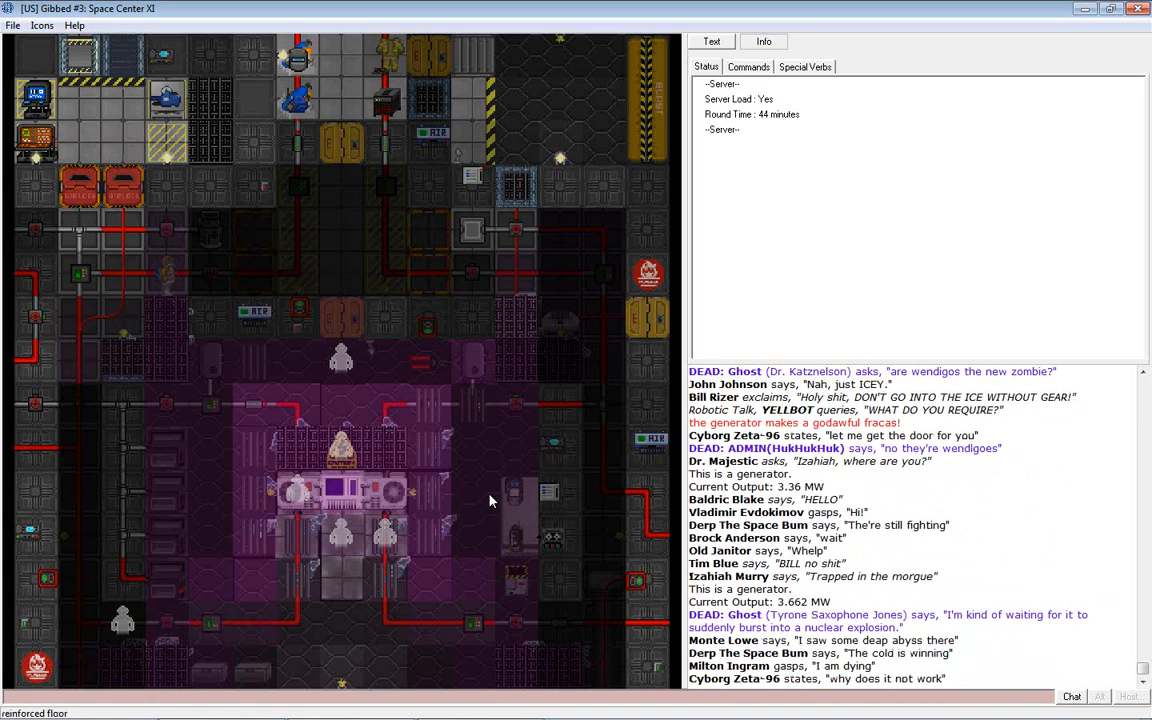
{"action": "scroll", "scroll_direction": "down", "scroll_amount": 3}
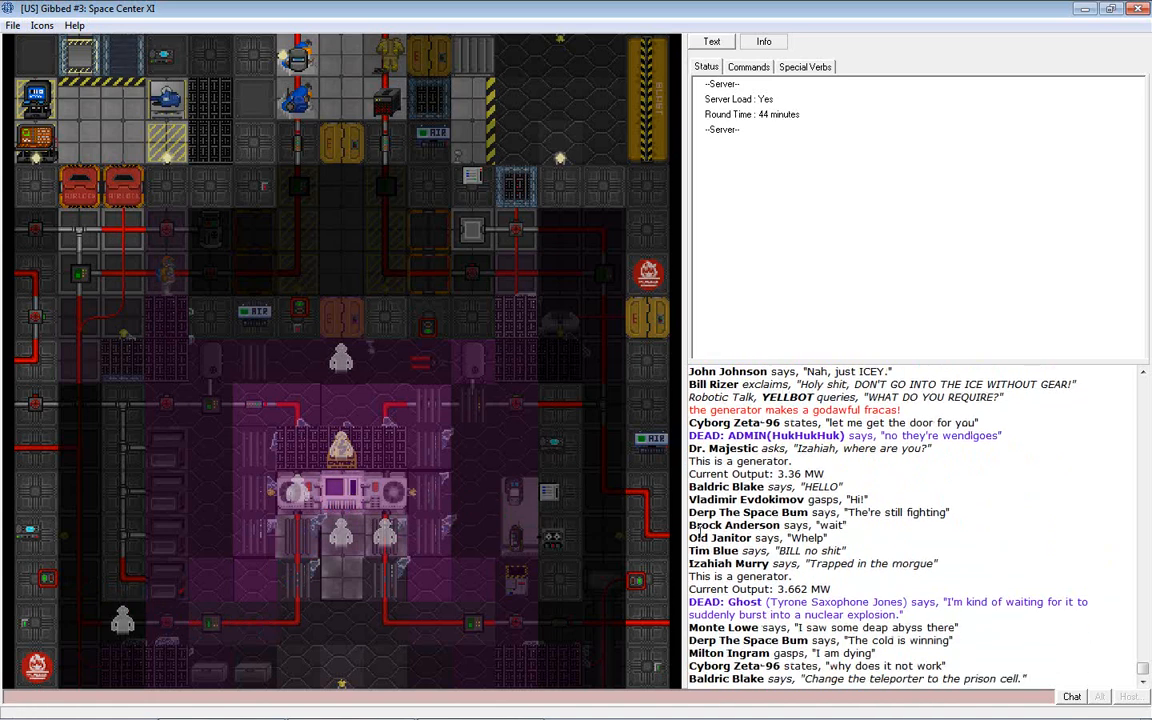
{"action": "right_click", "coordinate": [340, 490]}
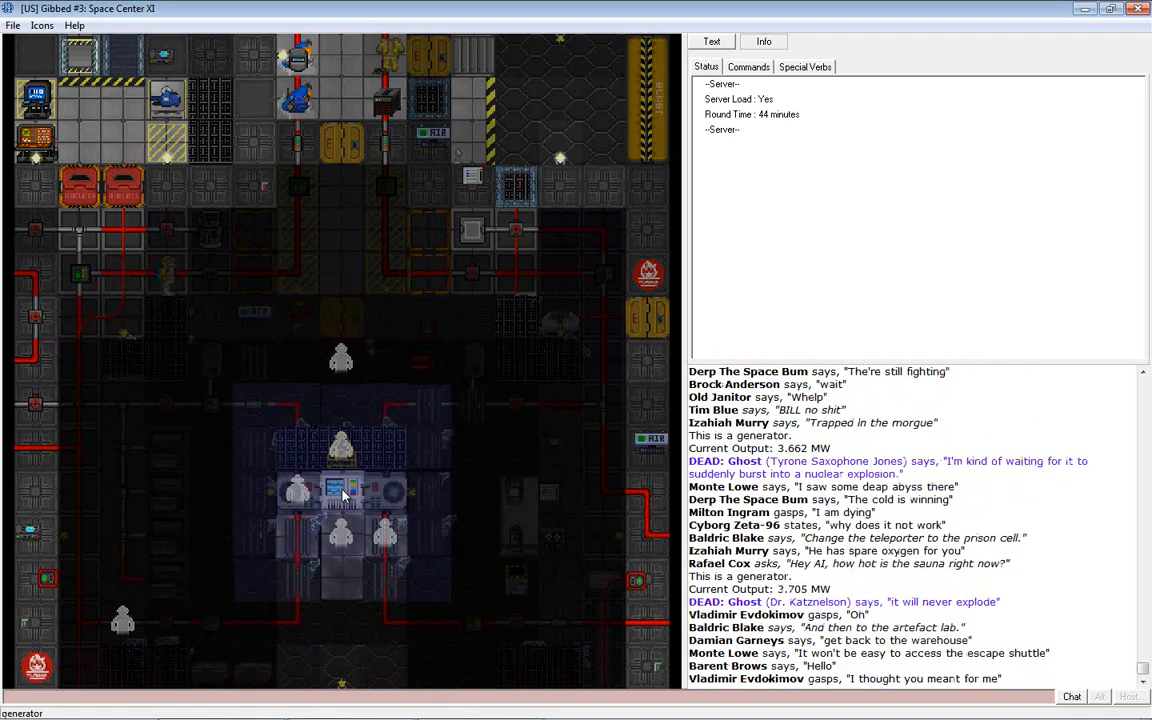
{"action": "right_click", "coordinate": [342, 492]}
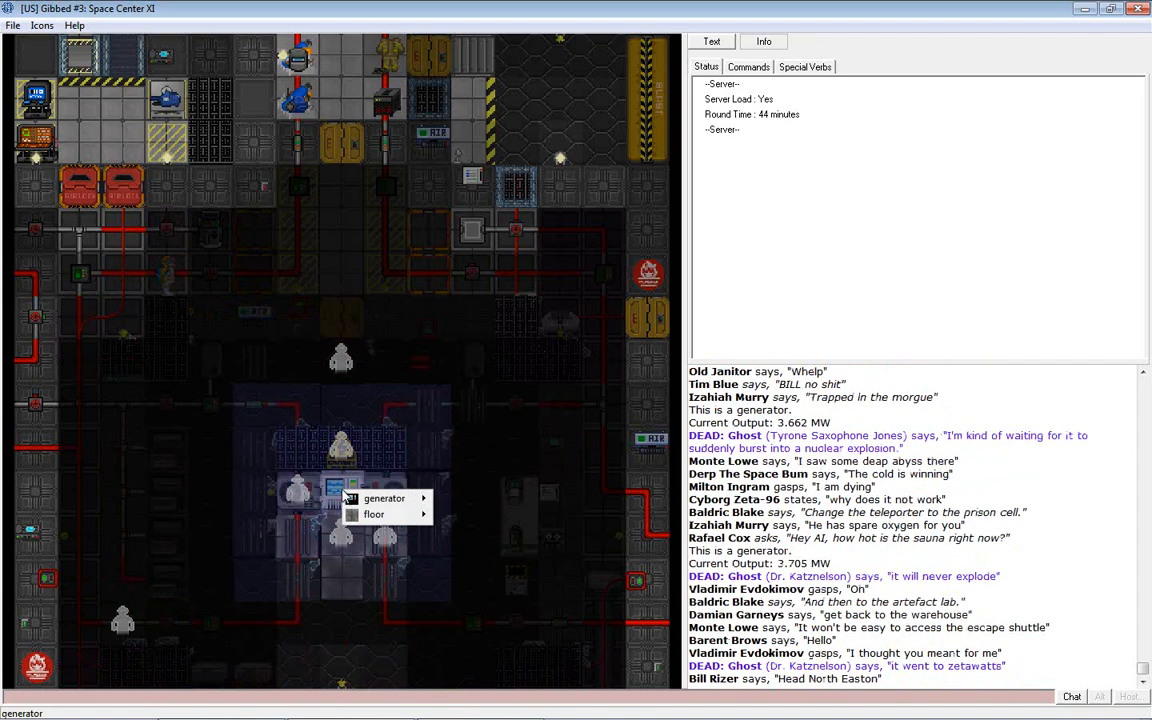